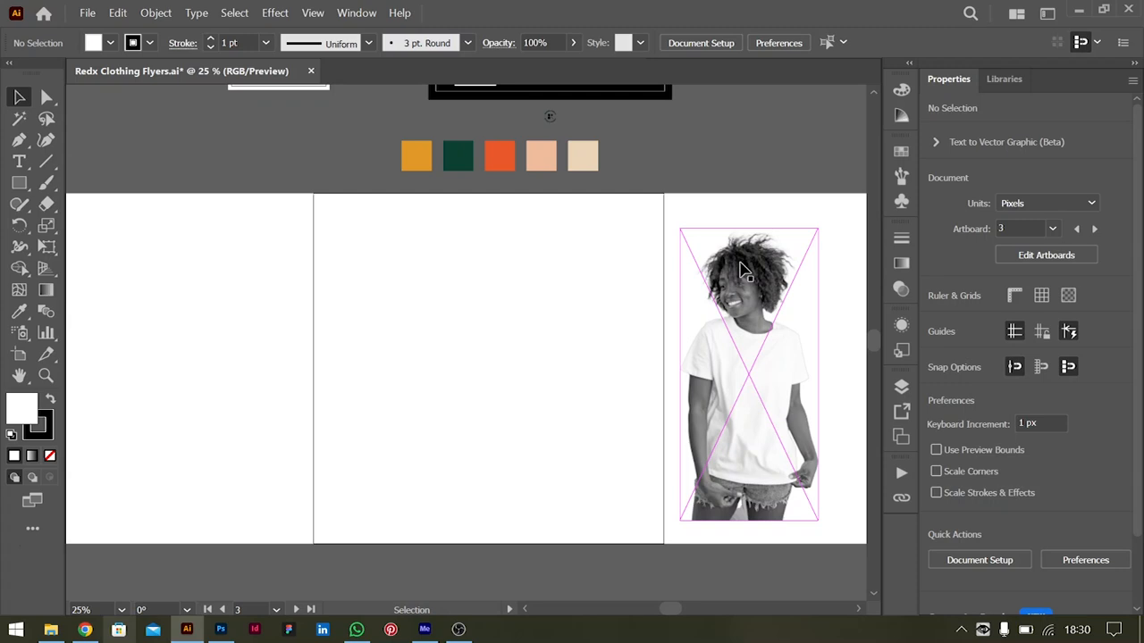
Step: Draw a square over the whole middle artboard and fill it with the palette's orange
click(525, 329)
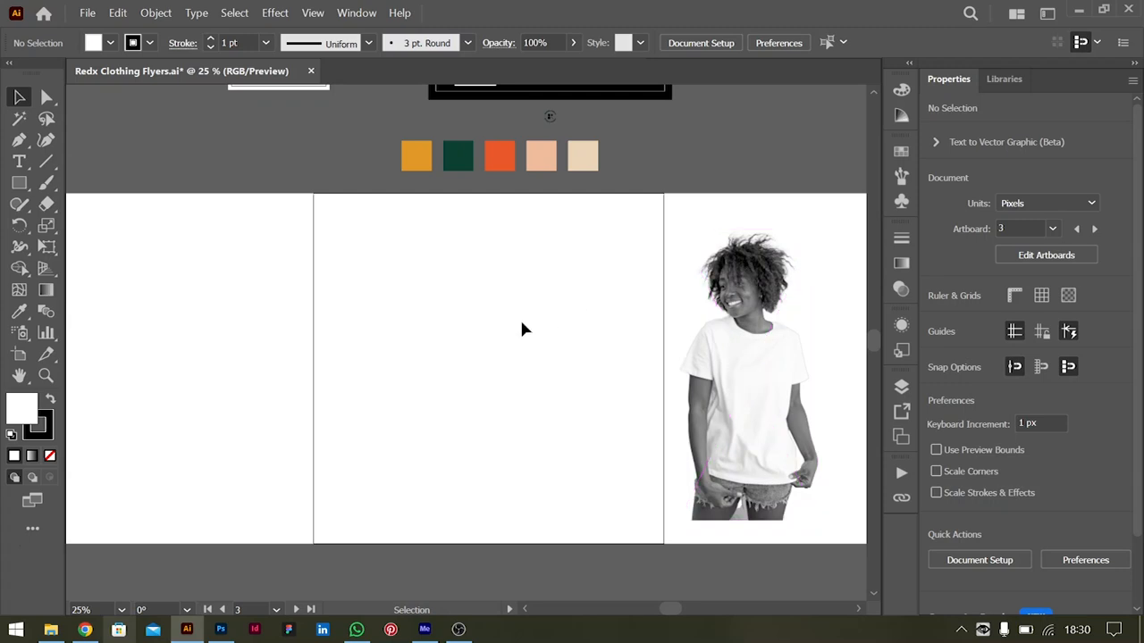
mouse_move(20, 98)
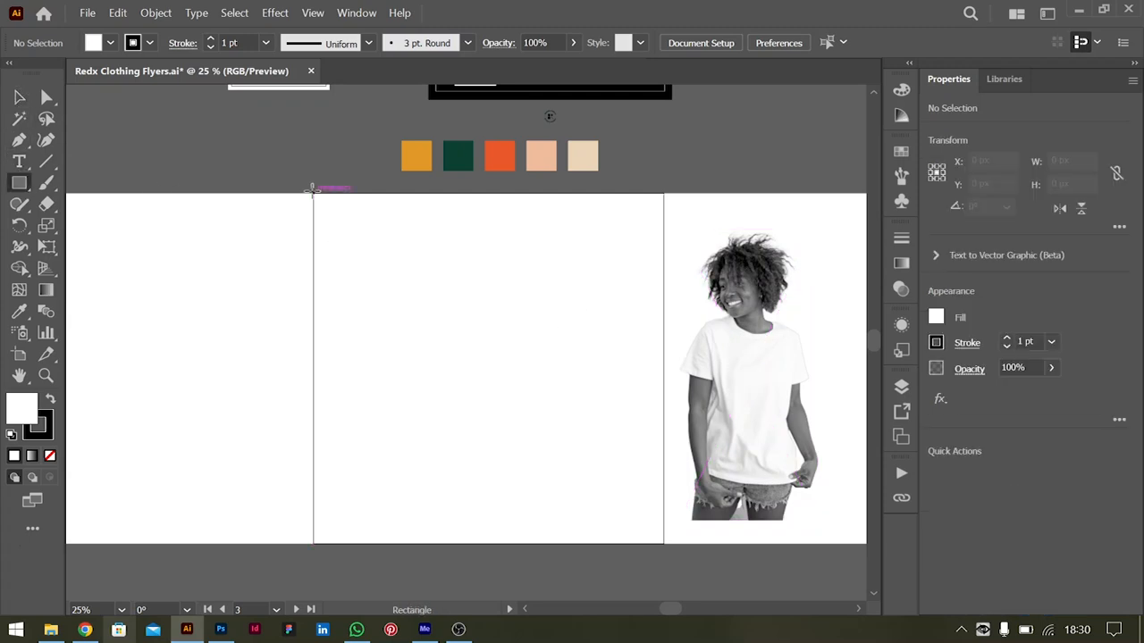
drag(313, 195, 664, 547)
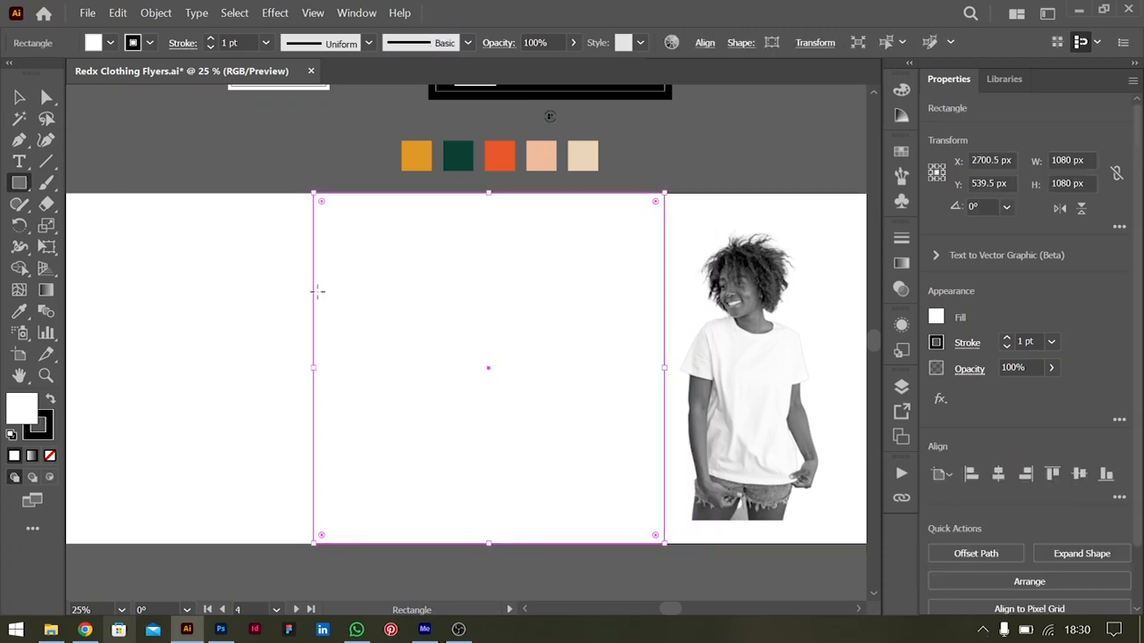
click(415, 155)
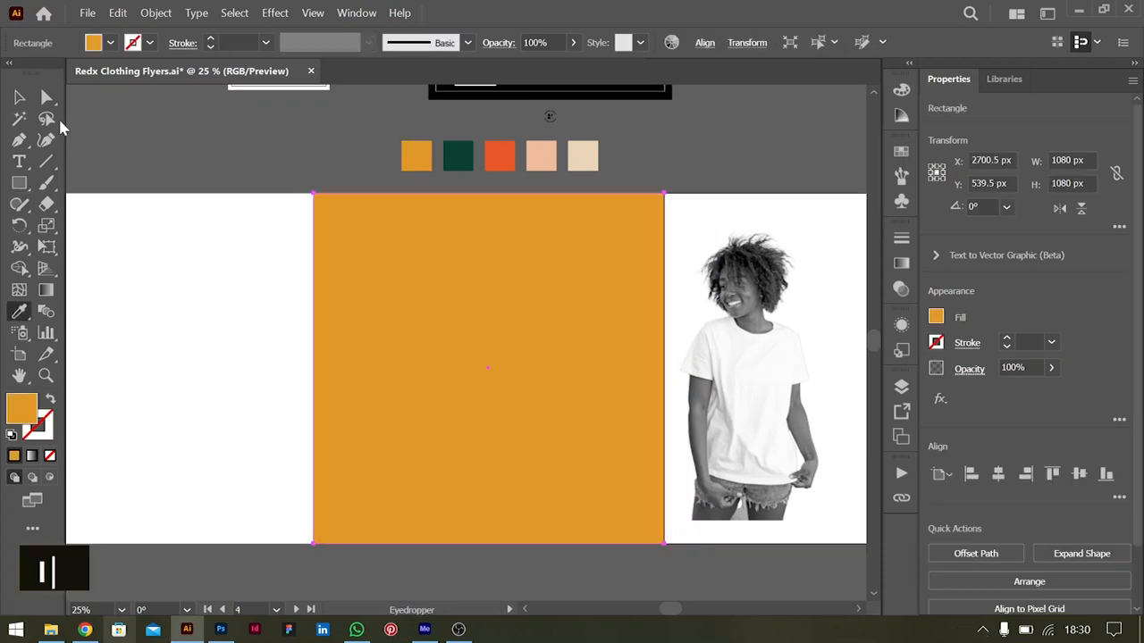
click(749, 373)
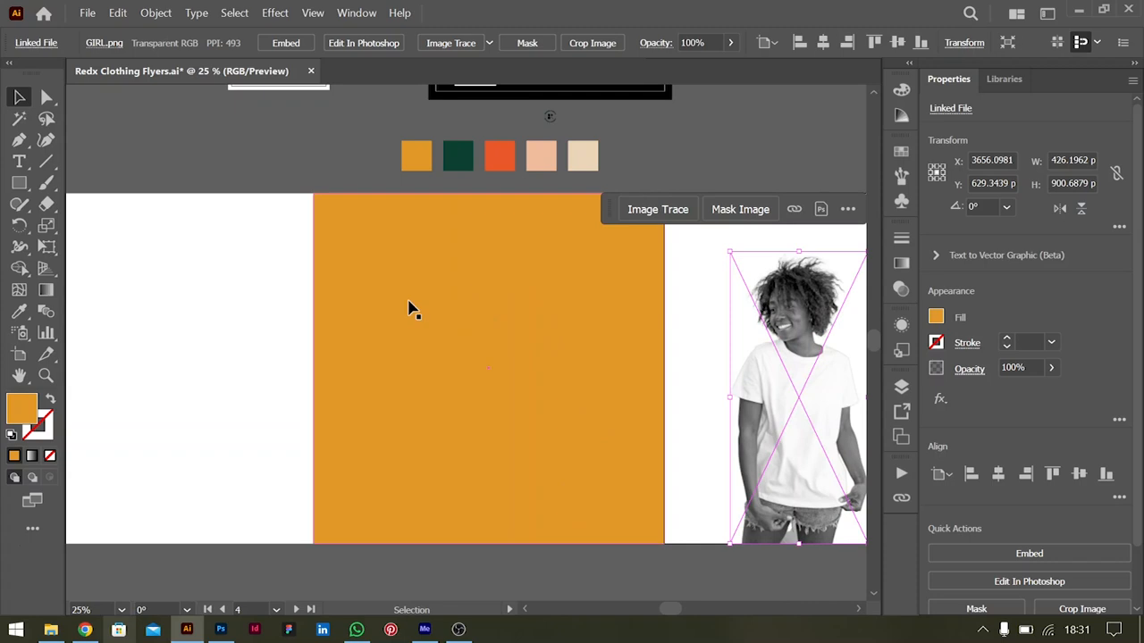
scroll(left, 3)
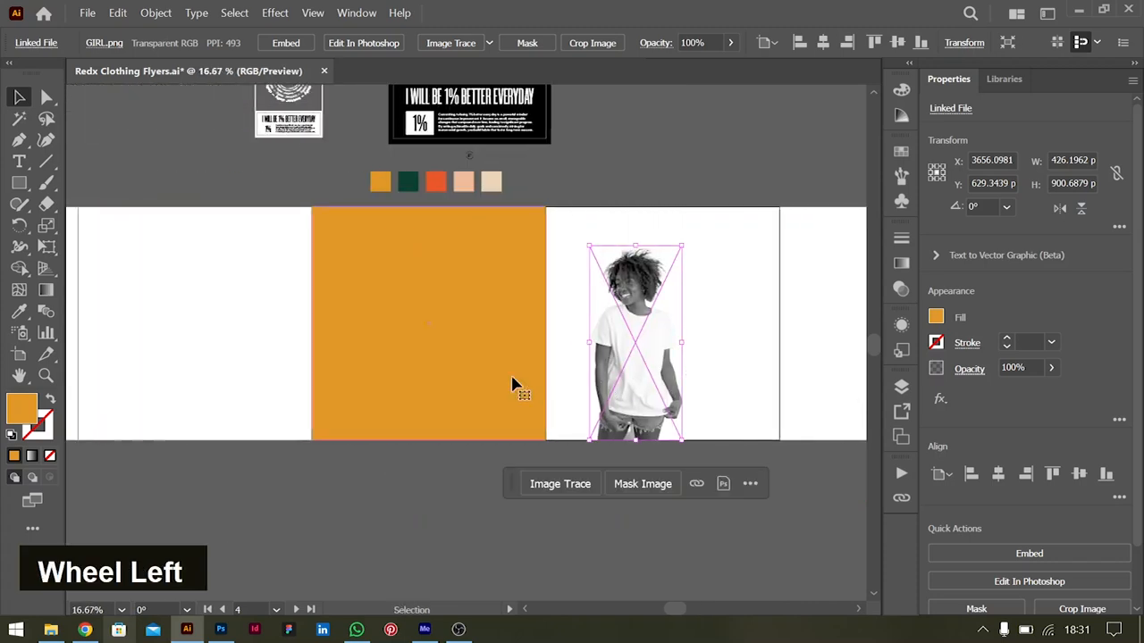
scroll(down, 3)
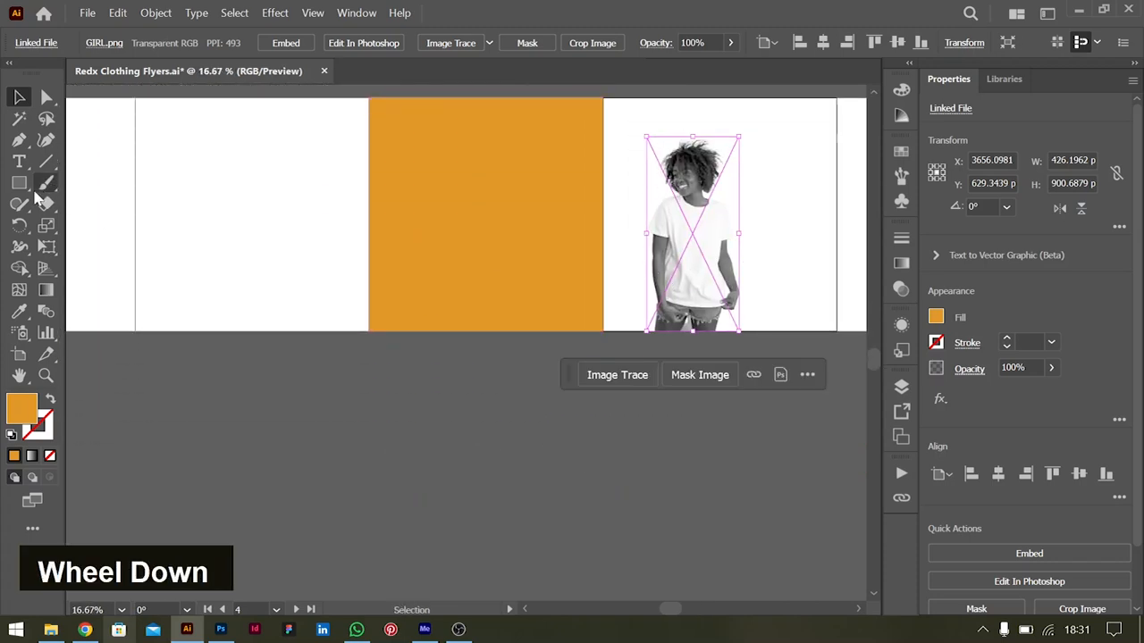
Step: Draw a diagonal line, repeat copies with Ctrl+D, group them and move them onto the orange square
drag(348, 390, 668, 506)
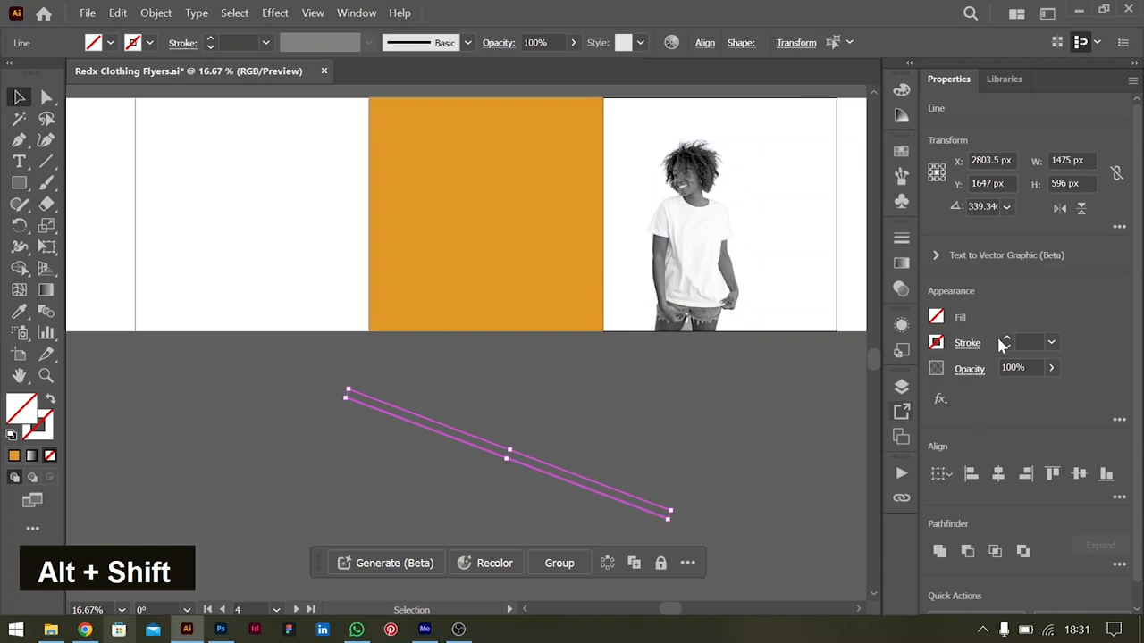
key(Ctrl+d)
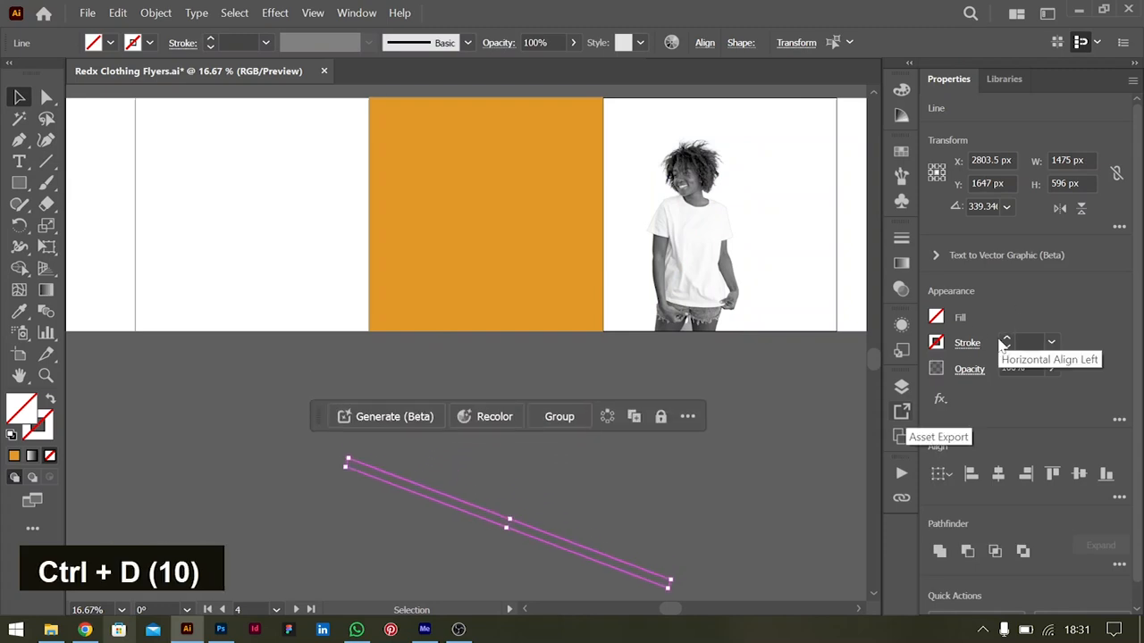
key(ctrl+d)
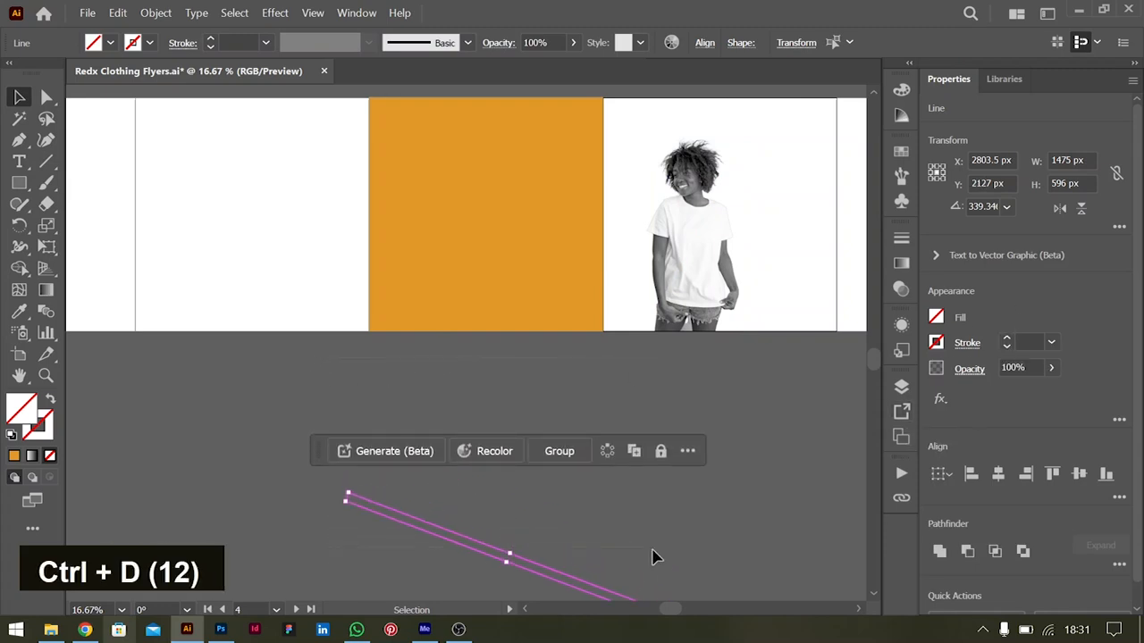
key(ctrl+d)
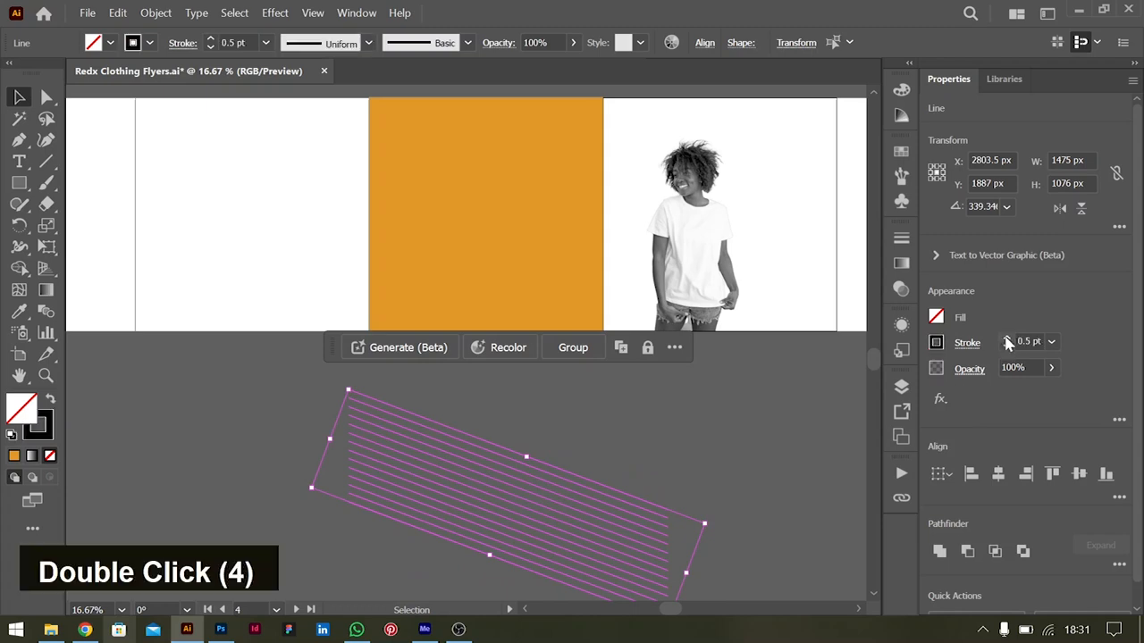
click(549, 501)
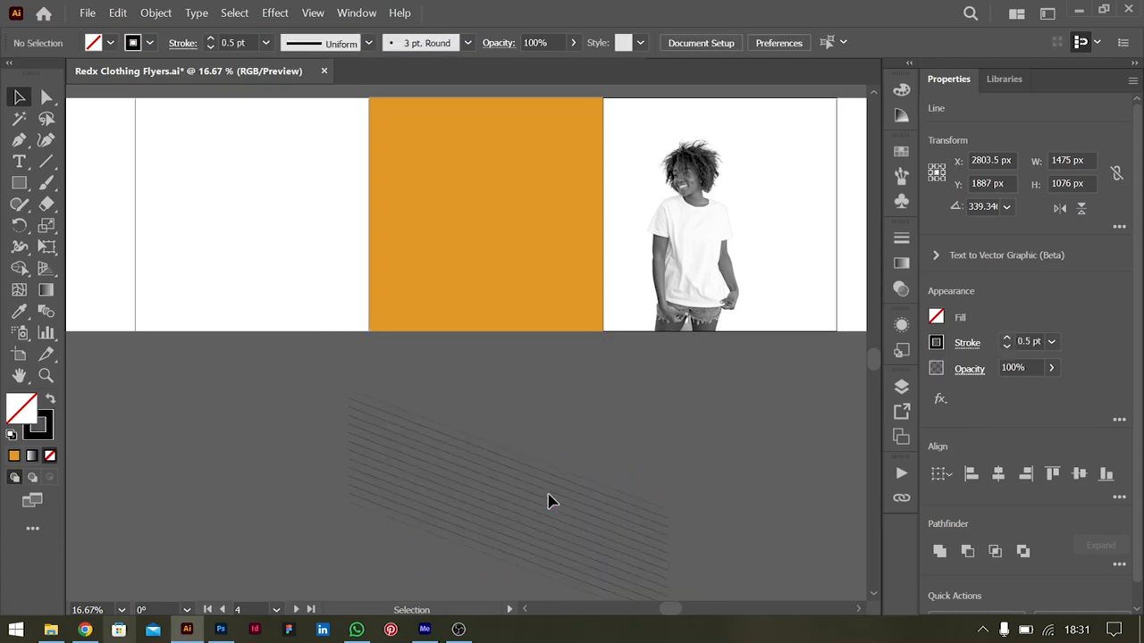
key(ctrl+g)
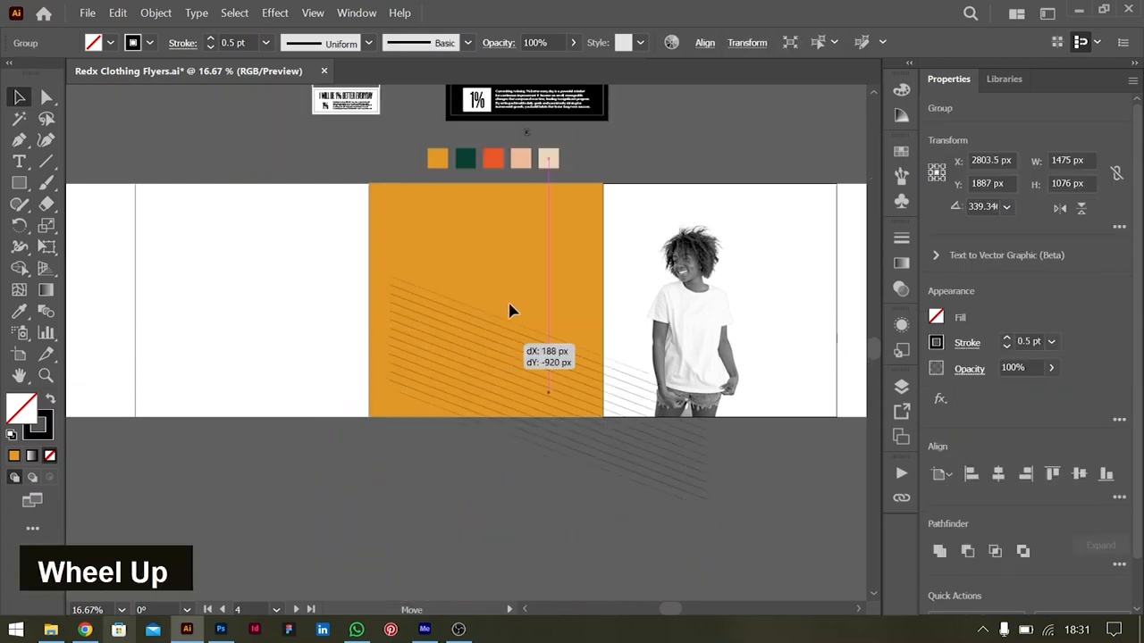
drag(512, 311, 482, 168)
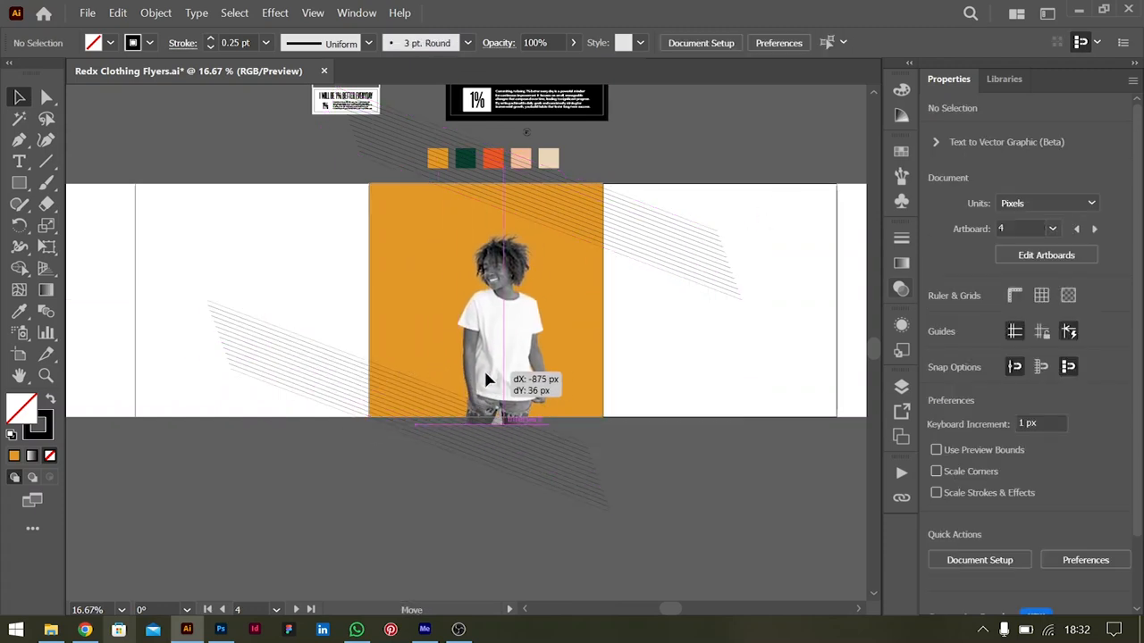
Step: Move the woman photo to the right artboard's edge and switch to the browser
drag(487, 380, 760, 322)
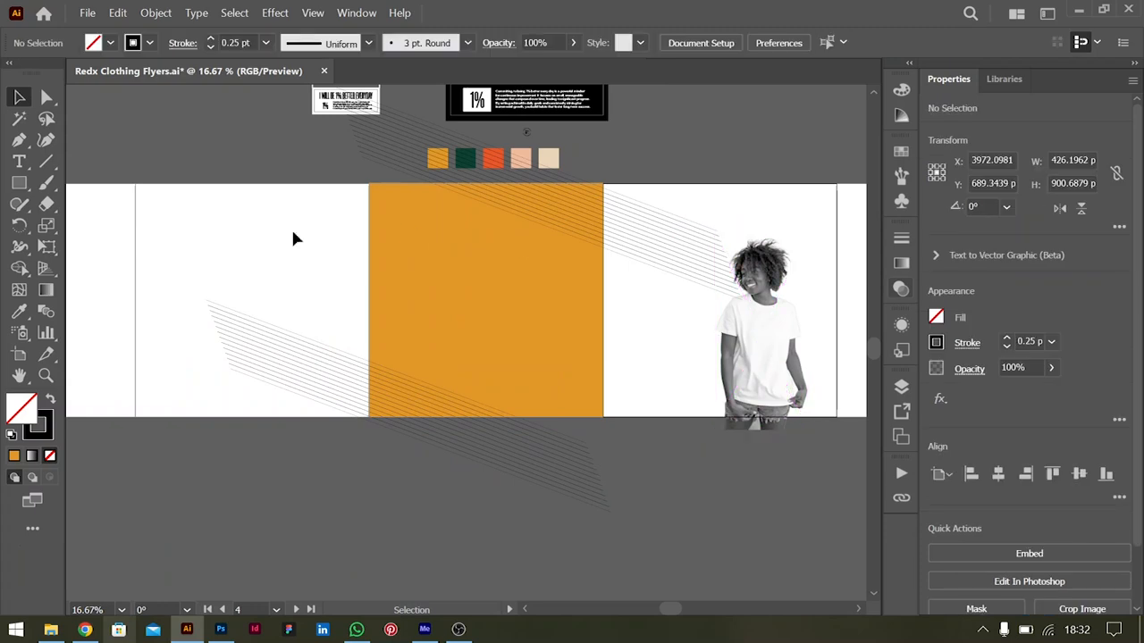
scroll(right, 3)
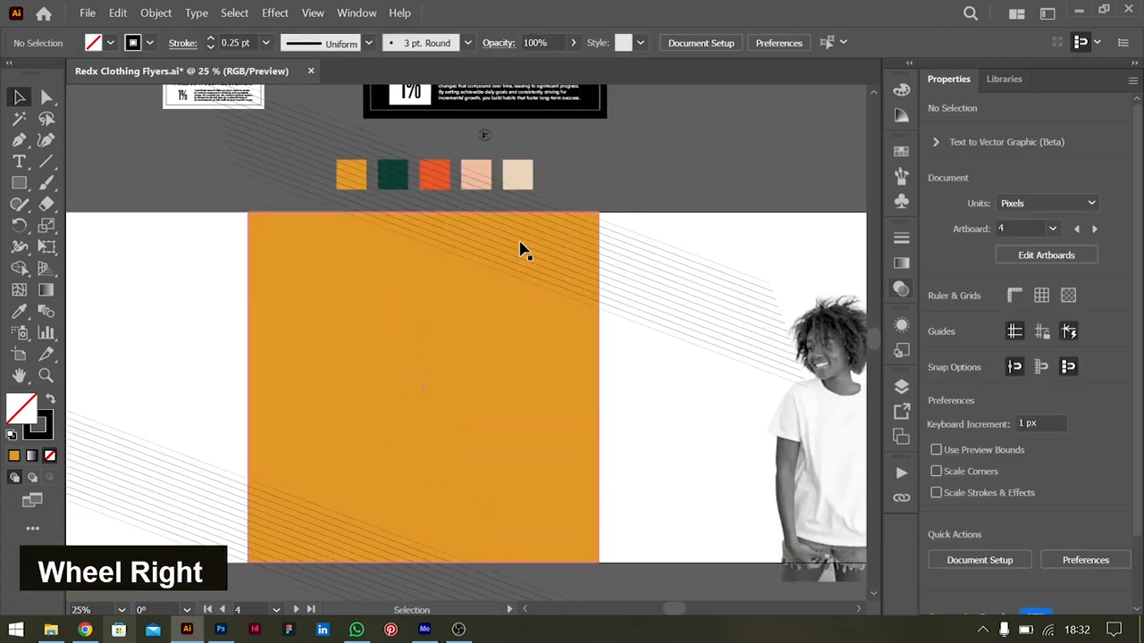
key(alt+tab)
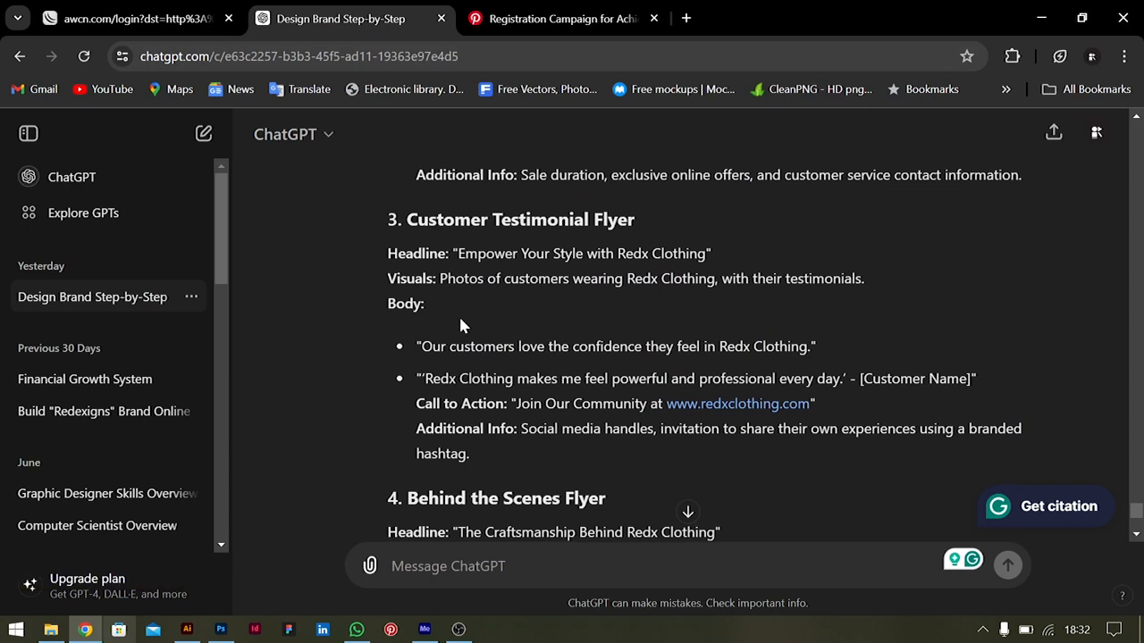
mouse_move(434, 297)
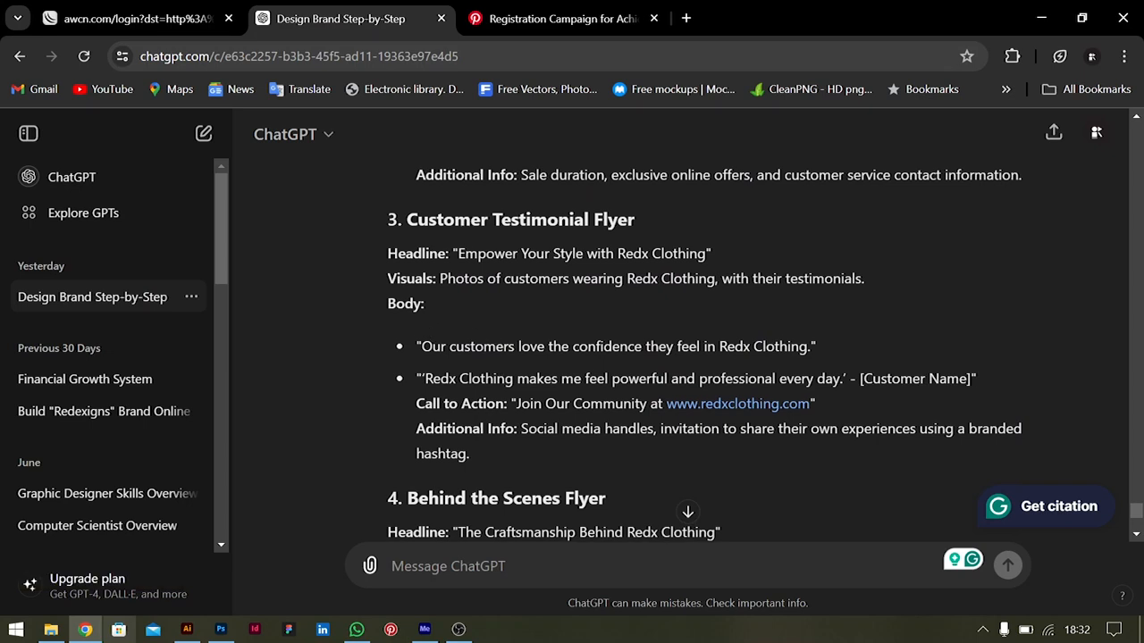
Step: Copy the headline 'Empower Your Style' from ChatGPT's flyer plan and minimise the browser
double_click(581, 253)
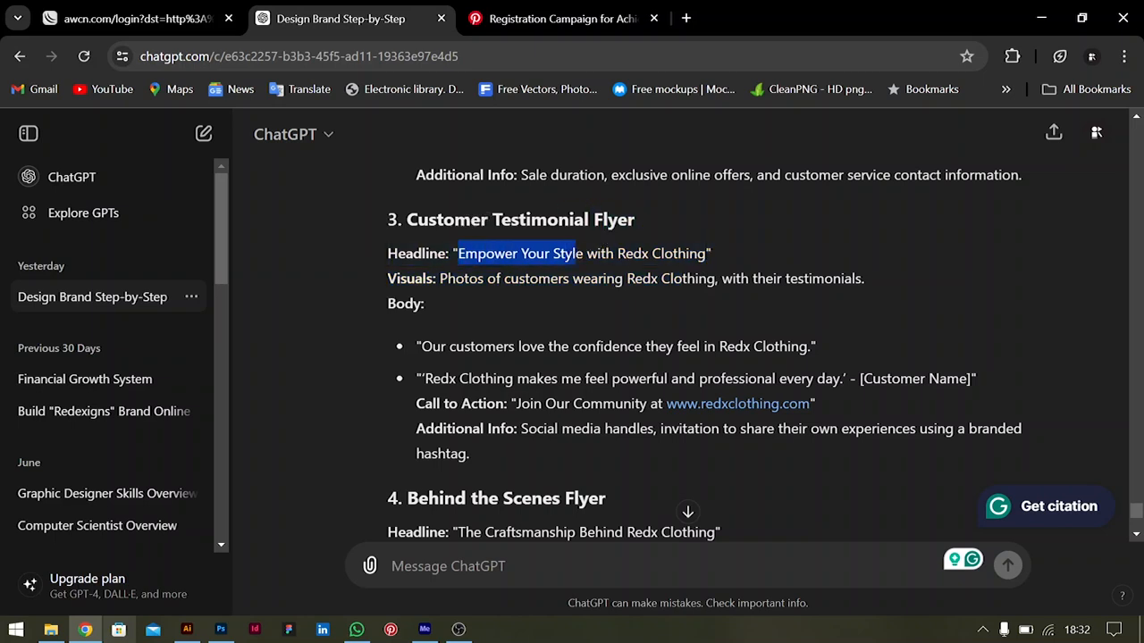
key(ctrl+c)
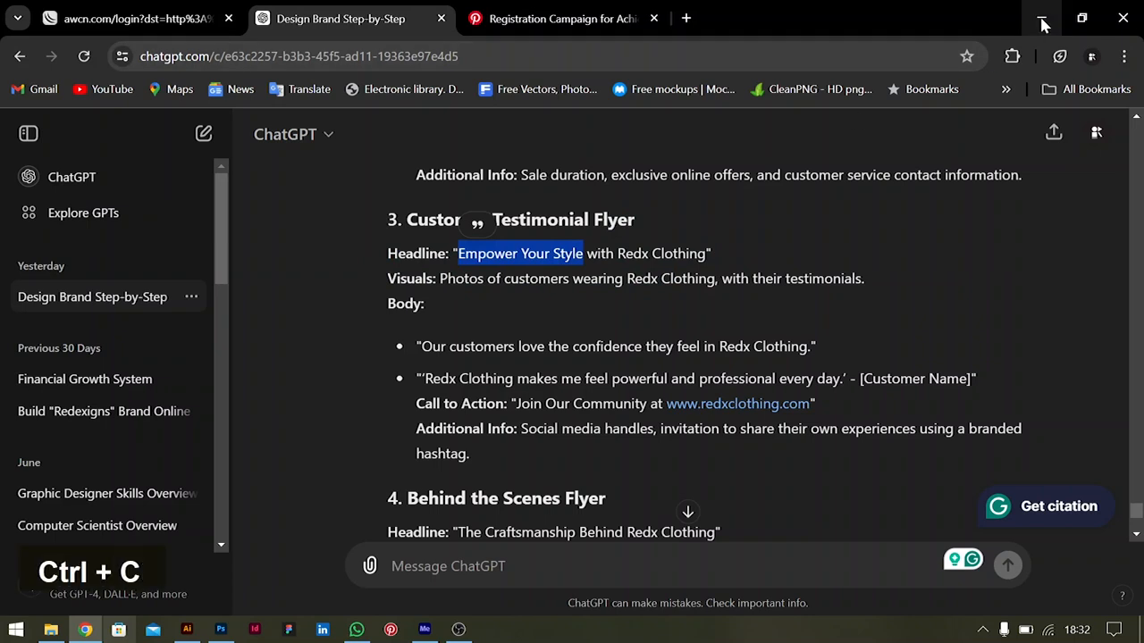
click(186, 630)
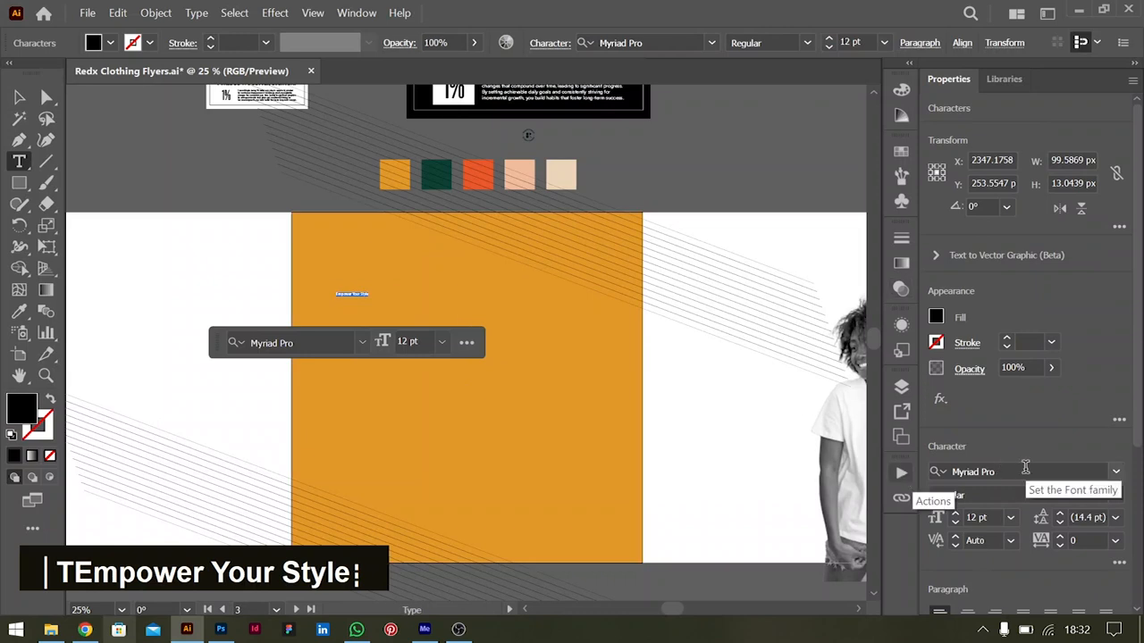
Step: Change the Empower Your Style text's font to Bellatiez Caps Regular
scroll(down, 3)
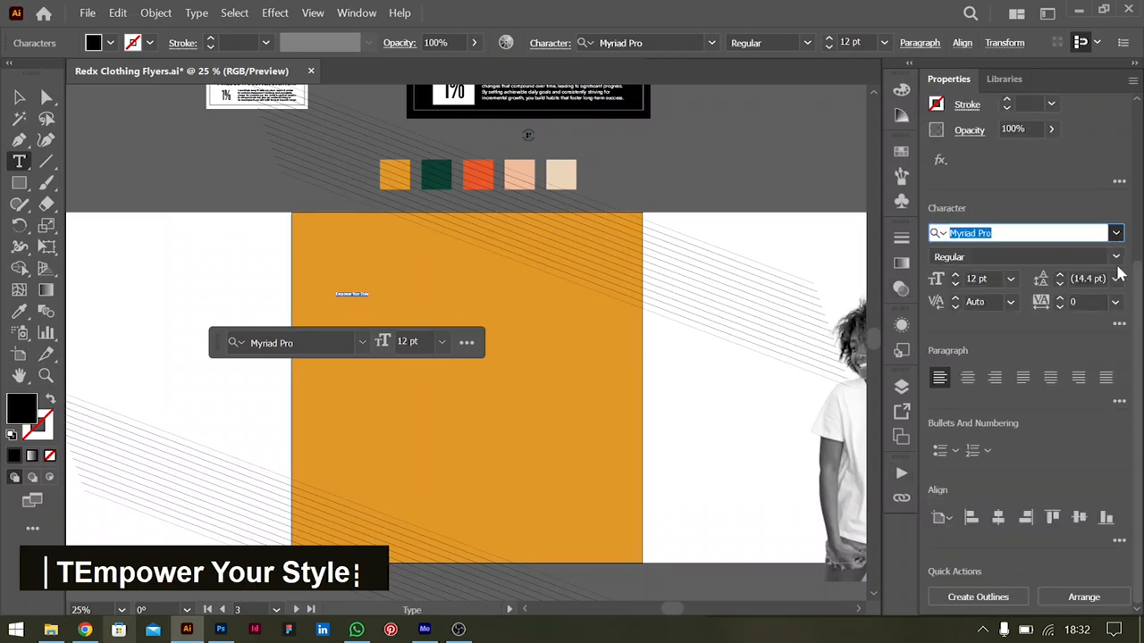
click(1115, 233)
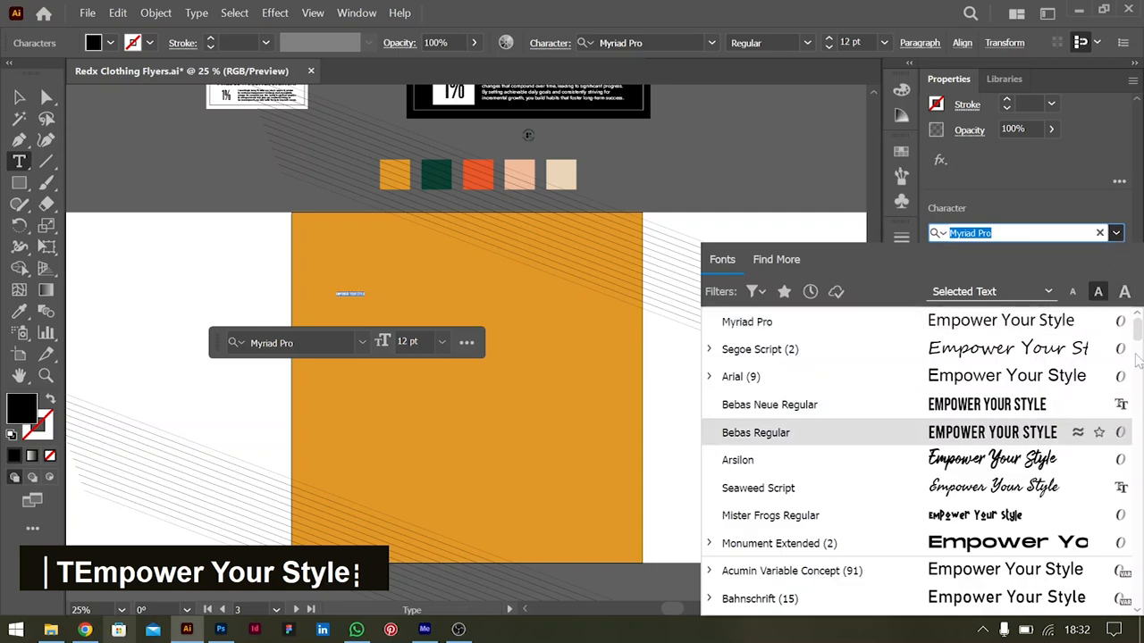
scroll(down, 3)
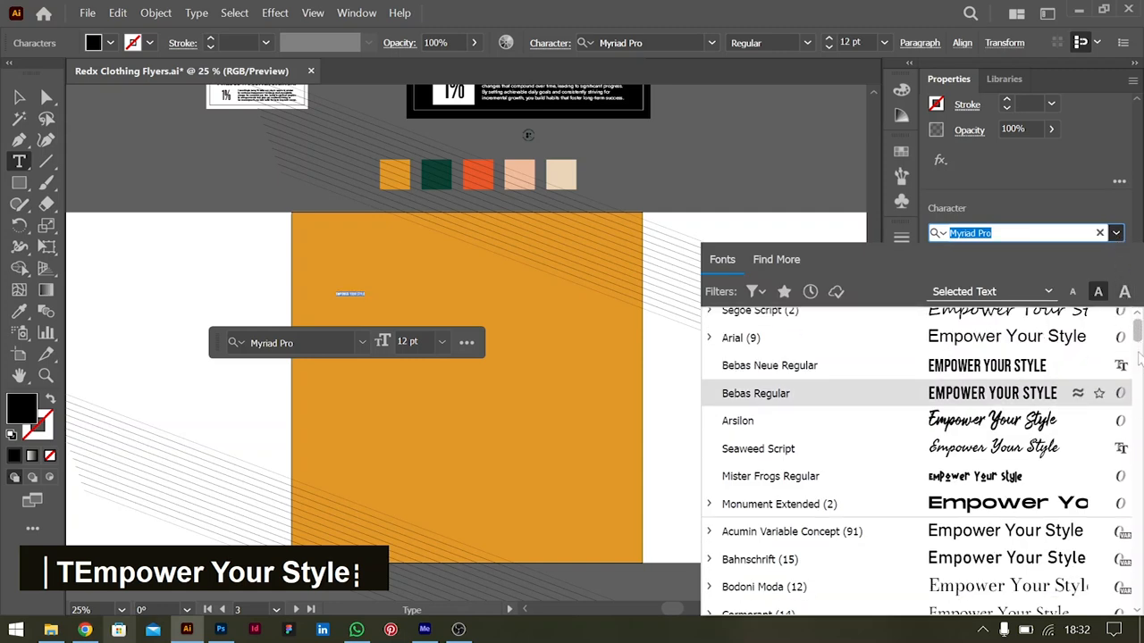
scroll(down, 3)
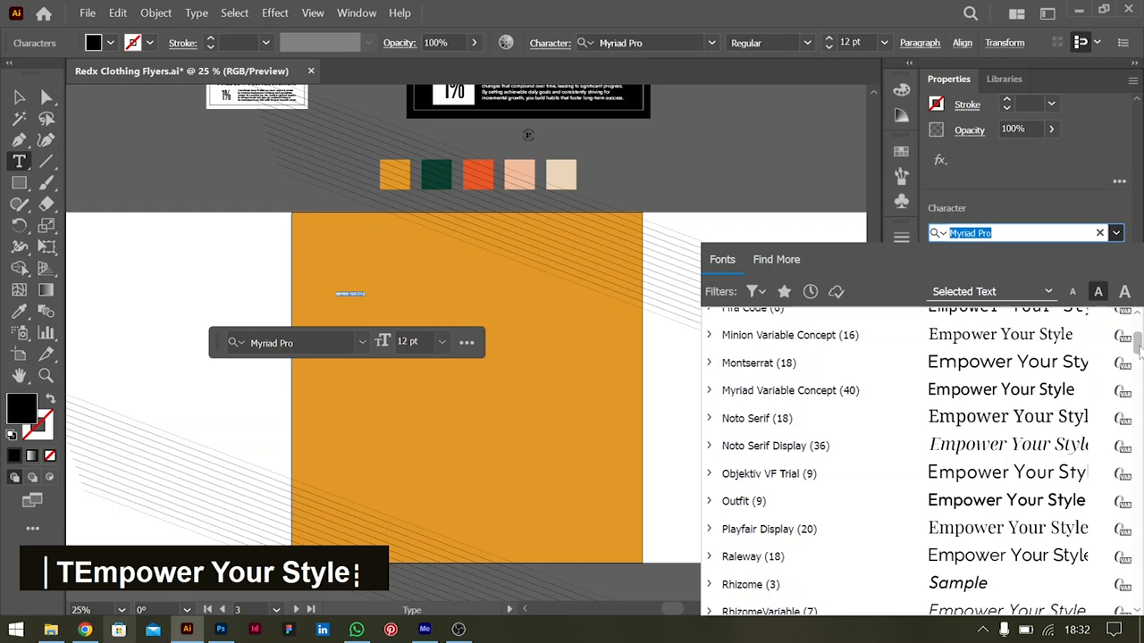
scroll(down, 3)
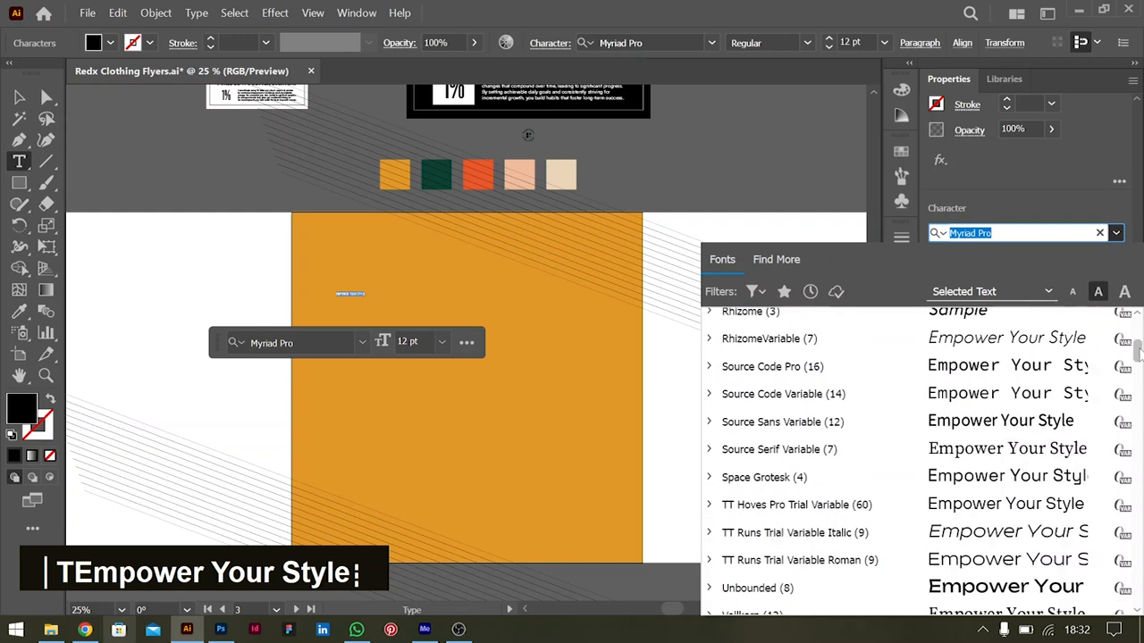
scroll(up, 3)
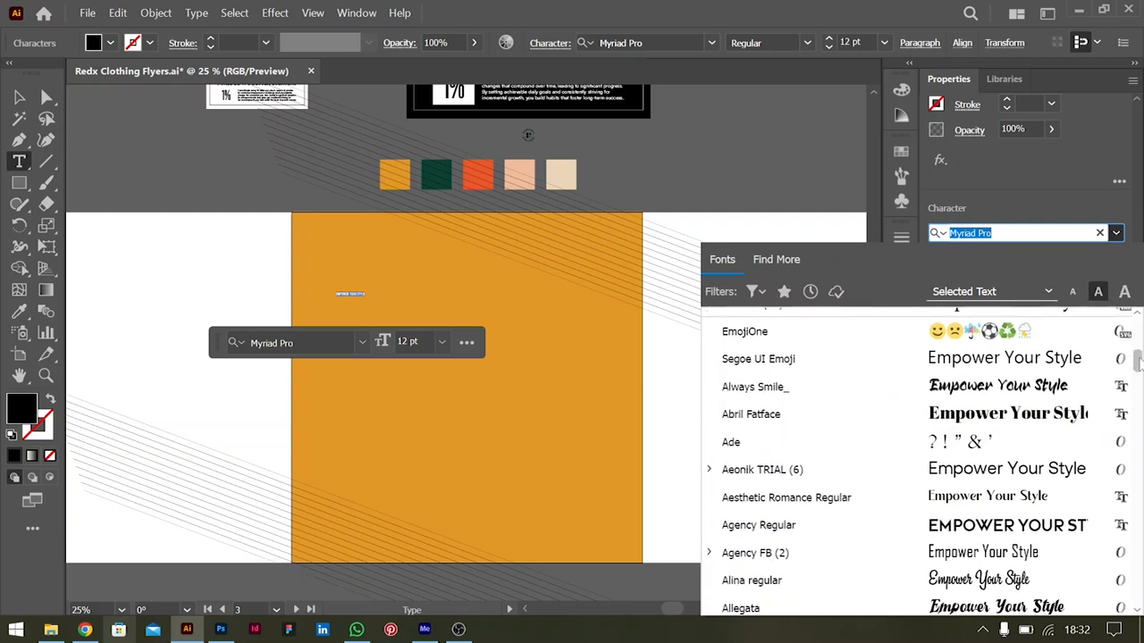
scroll(down, 3)
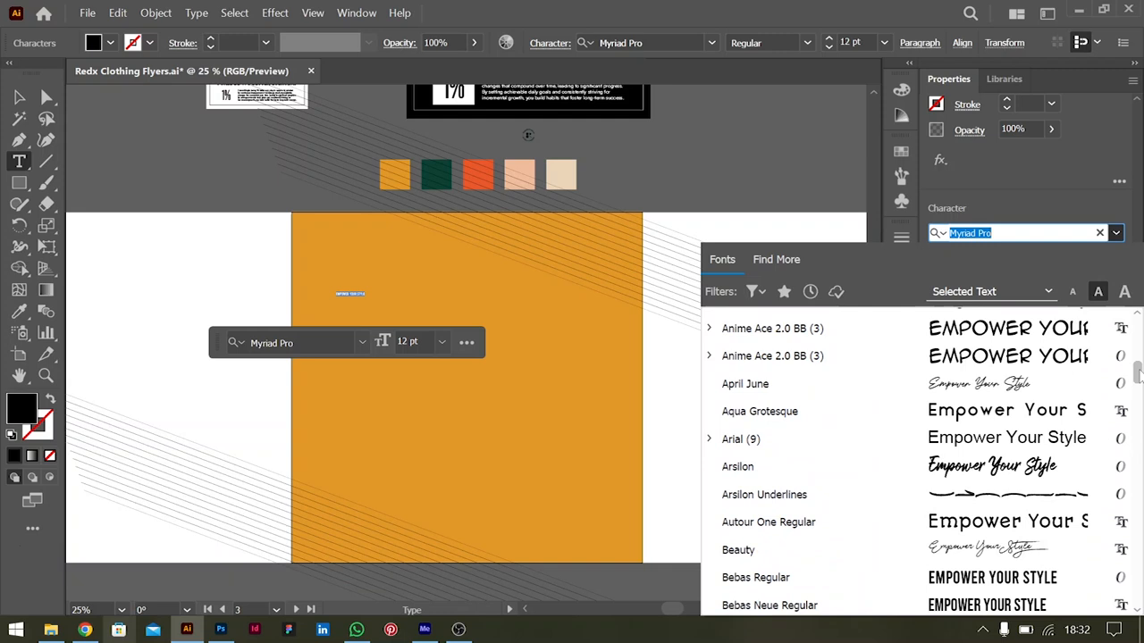
scroll(down, 3)
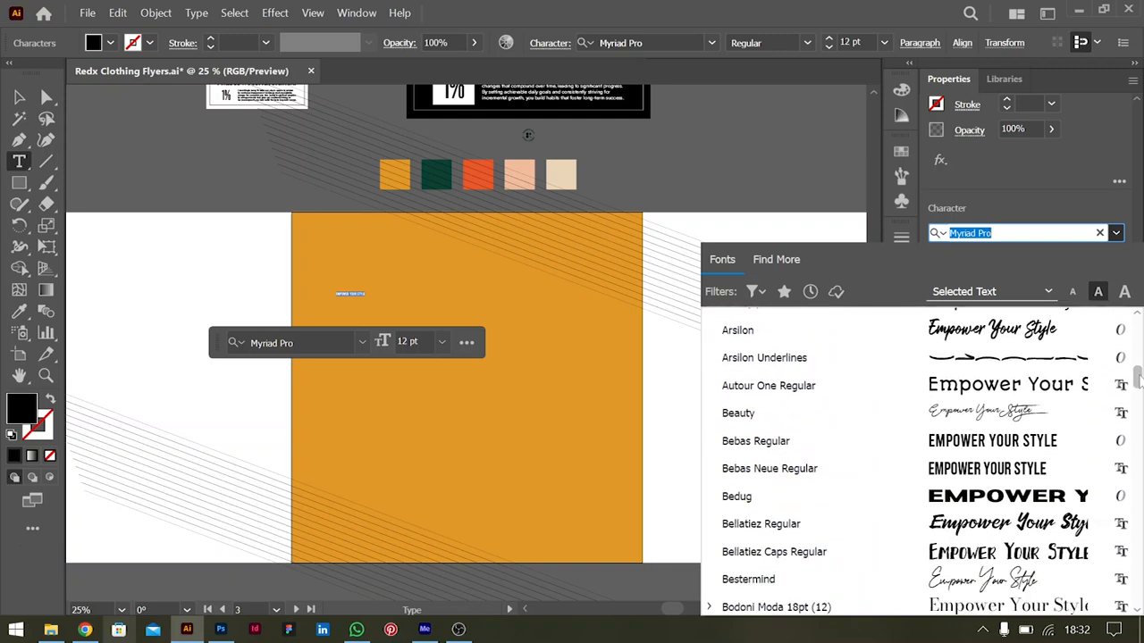
scroll(down, 3)
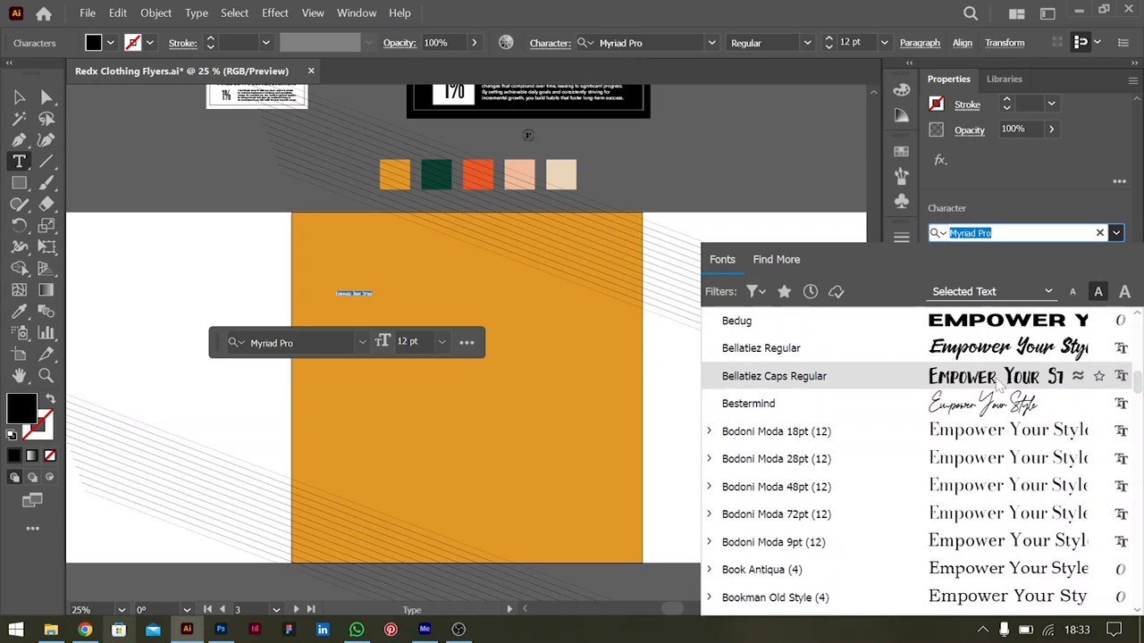
click(774, 375)
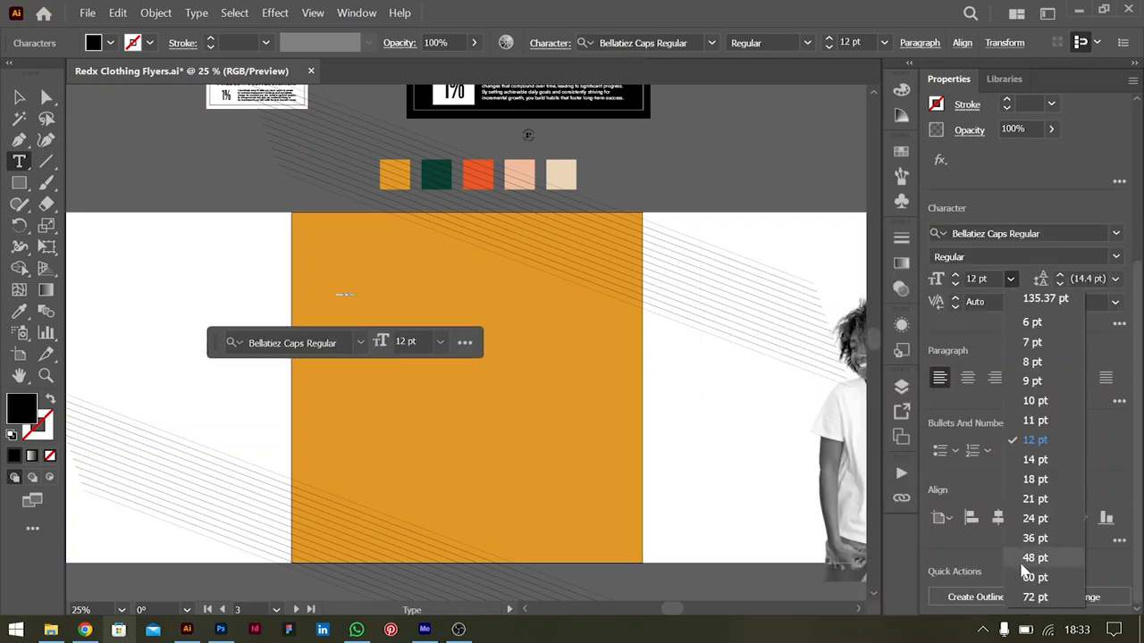
Step: Set the headline to 72 pt, scale it into the panel's top left, and bring in the photo
click(1034, 597)
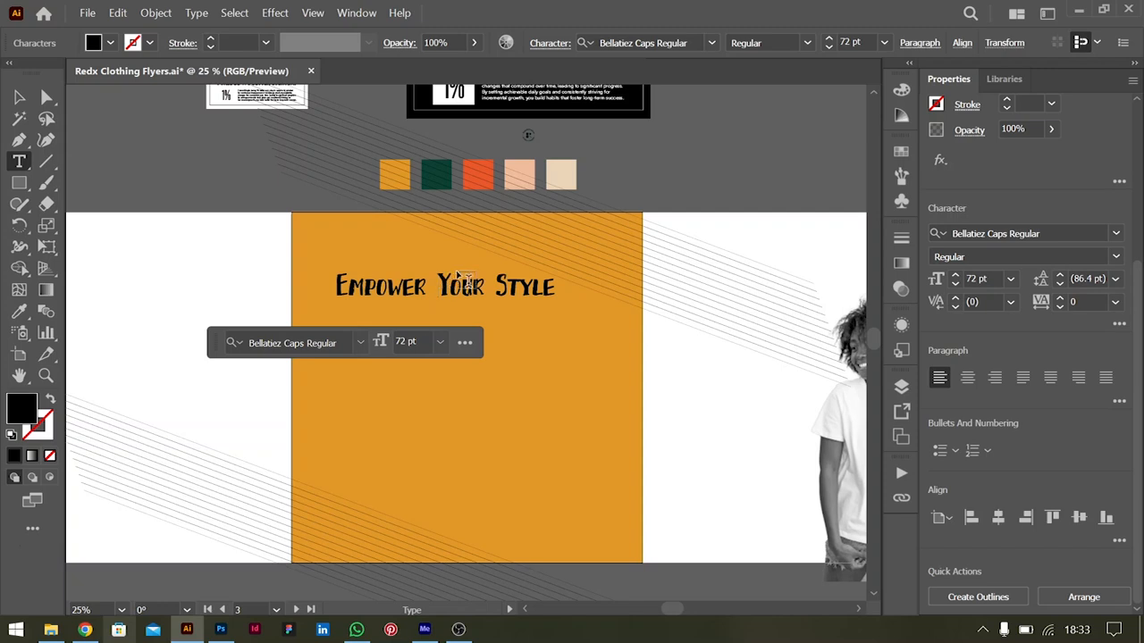
key(ctrl+a)
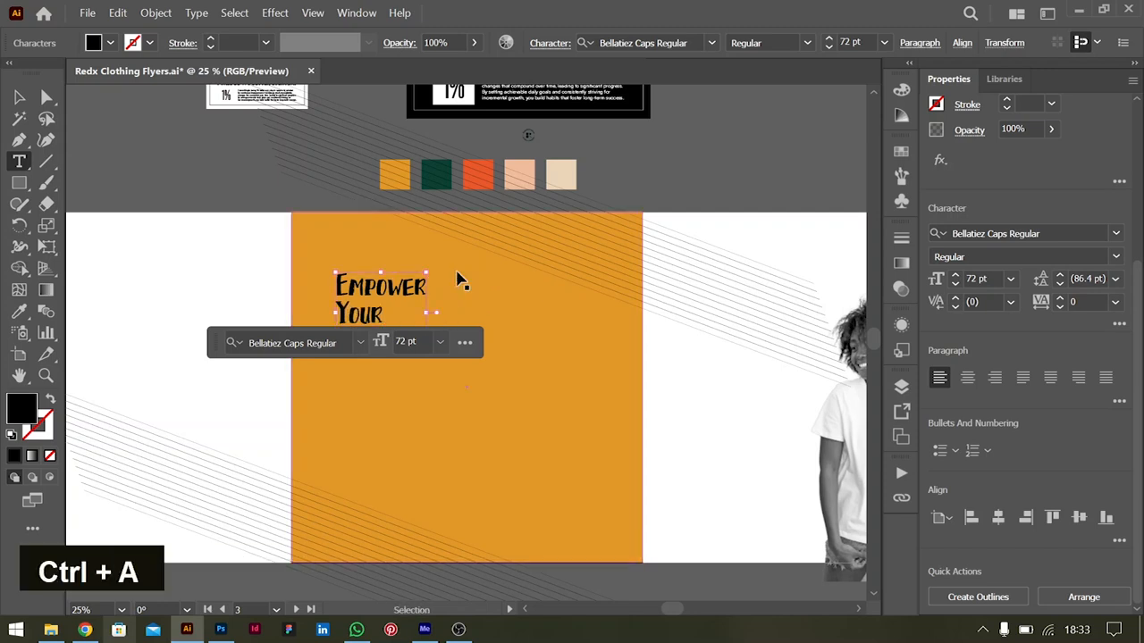
drag(380, 299, 416, 366)
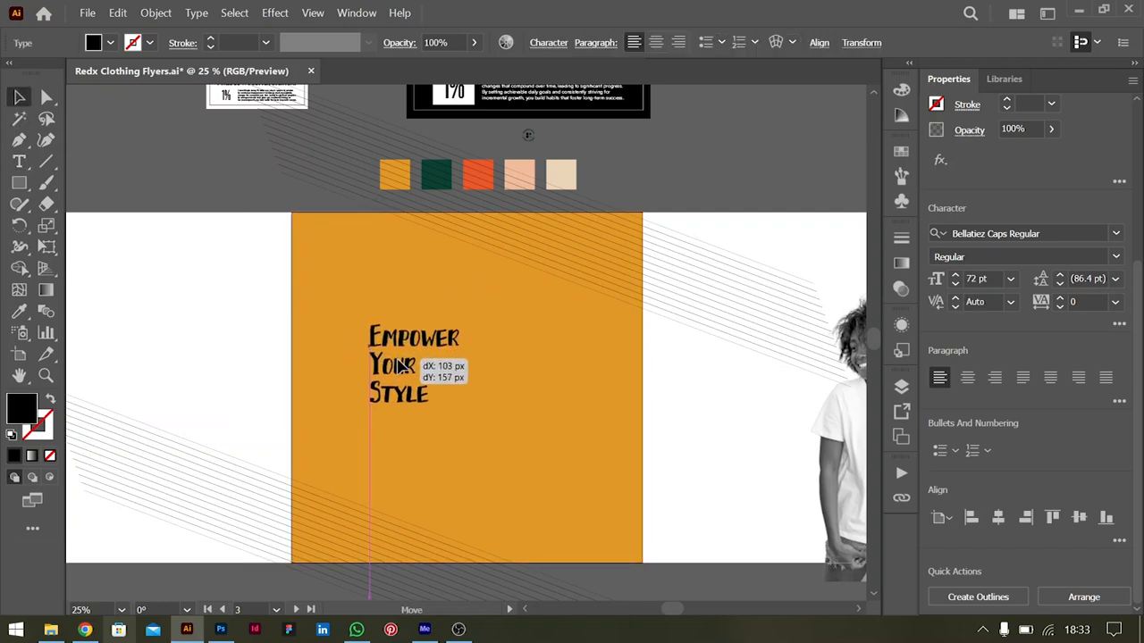
click(414, 371)
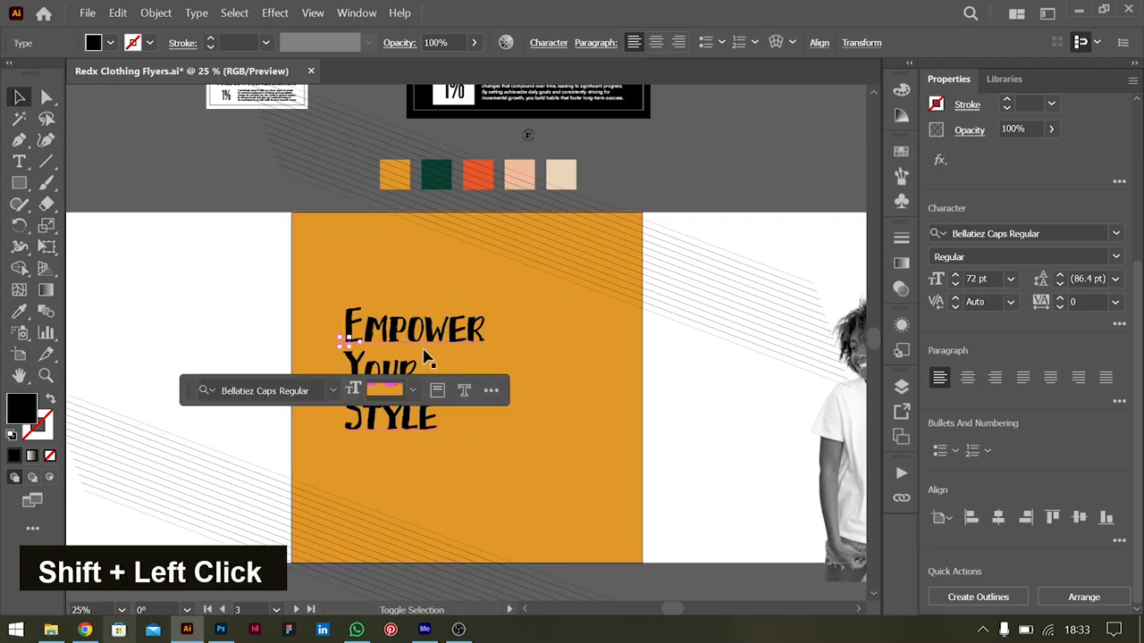
drag(416, 371, 259, 178)
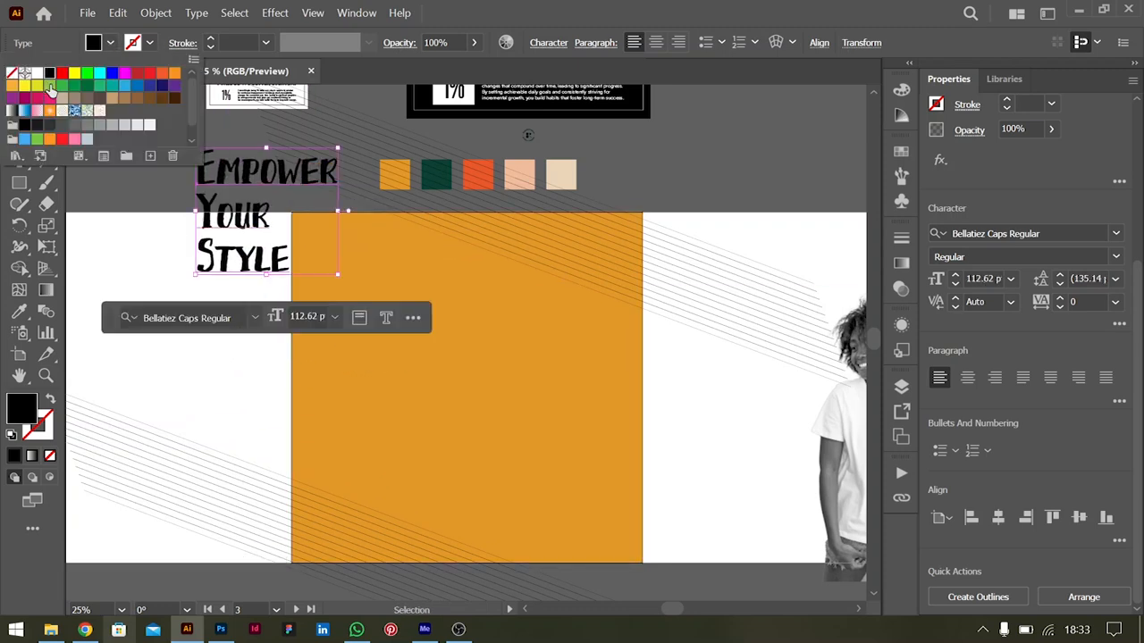
double_click(795, 404)
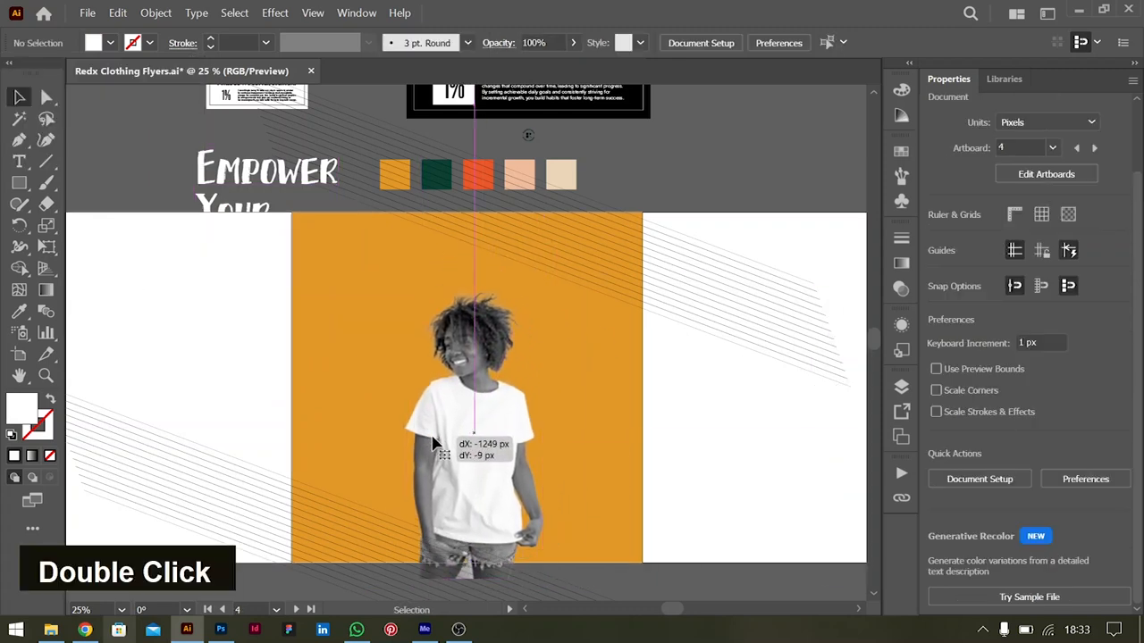
Step: Trace outline points along the woman's arm, shoulder, neck and head with the Curvature Tool
scroll(up, 3)
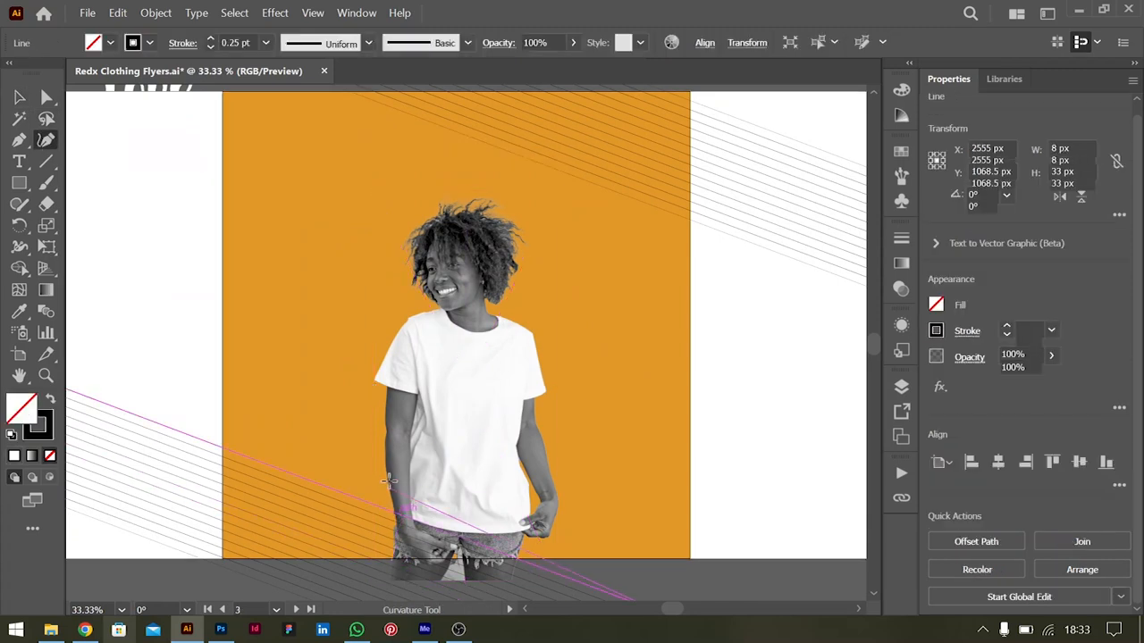
key(ctrl+z)
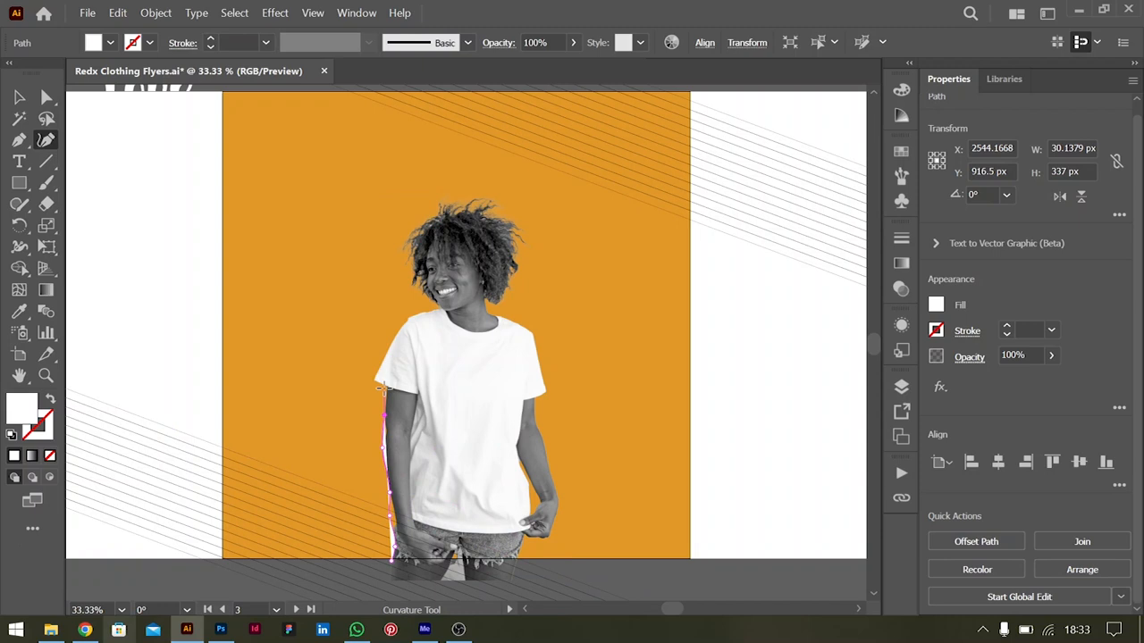
click(373, 375)
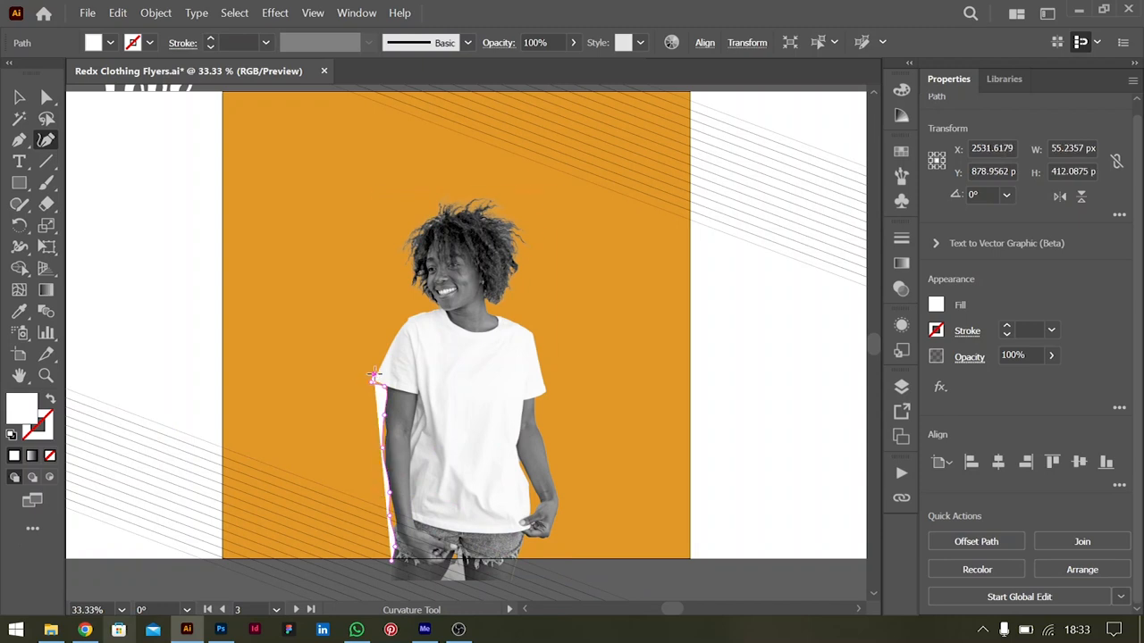
click(402, 322)
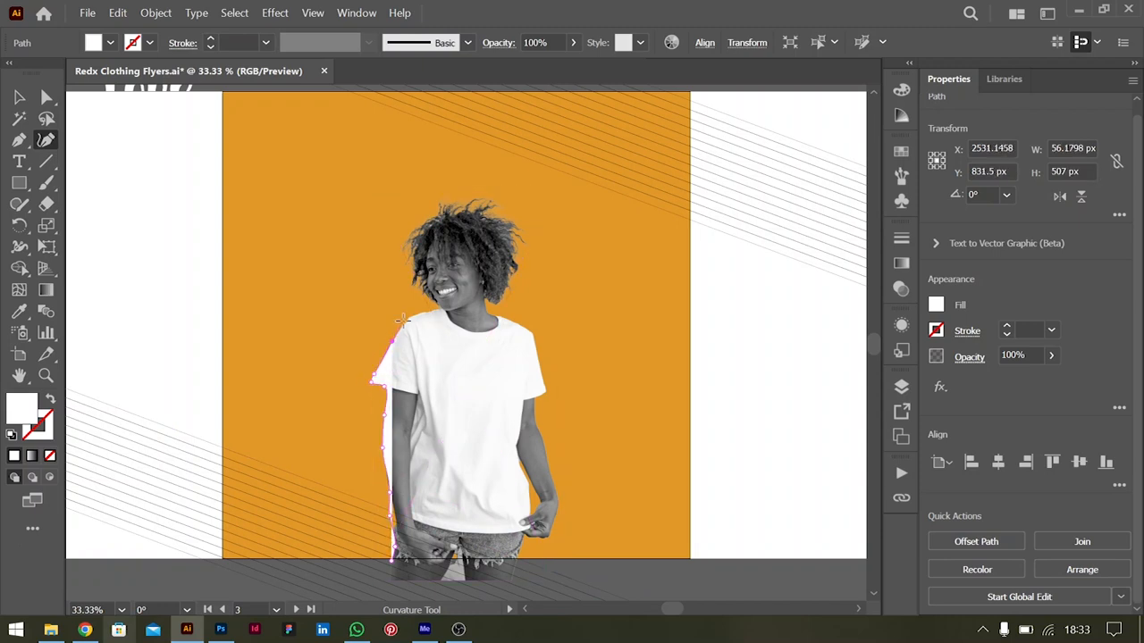
click(414, 286)
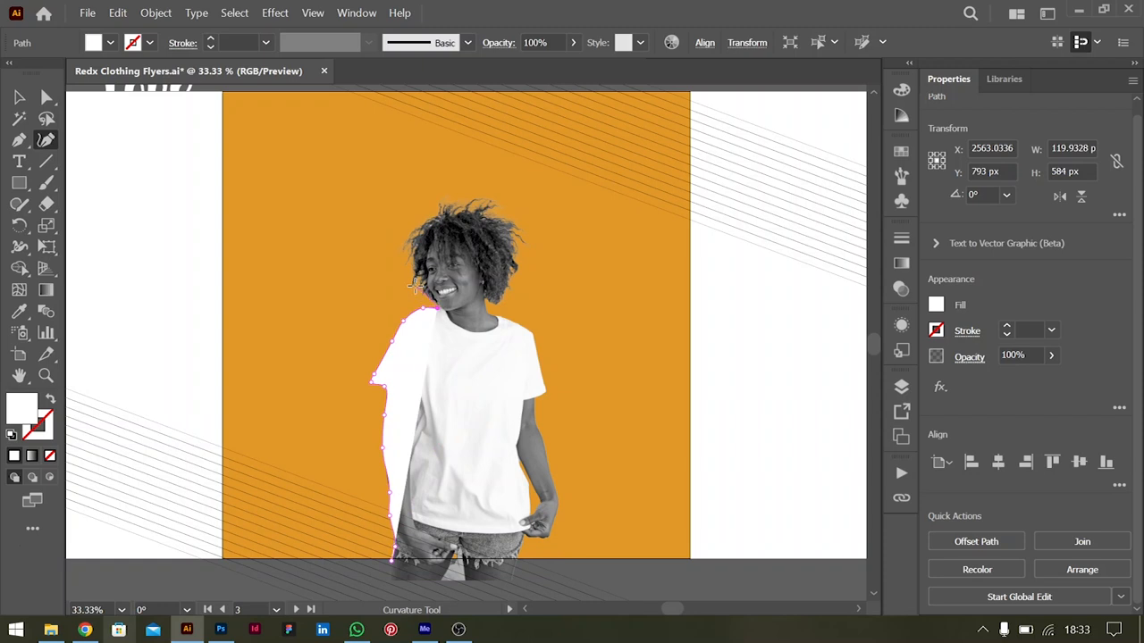
click(420, 221)
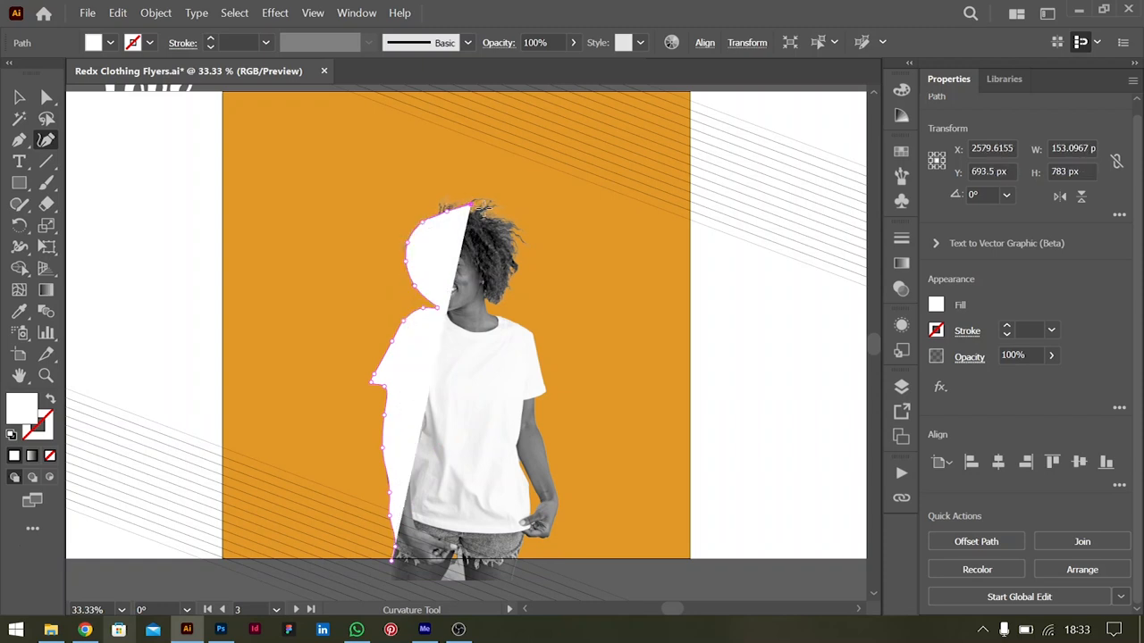
Step: Add corner points along her hair, close the silhouette, and send it behind the photo
double_click(514, 268)
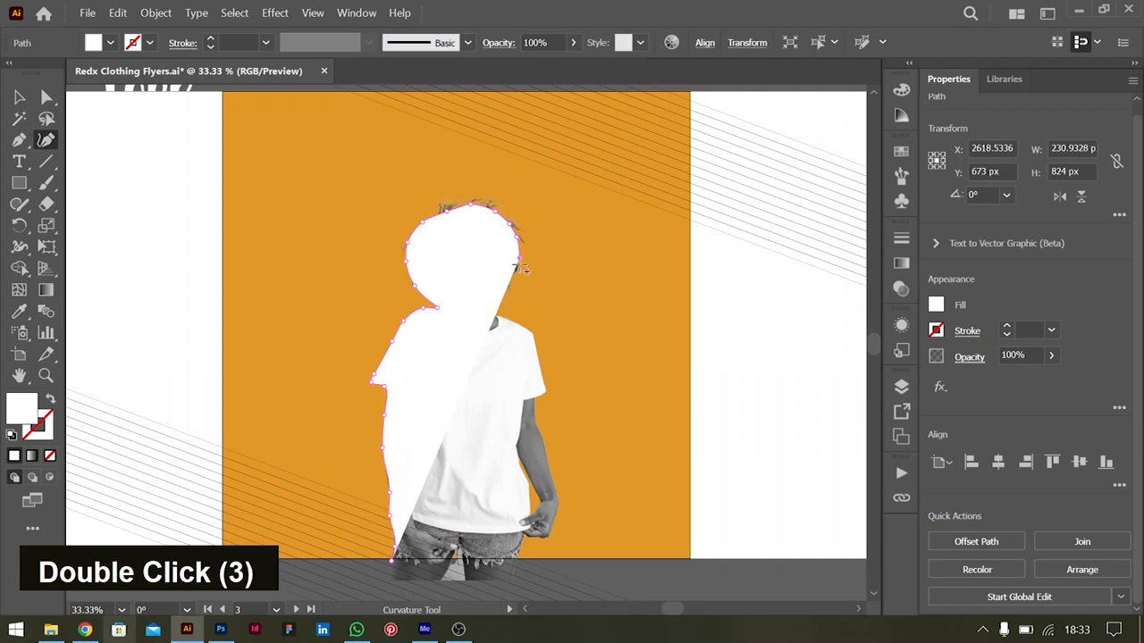
double_click(514, 268)
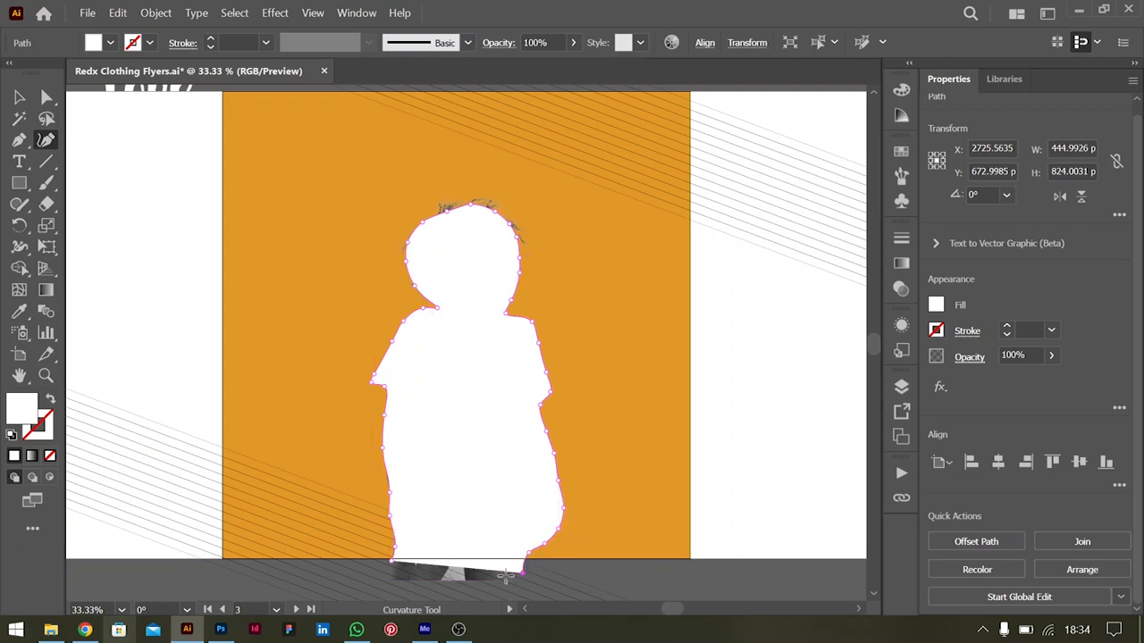
key(ctrl+z)
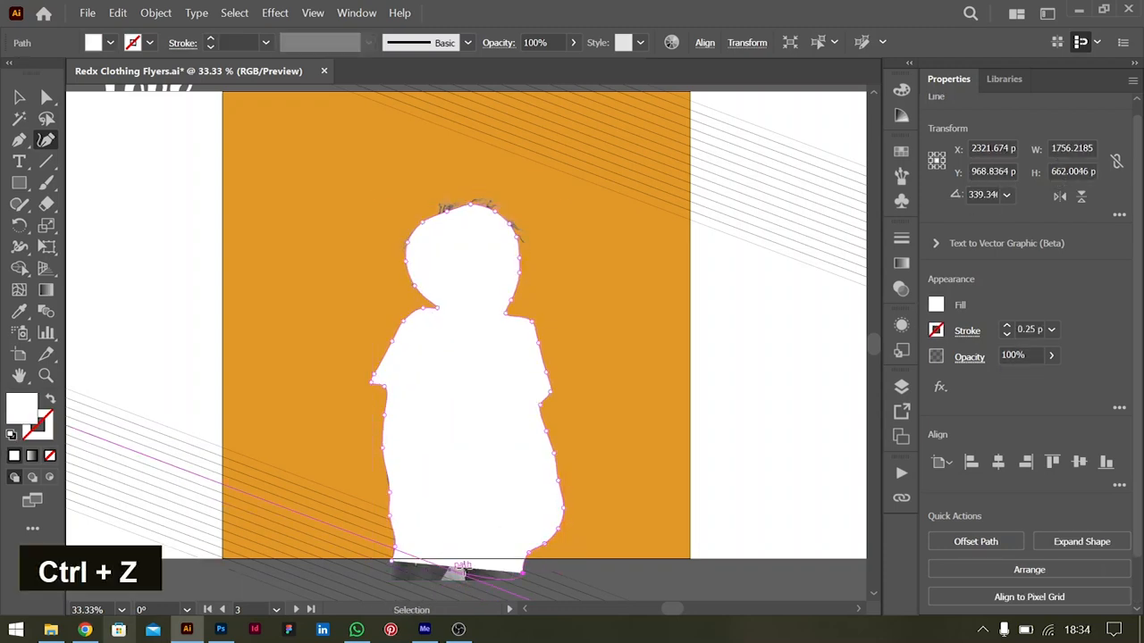
key(ctrl+z)
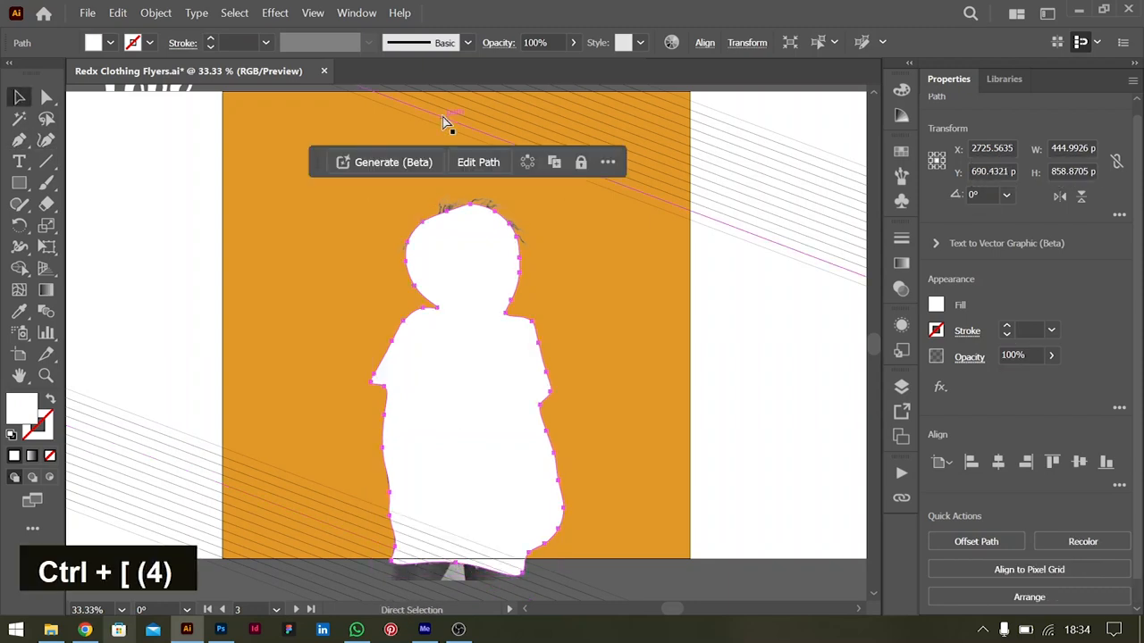
key(ctrl+])
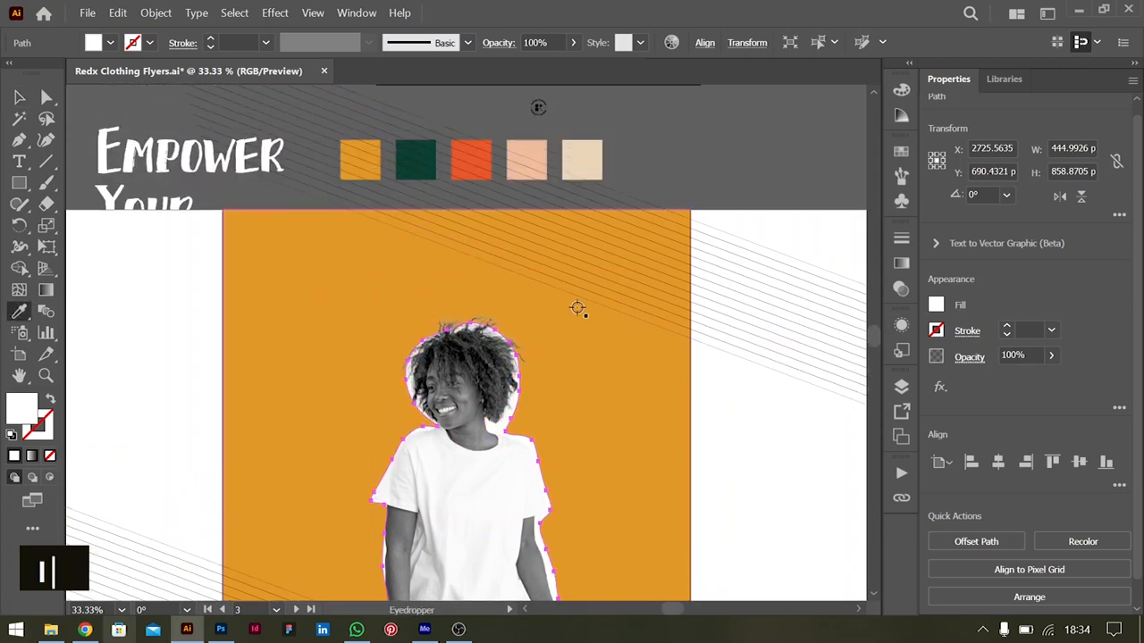
Step: Recolour the silhouette red-orange and enlarge it into an even border around the woman
click(470, 159)
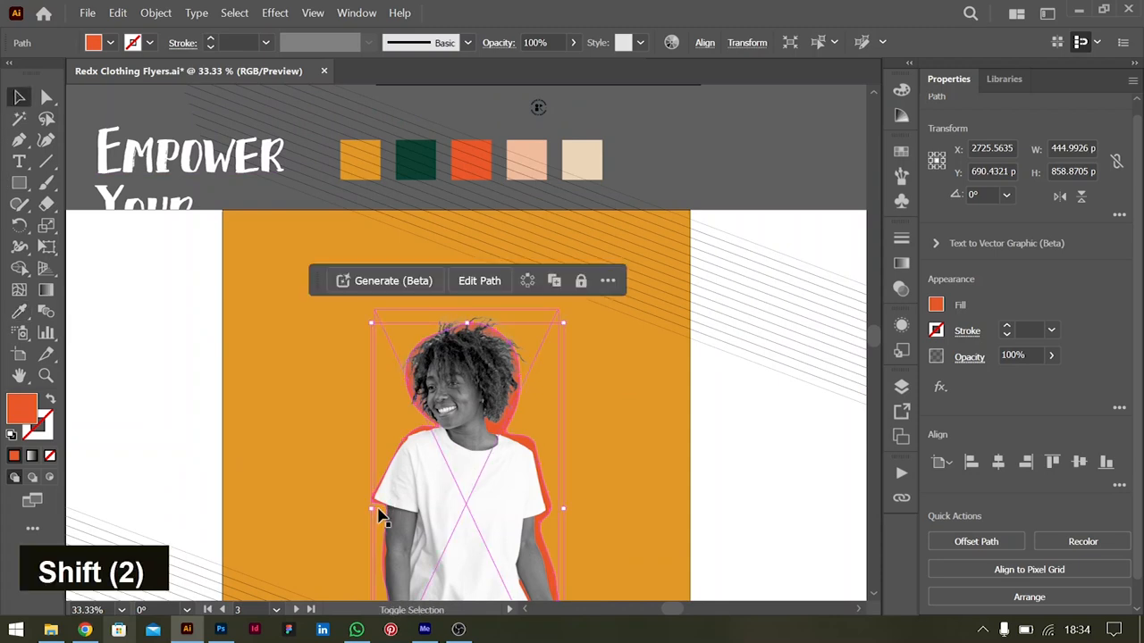
drag(371, 509, 364, 512)
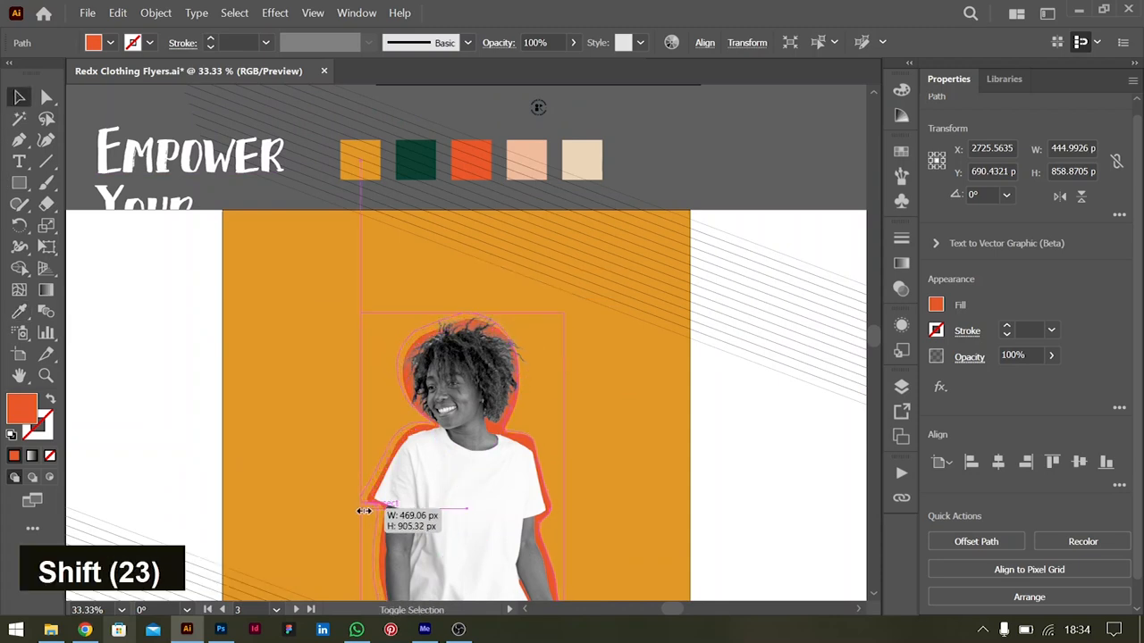
drag(364, 511, 563, 510)
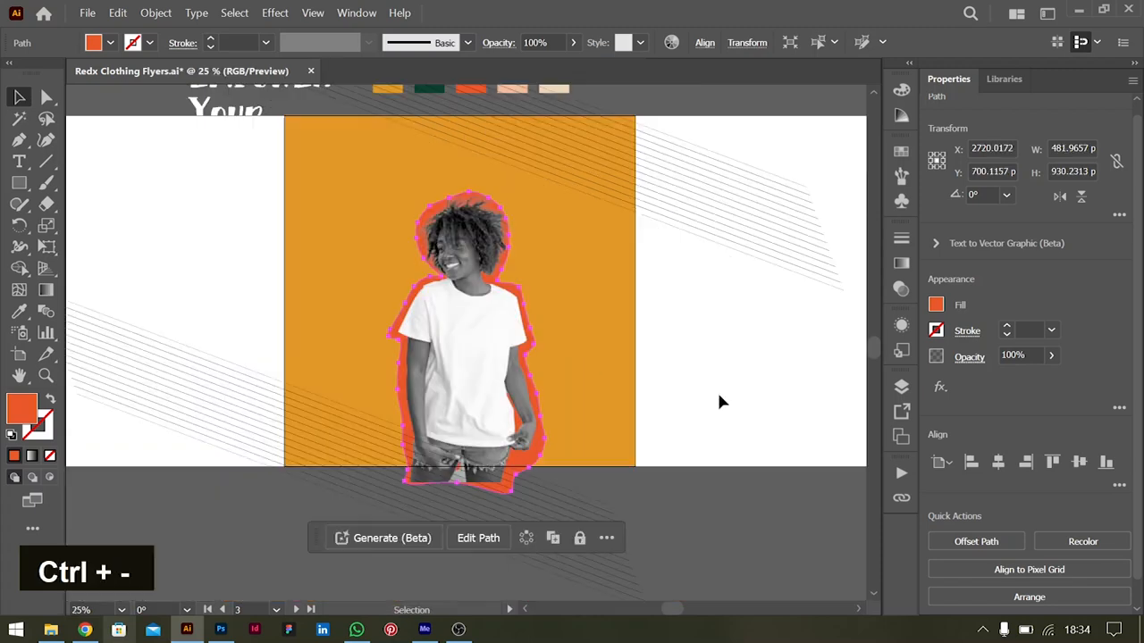
Step: Group the photo with its red-orange border and nudge the group slightly left
scroll(up, 3)
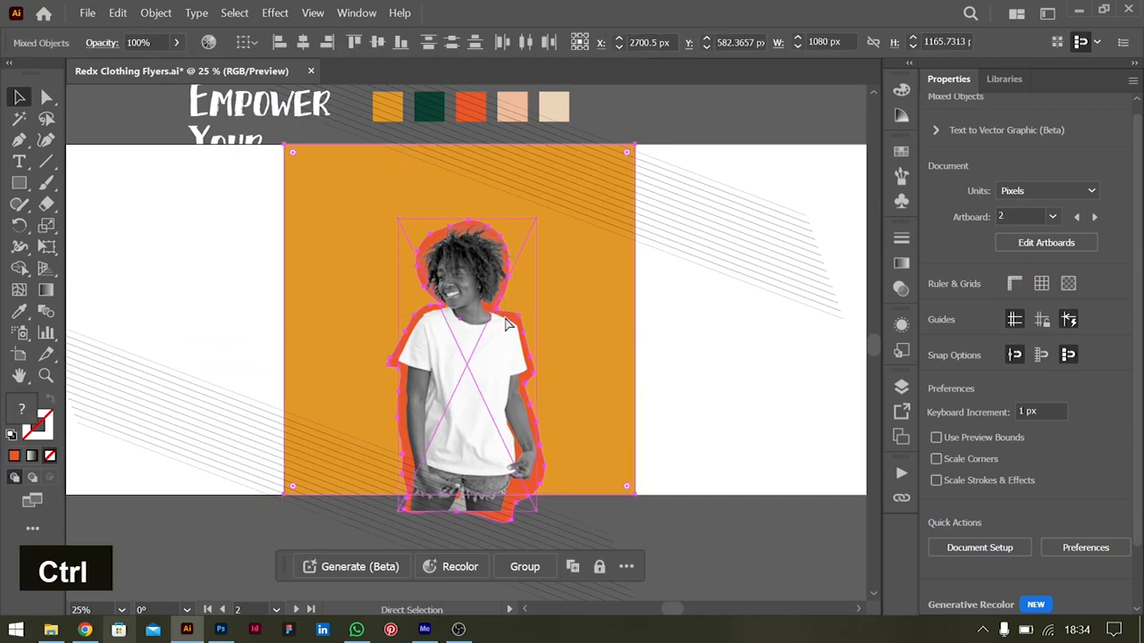
key(ctrl+g)
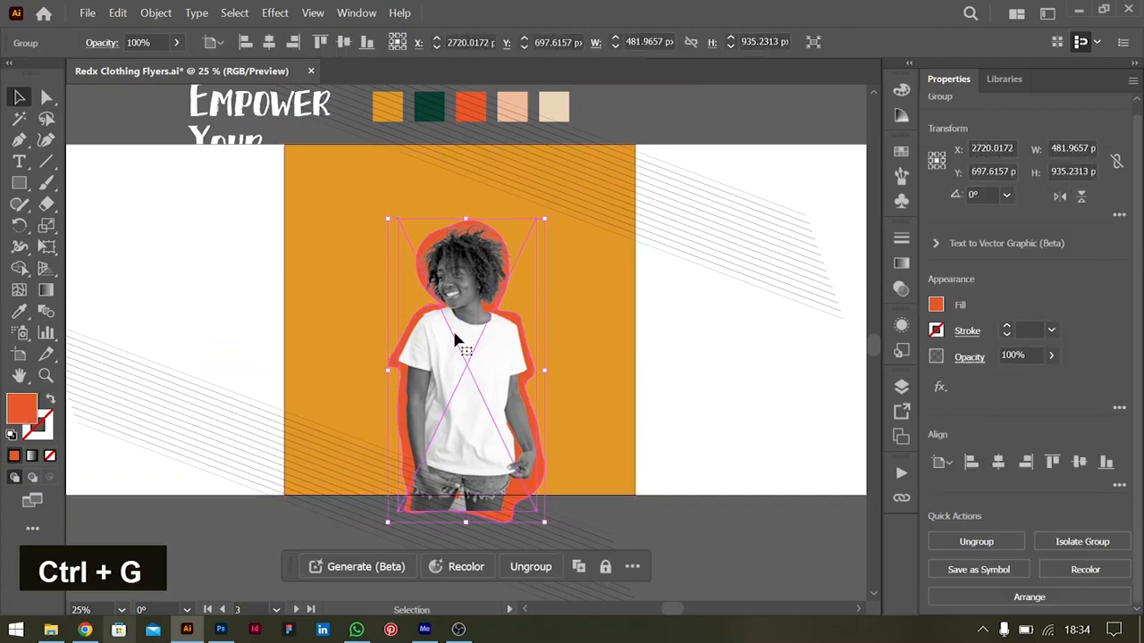
drag(464, 349, 456, 366)
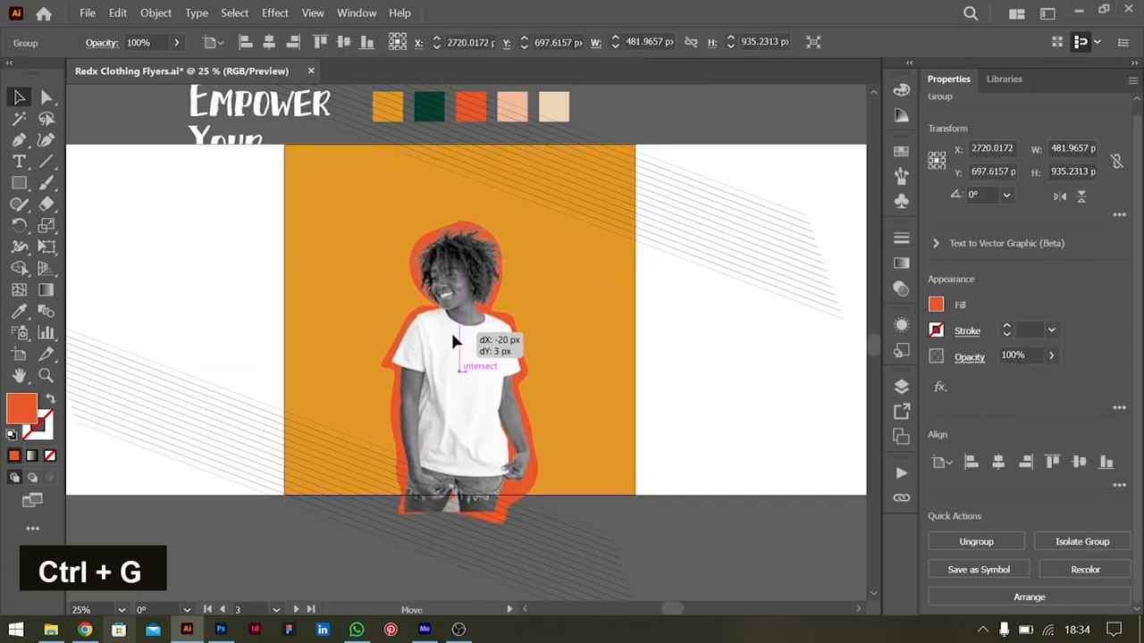
scroll(up, 3)
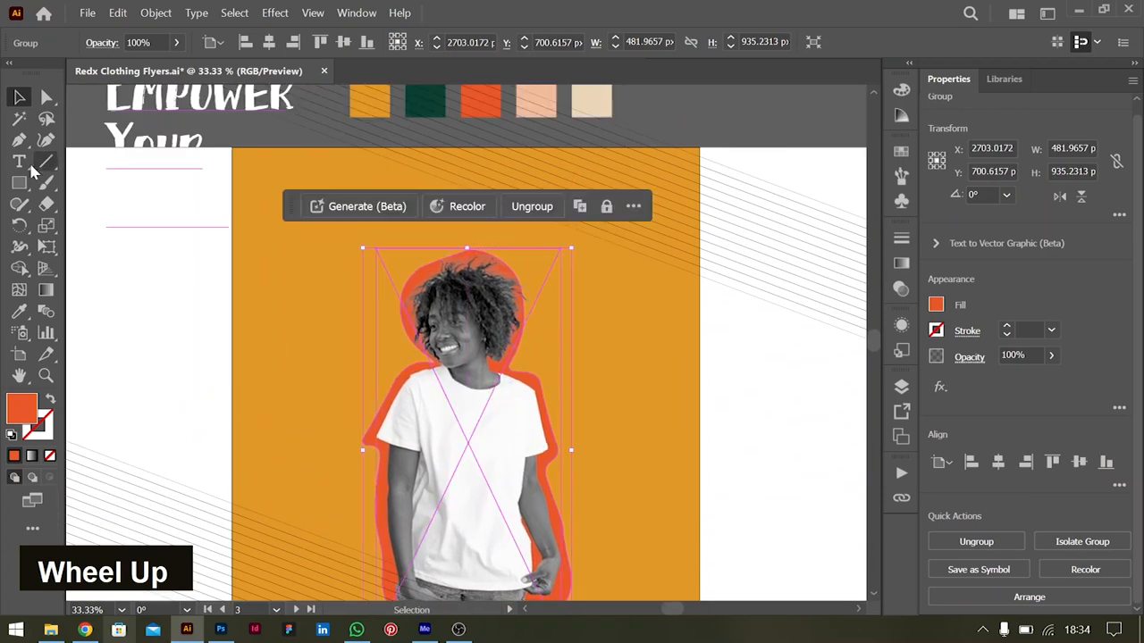
Step: Draw a red-orange rectangle and stretch it across the bottom of the woman's figure
drag(350, 235, 454, 404)
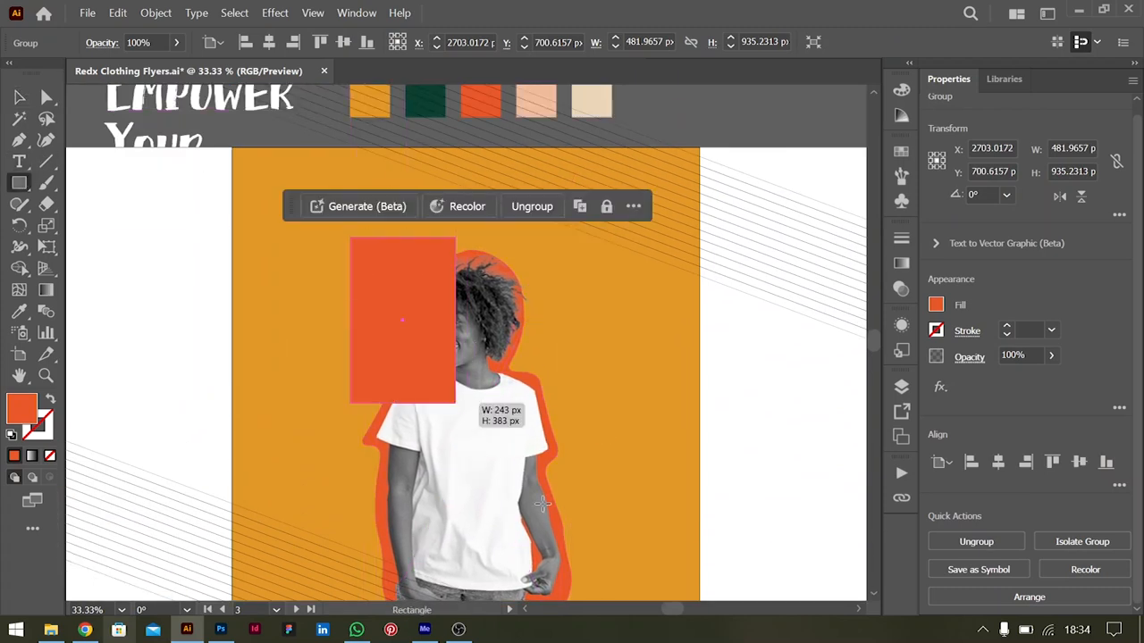
drag(454, 402, 592, 460)
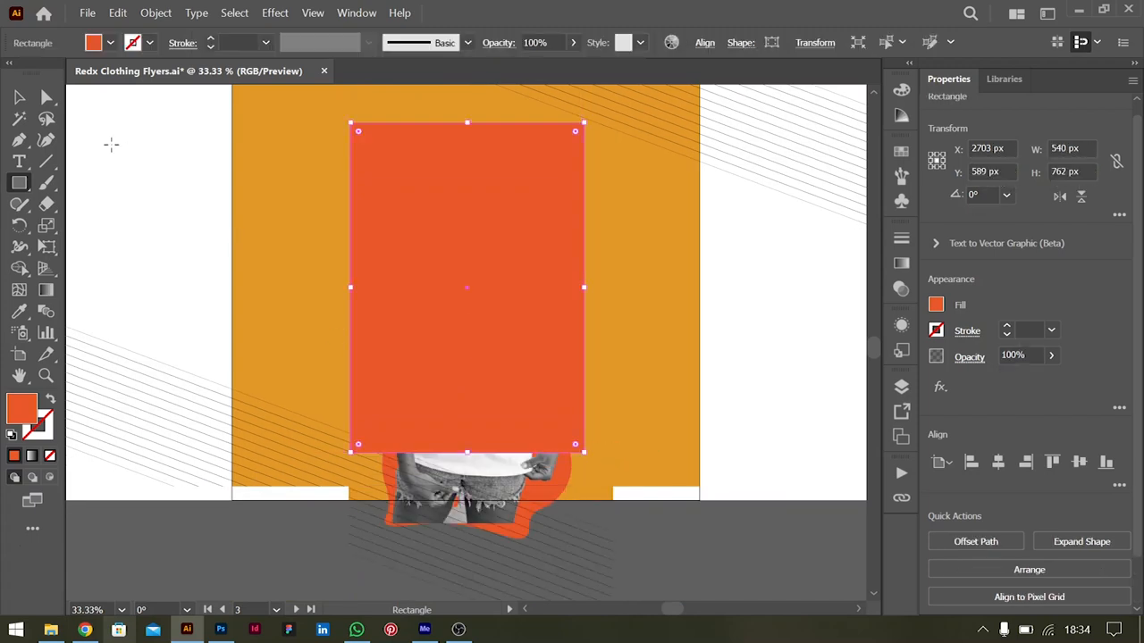
click(495, 379)
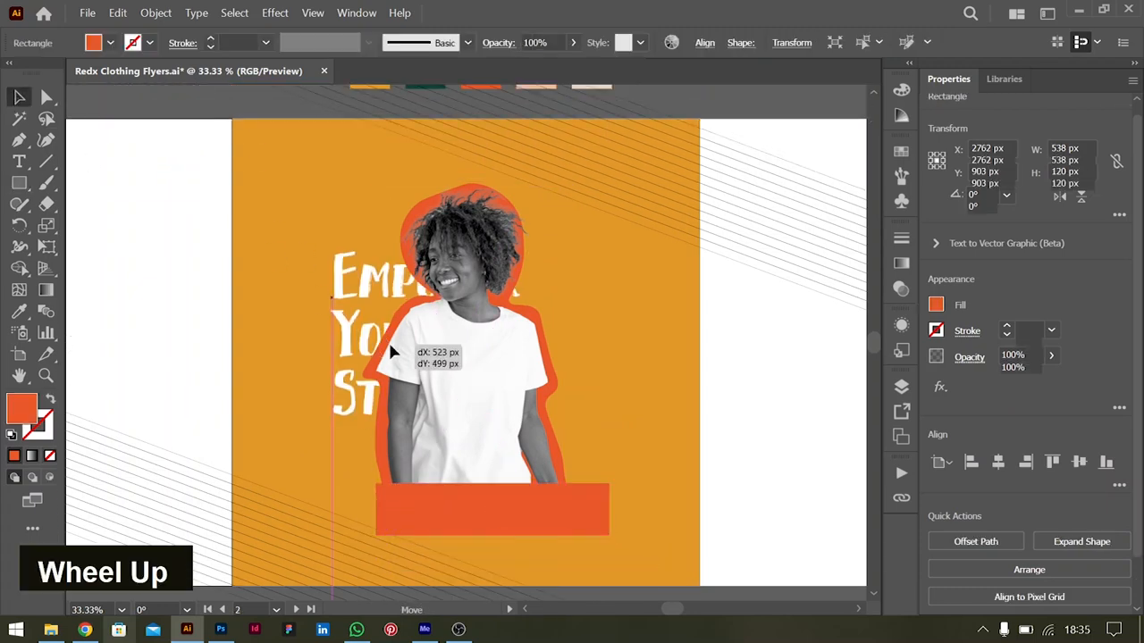
Step: Bring the Empower Your Style headline to front, tilt it slightly and shift it right and down
key(ctrl+shift+])
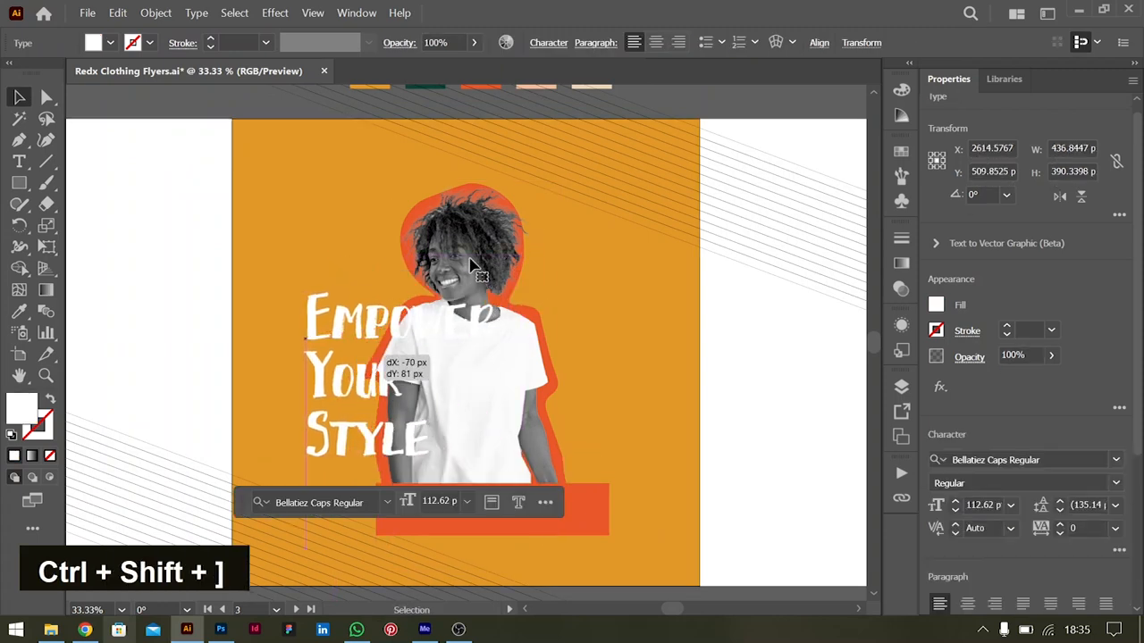
click(590, 170)
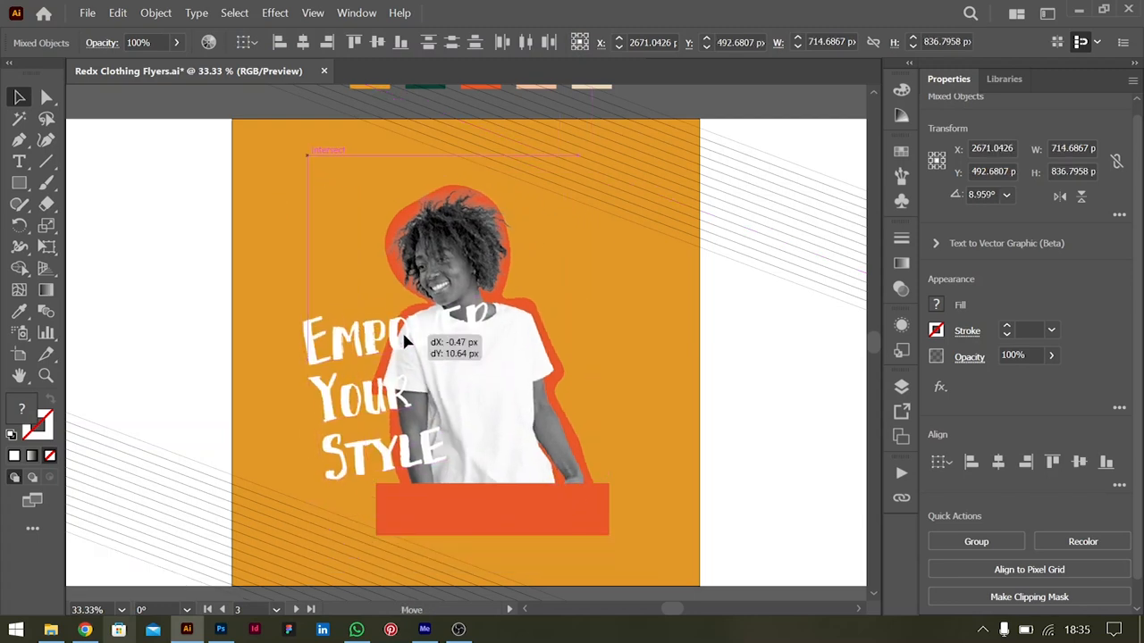
drag(406, 342, 426, 349)
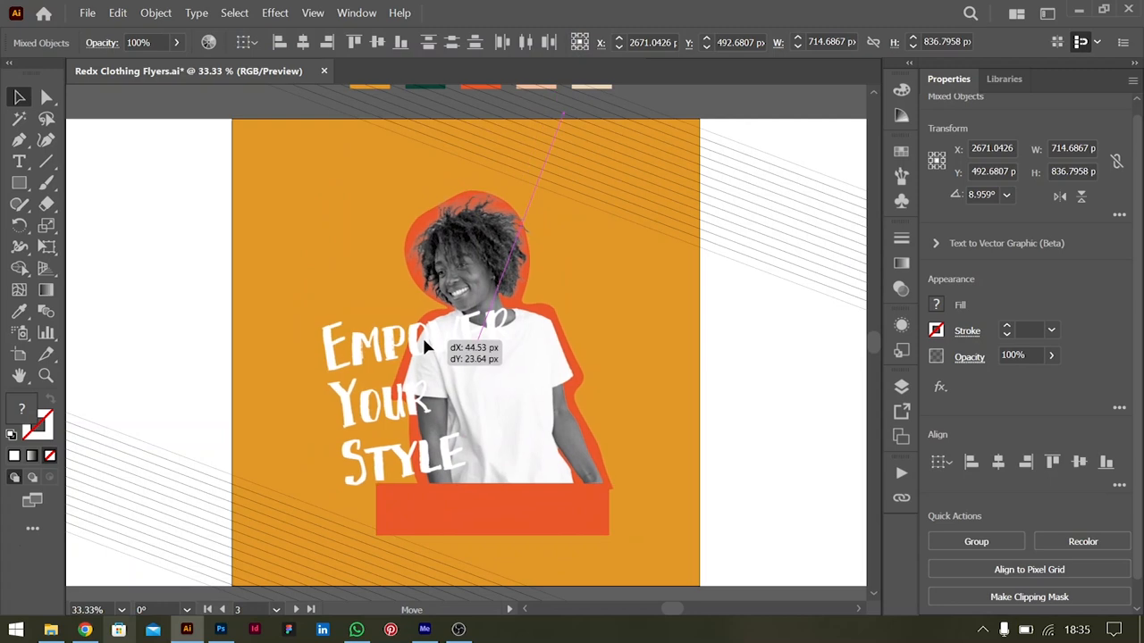
drag(425, 348, 531, 527)
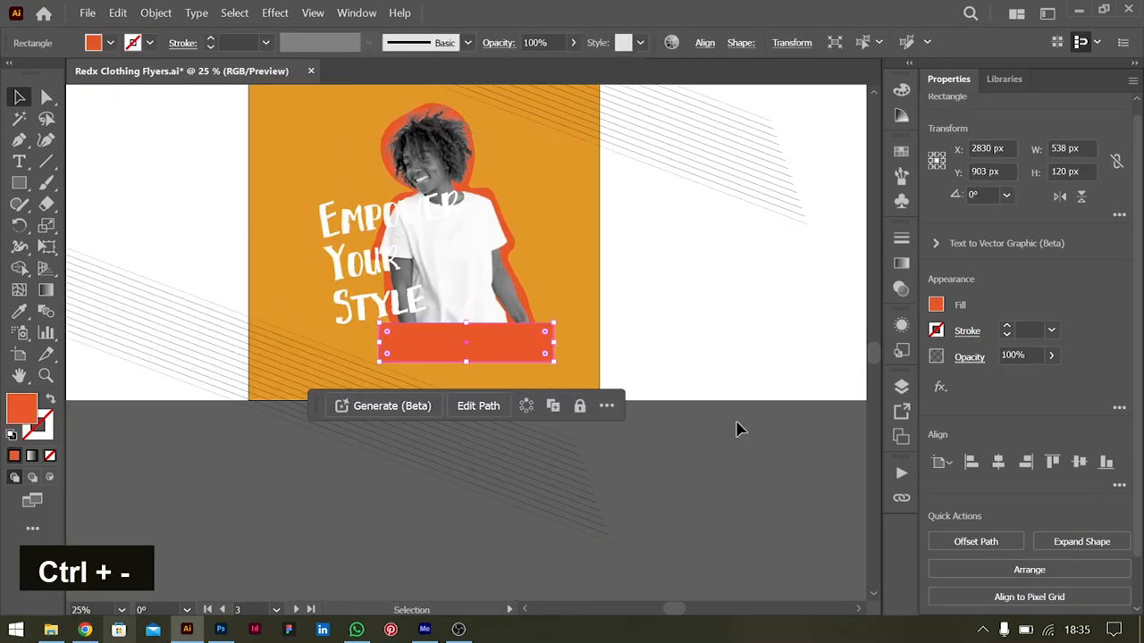
Step: Copy the testimonial sentence from the ChatGPT flyer brief and return to Illustrator
key(alt+tab)
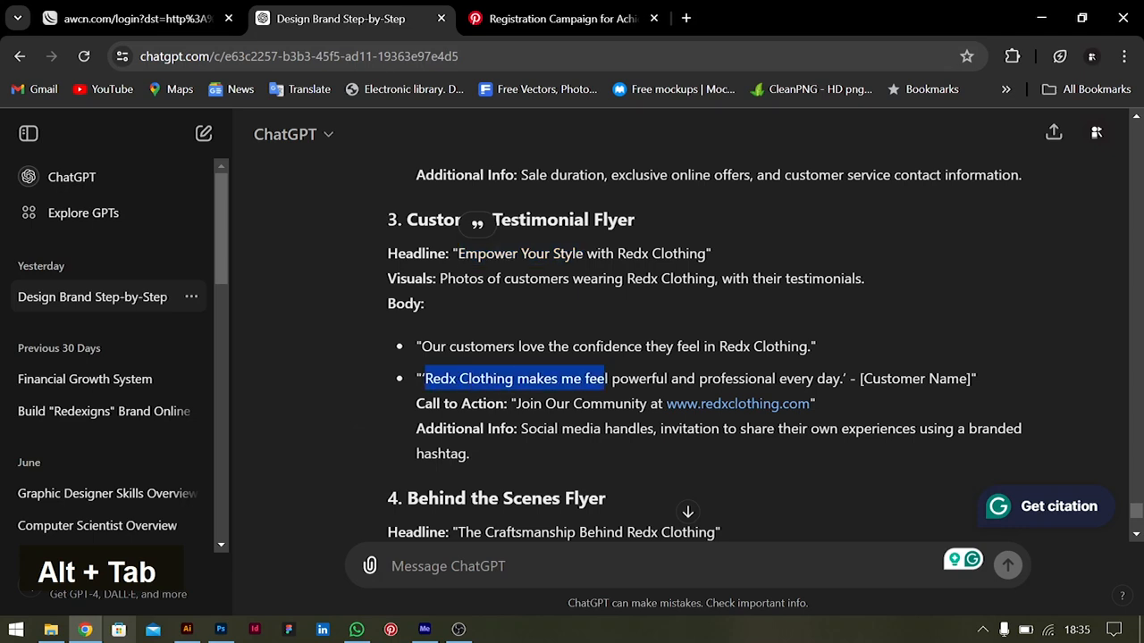
key(ctrl+c)
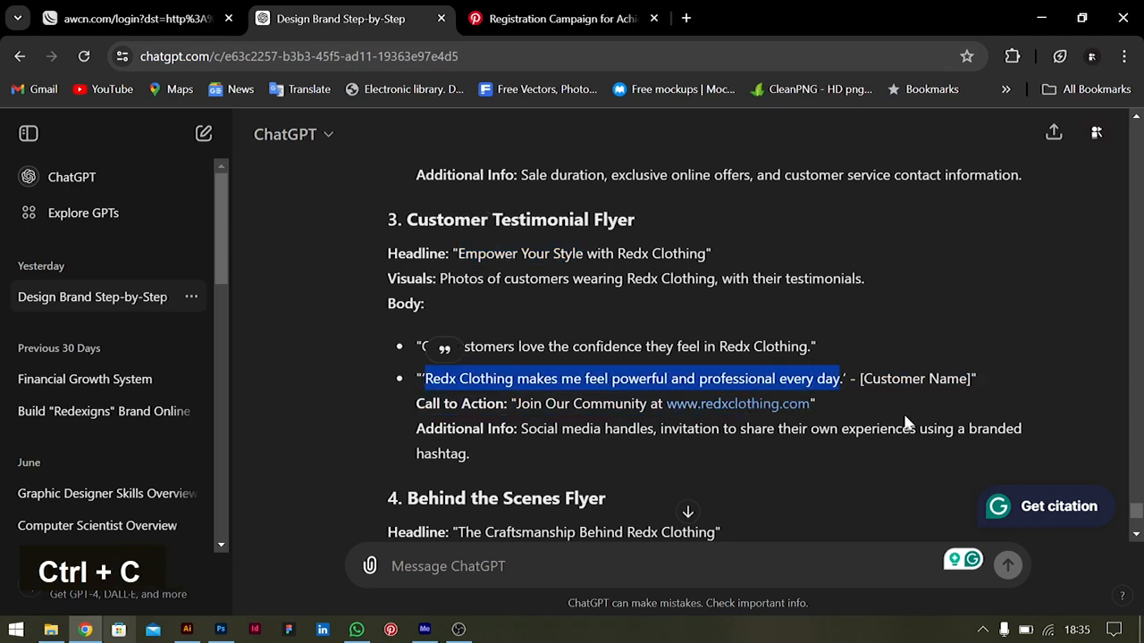
click(186, 630)
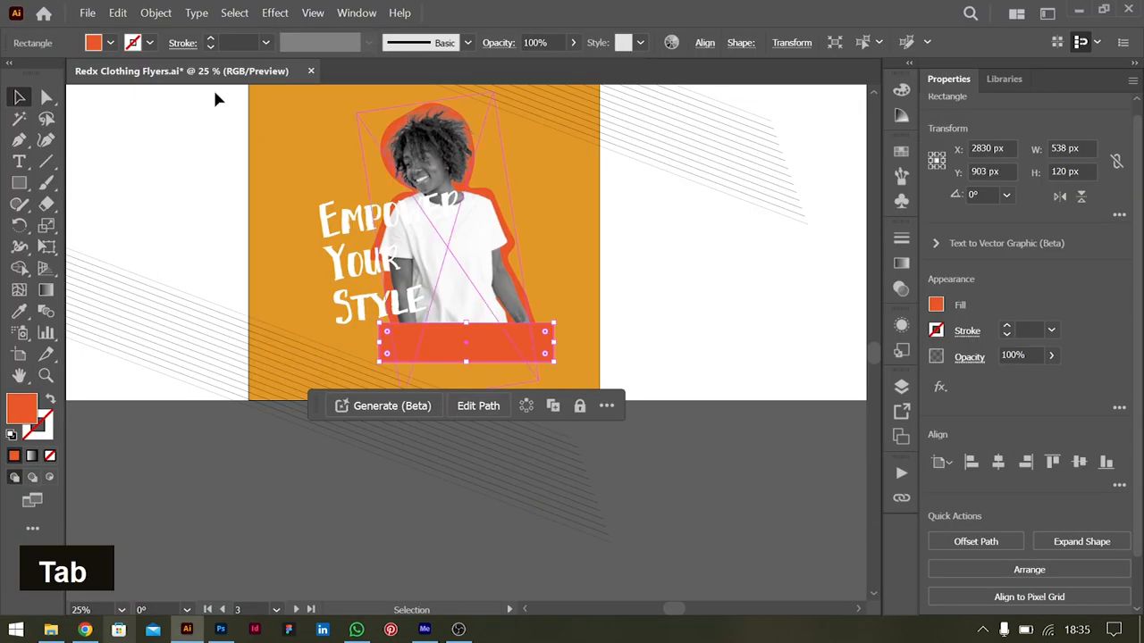
Step: Paste the testimonial as new text in Monument Extended at 24 pt
click(19, 161)
text(Redx Clothing makes me feel powerfu)
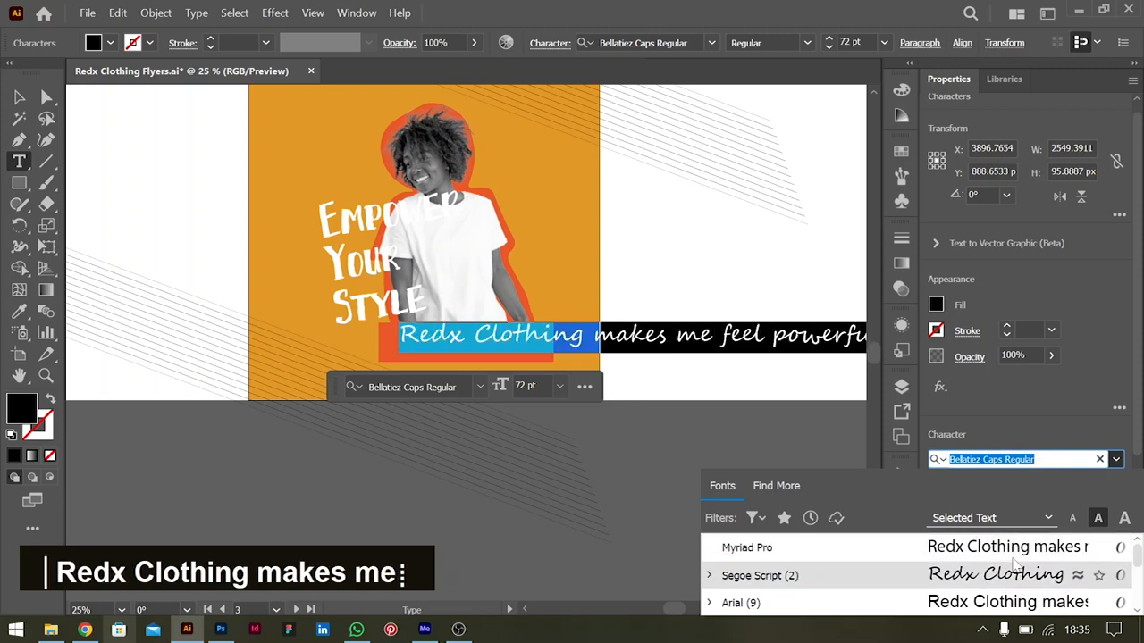
scroll(down, 3)
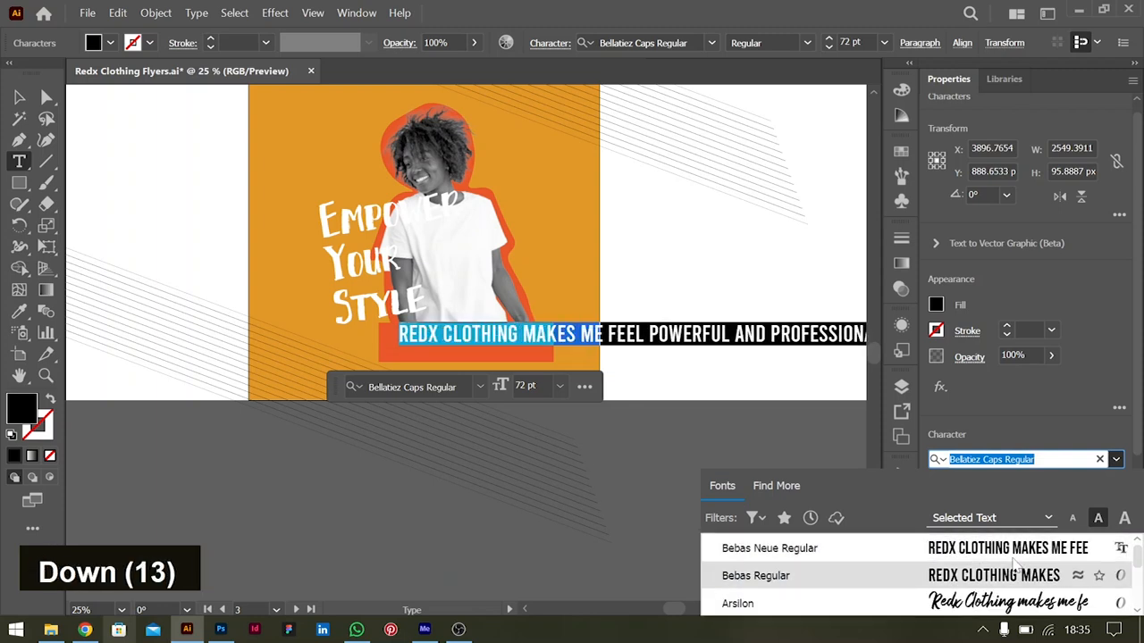
scroll(down, 3)
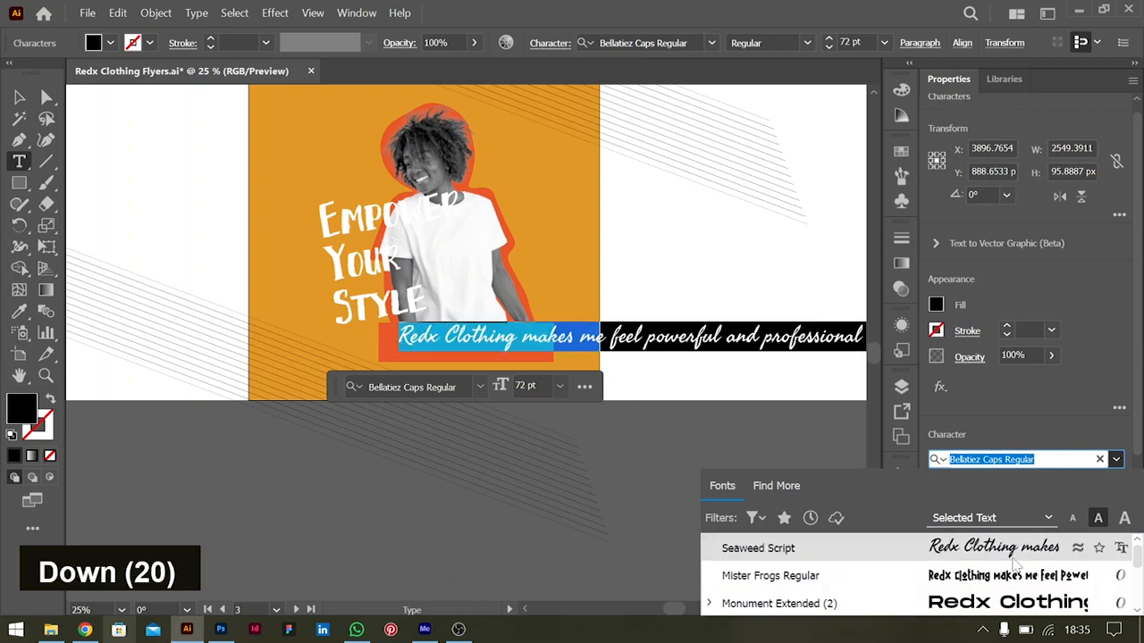
key(Return)
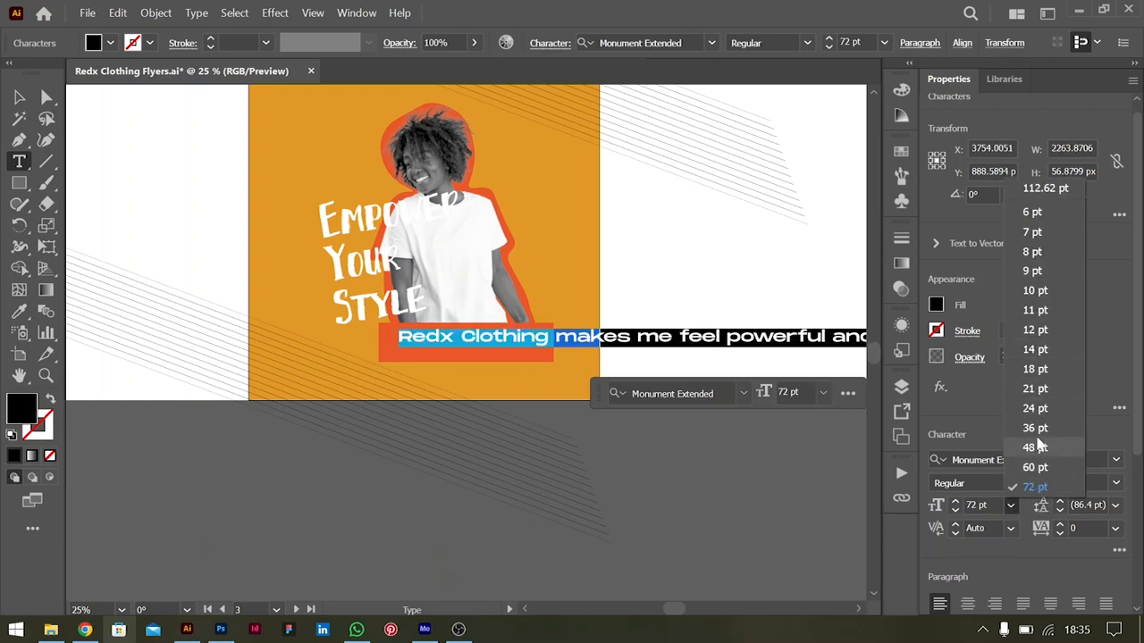
click(1035, 427)
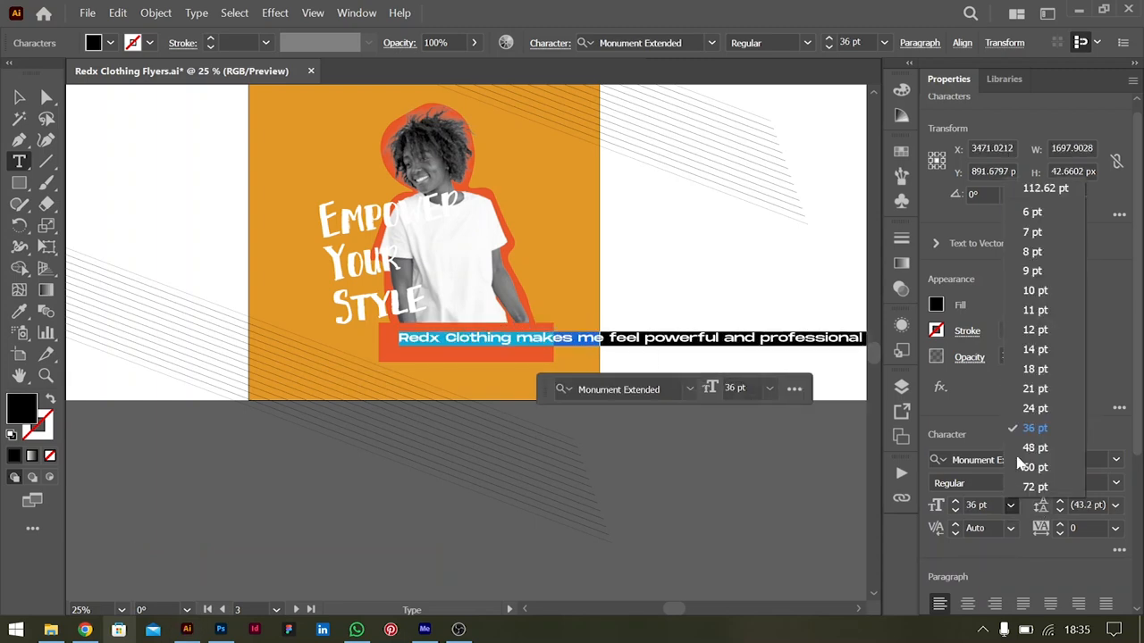
click(1035, 407)
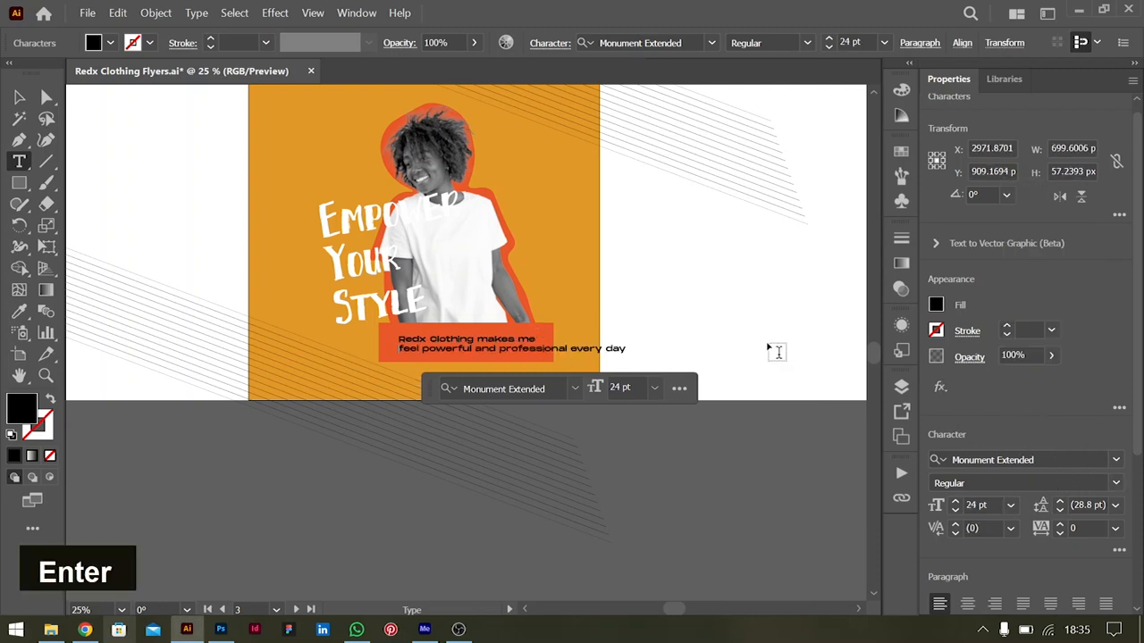
Step: Break the testimonial into three lines, move it onto the orange box, and make it white
key(ctrl+Left)
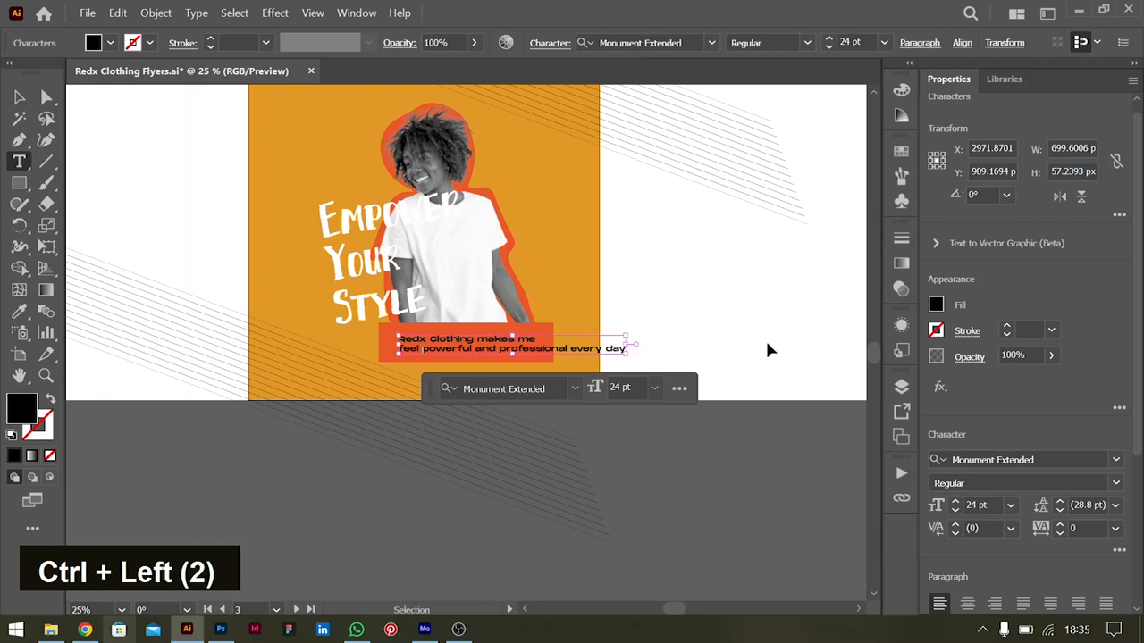
key(ctrl+Right)
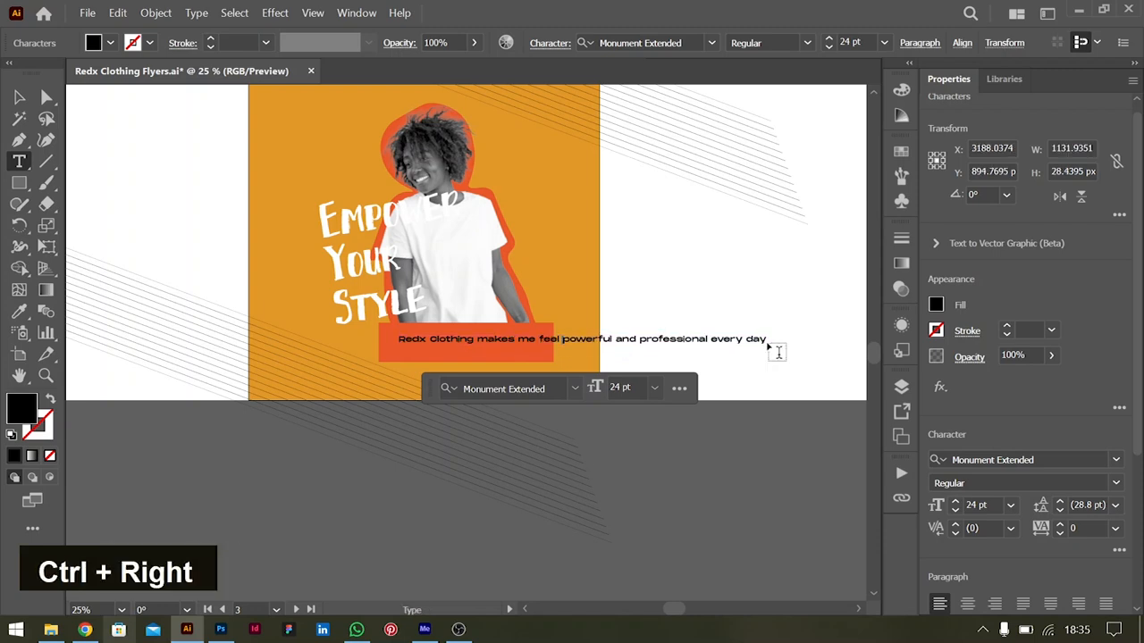
key(enter)
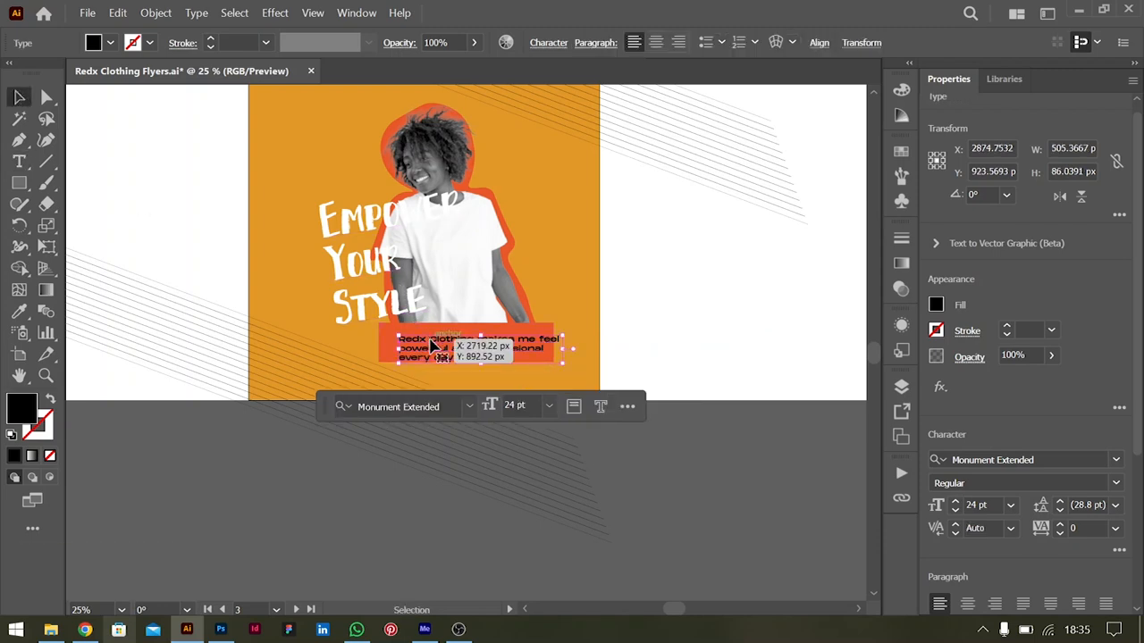
drag(446, 349, 426, 331)
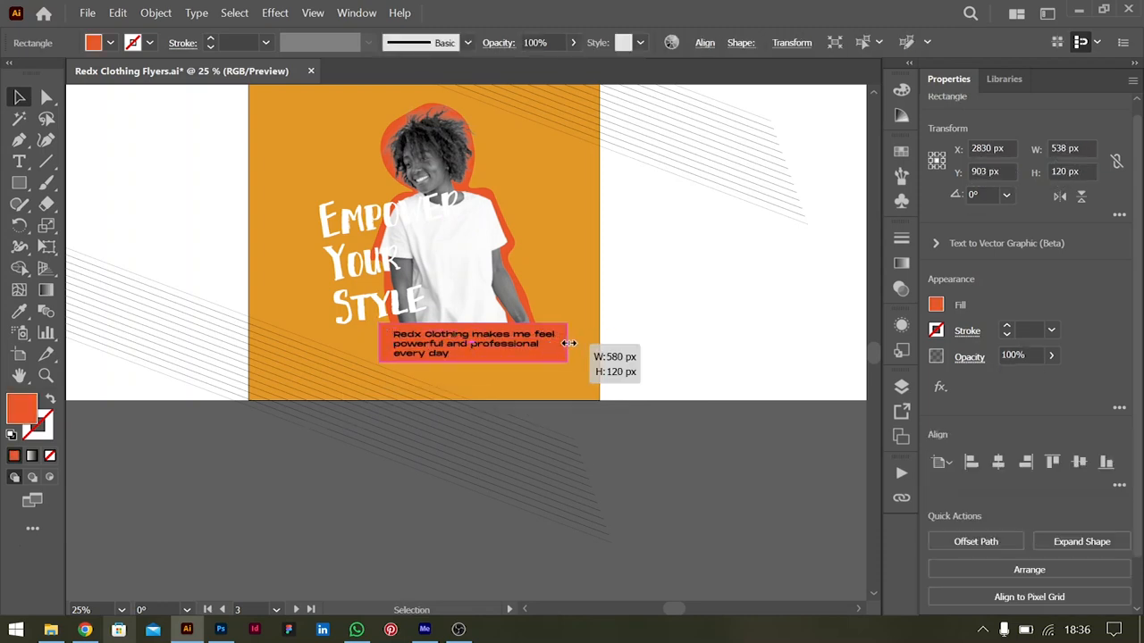
double_click(473, 343)
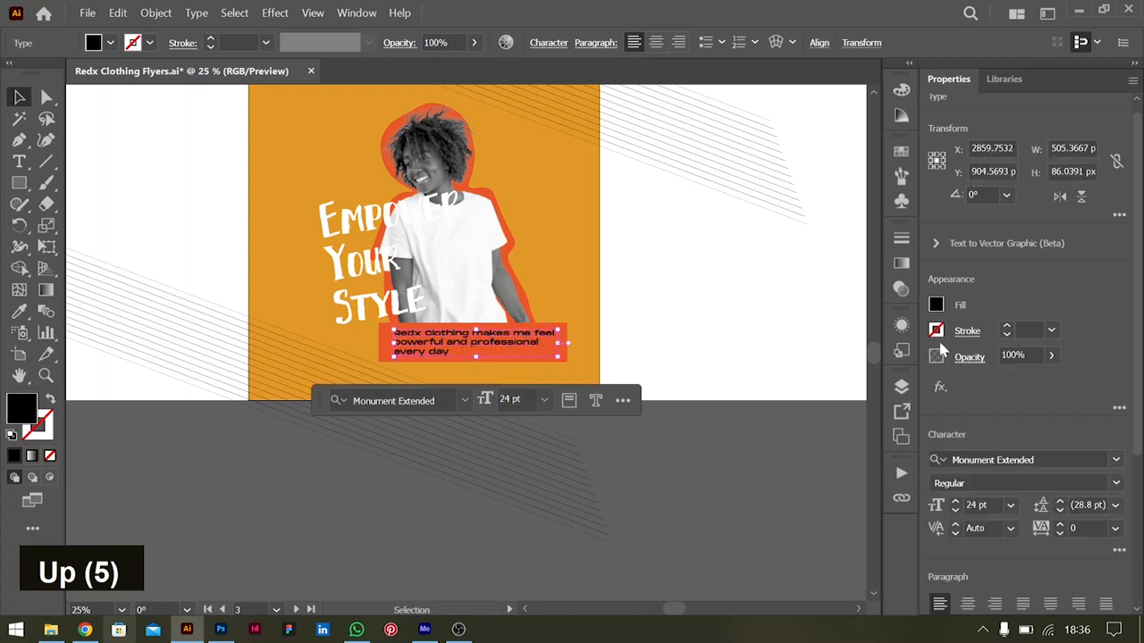
click(935, 305)
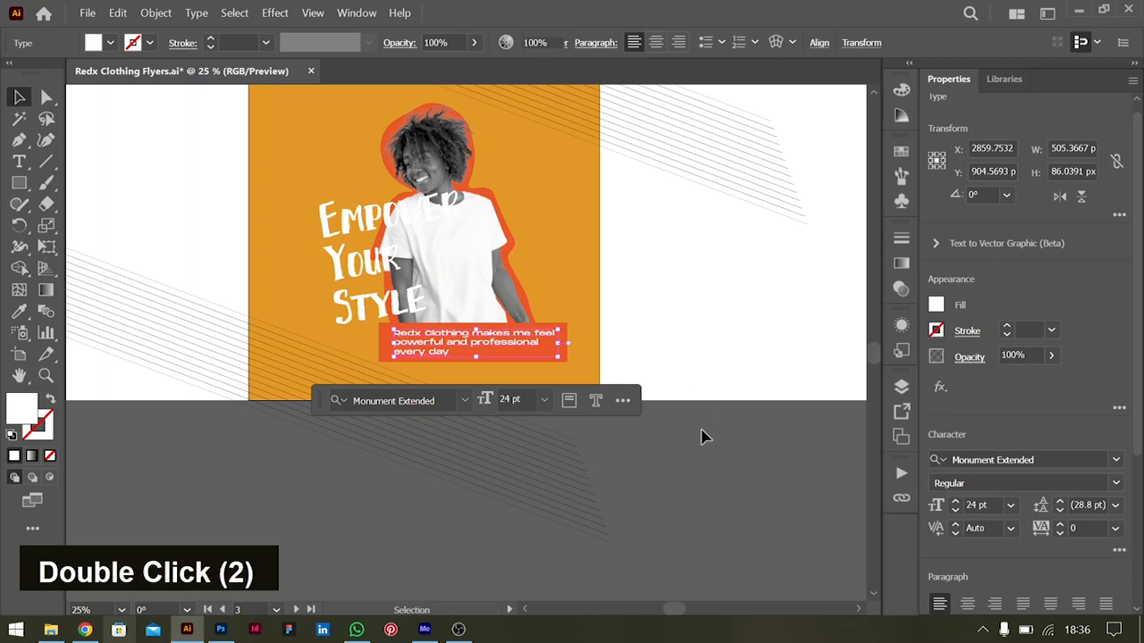
scroll(up, 3)
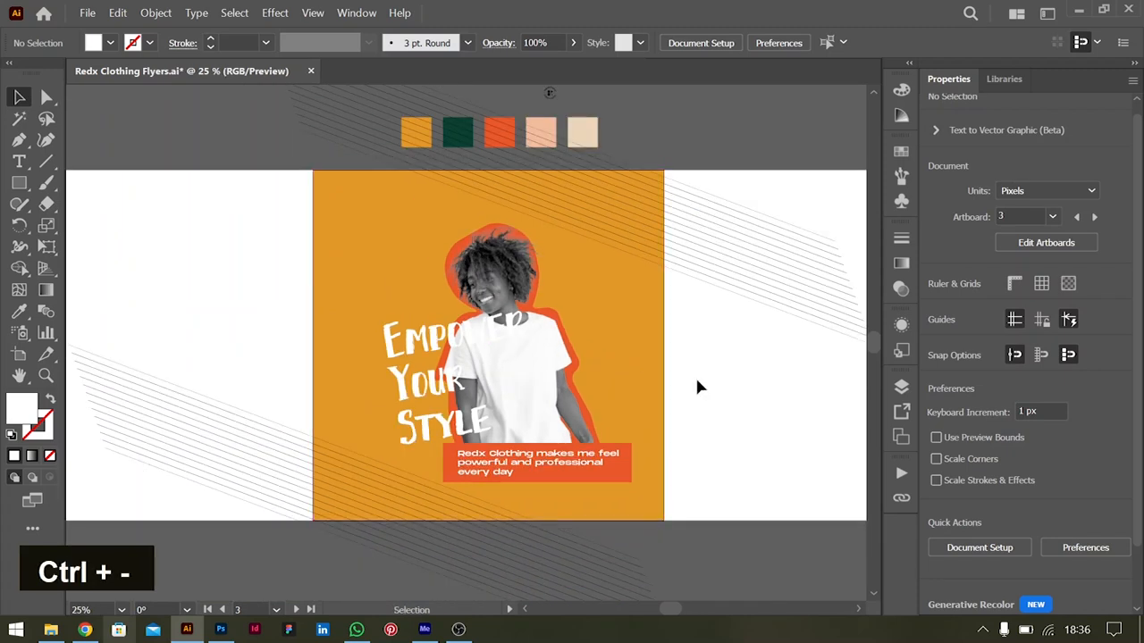
Step: Scroll down past the artboard to bring the empty canvas below the flyer into view
scroll(down, 3)
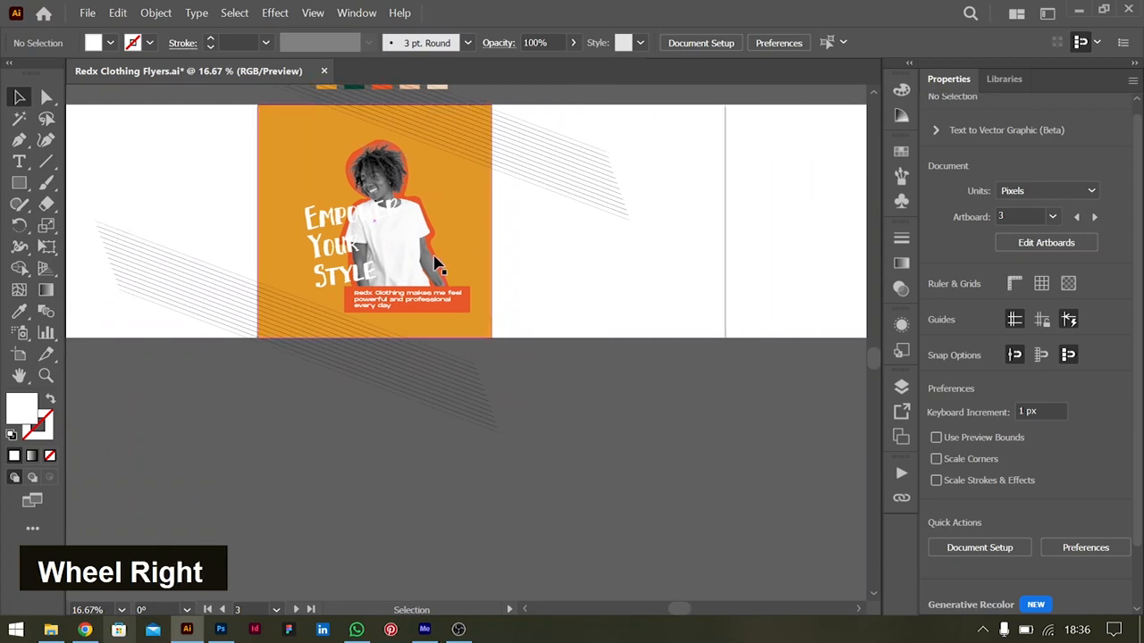
scroll(up, 3)
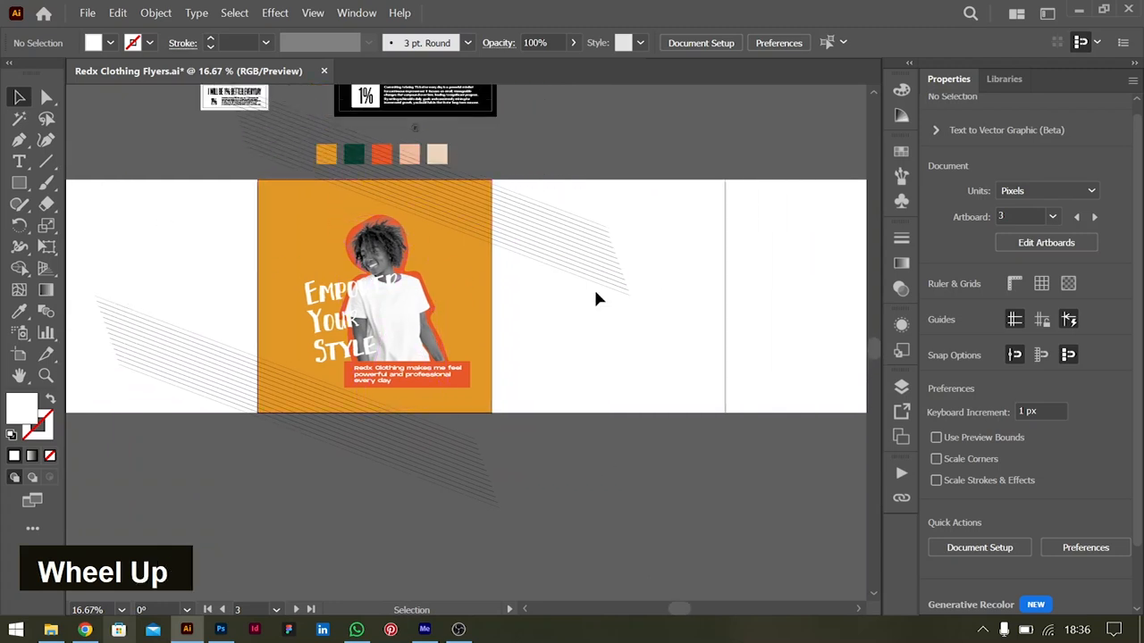
scroll(down, 3)
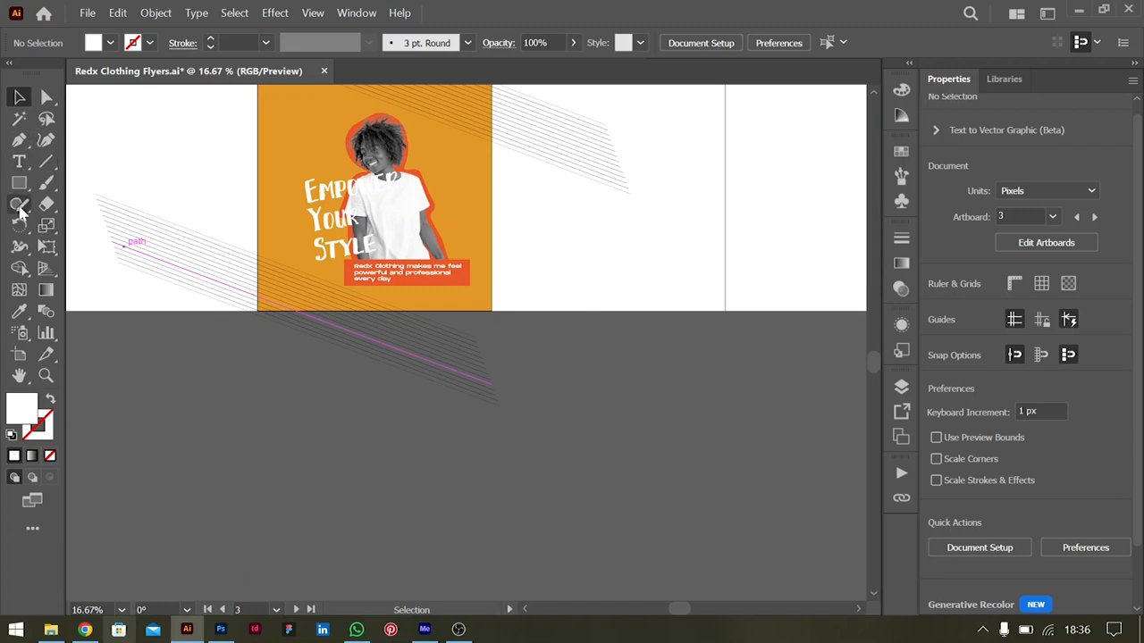
scroll(down, 3)
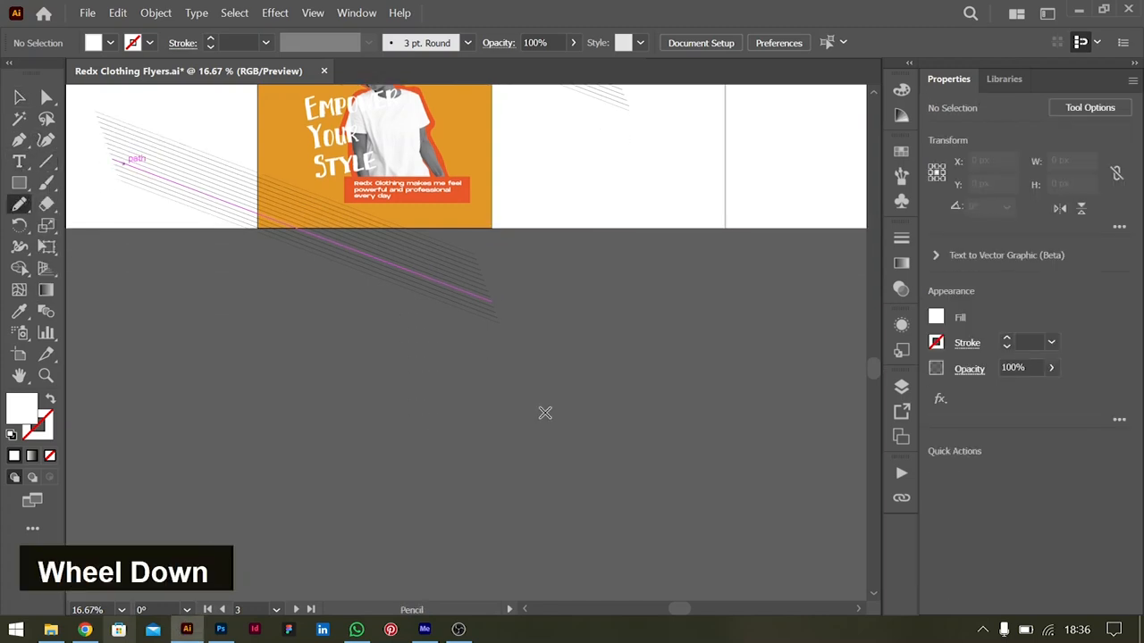
scroll(down, 3)
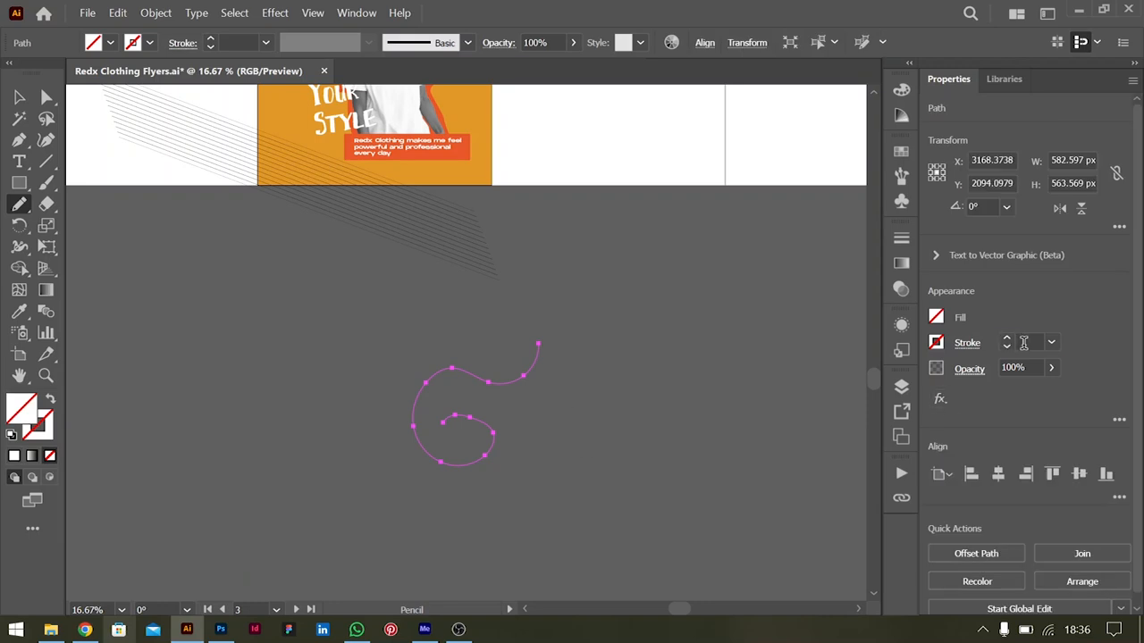
Step: Thicken the scribble strokes and make them white, undo stray strokes, then group all curves
key(Shift+Up)
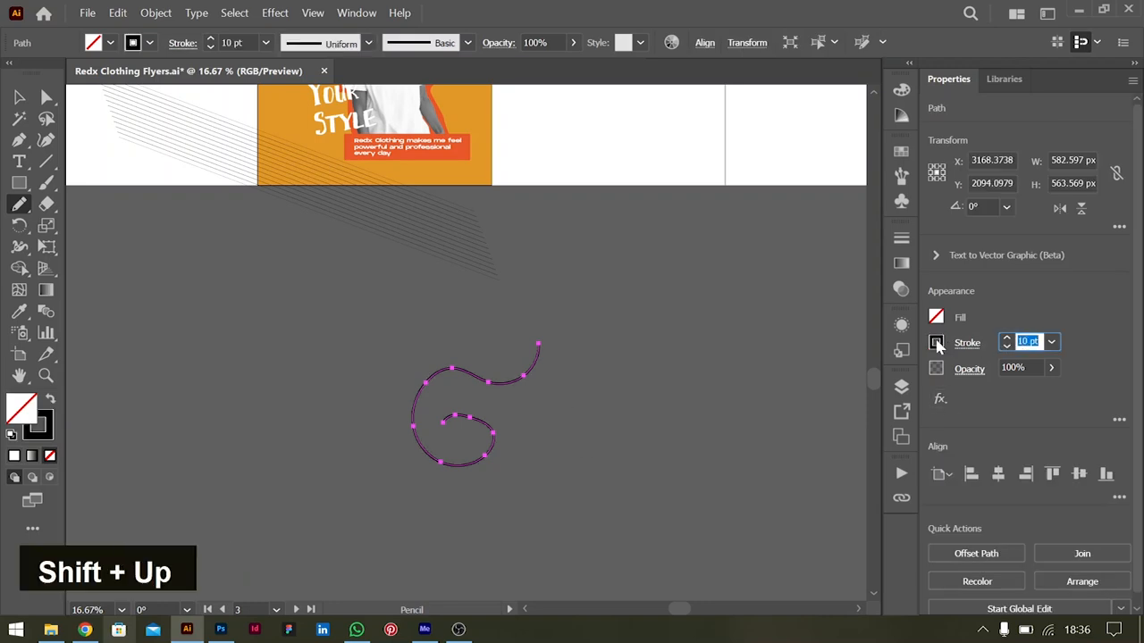
click(936, 343)
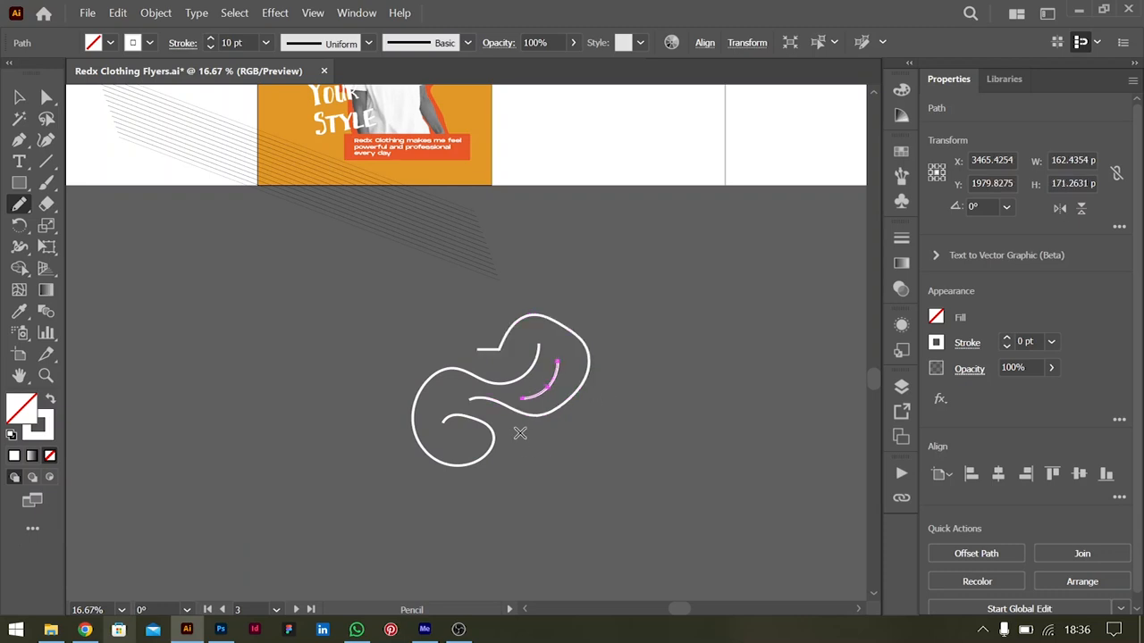
key(ctrl+z)
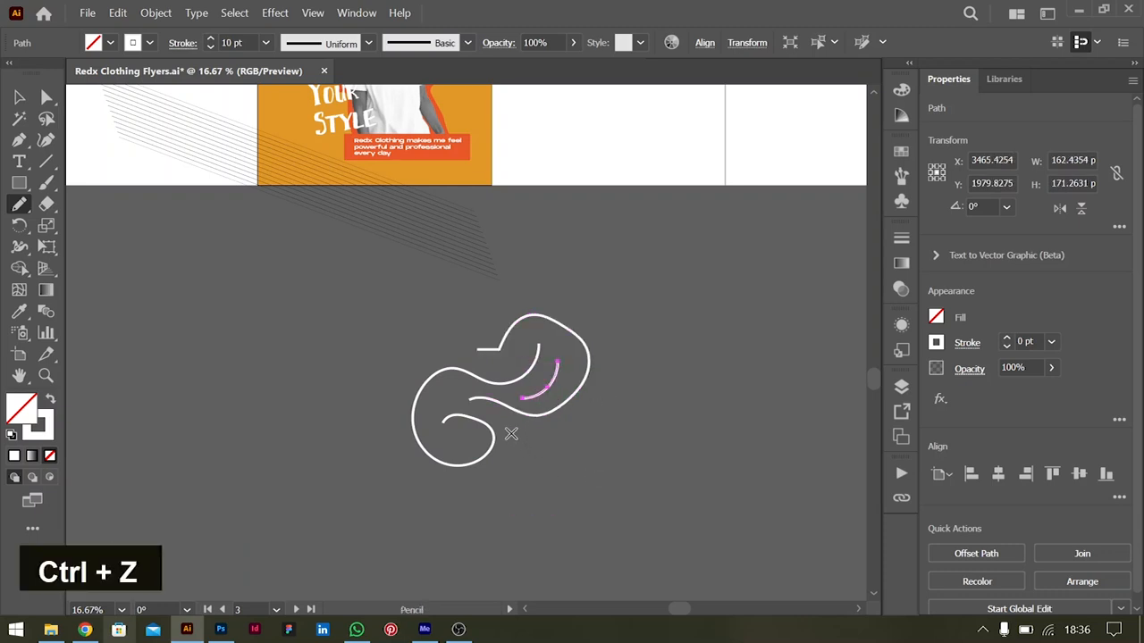
key(ctrl+z)
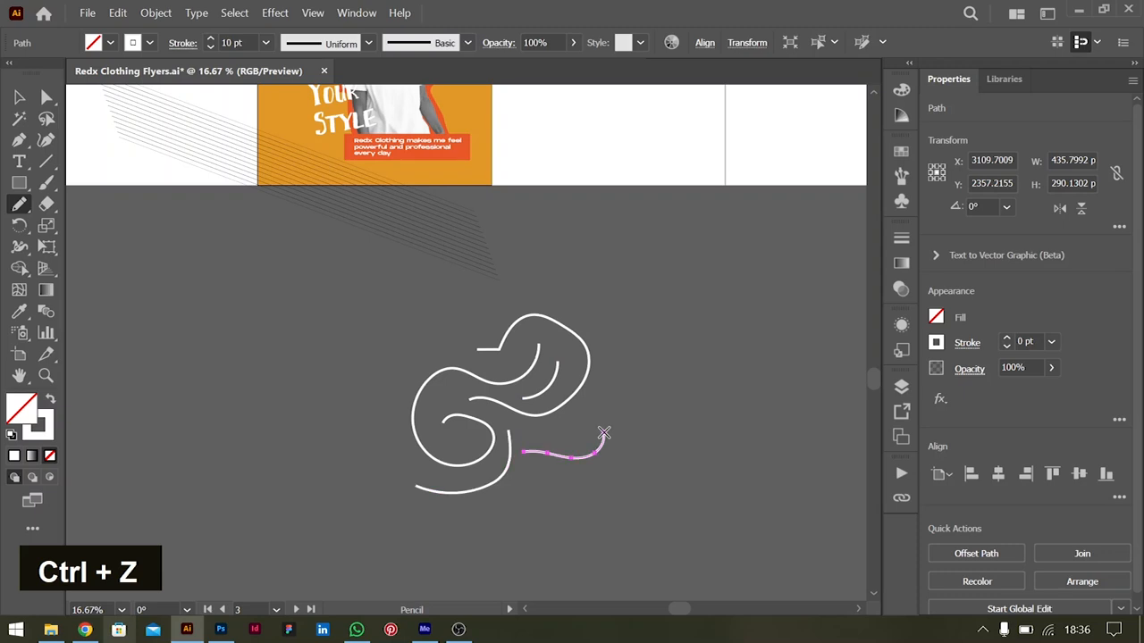
key(ctrl+z)
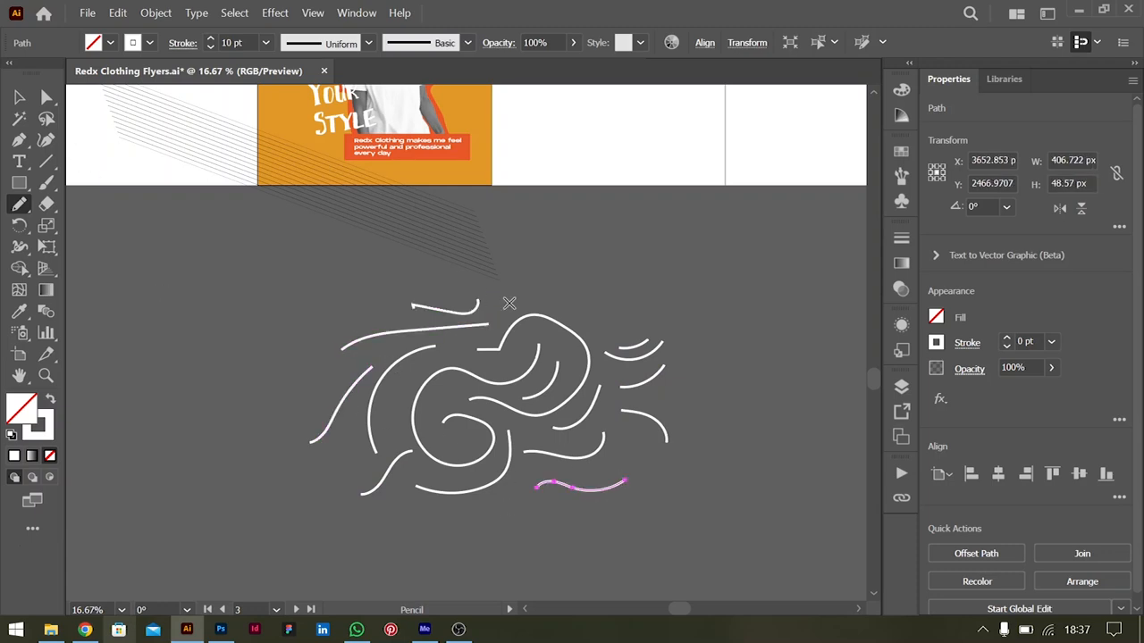
mouse_move(527, 332)
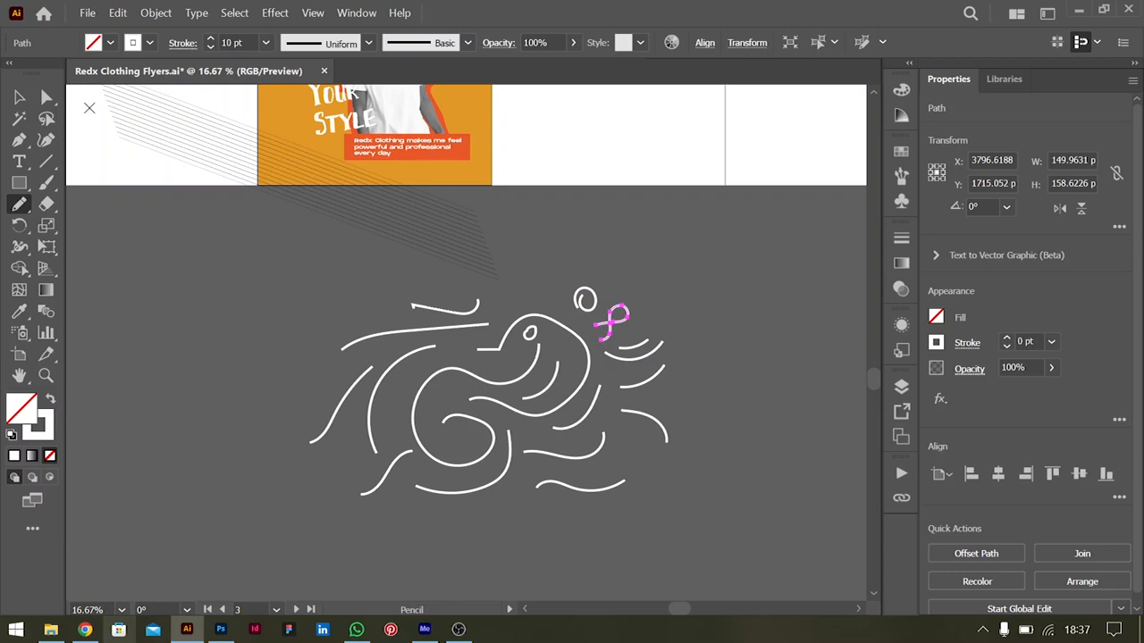
click(20, 98)
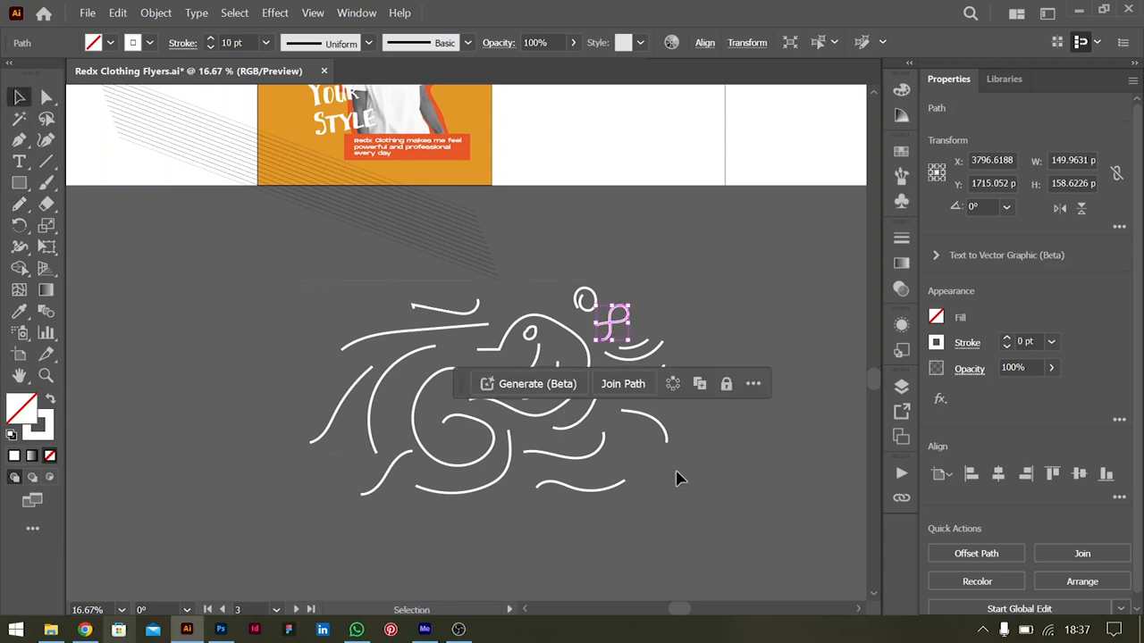
key(ctrl+g)
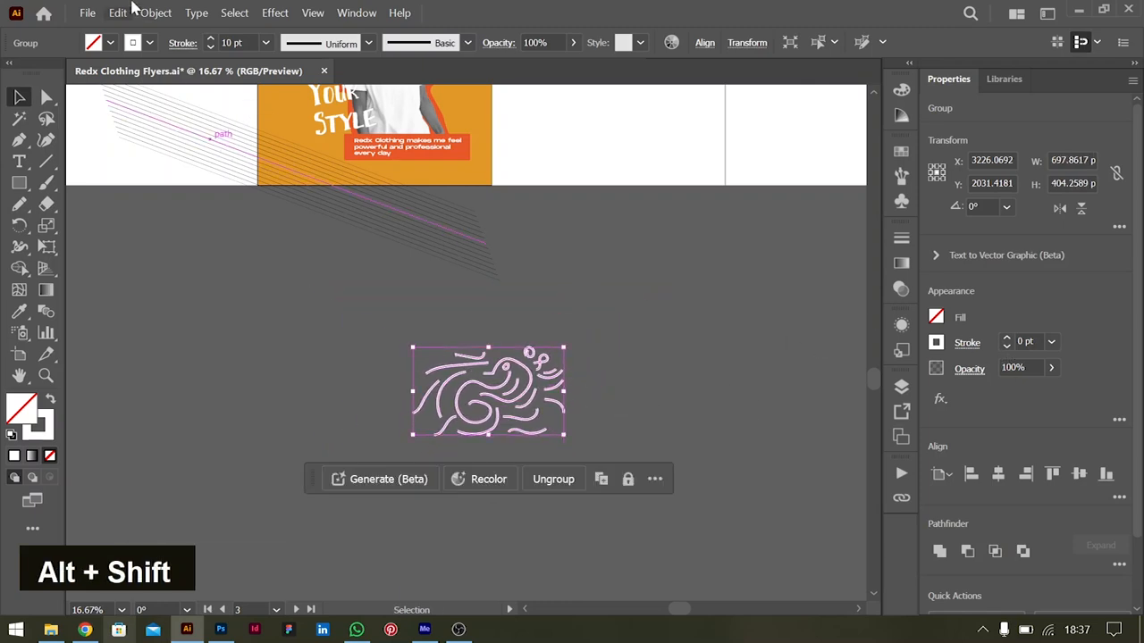
Step: Make a pattern from the grouped scribbles, preview the tiling, and save it as New Pattern 2
click(156, 13)
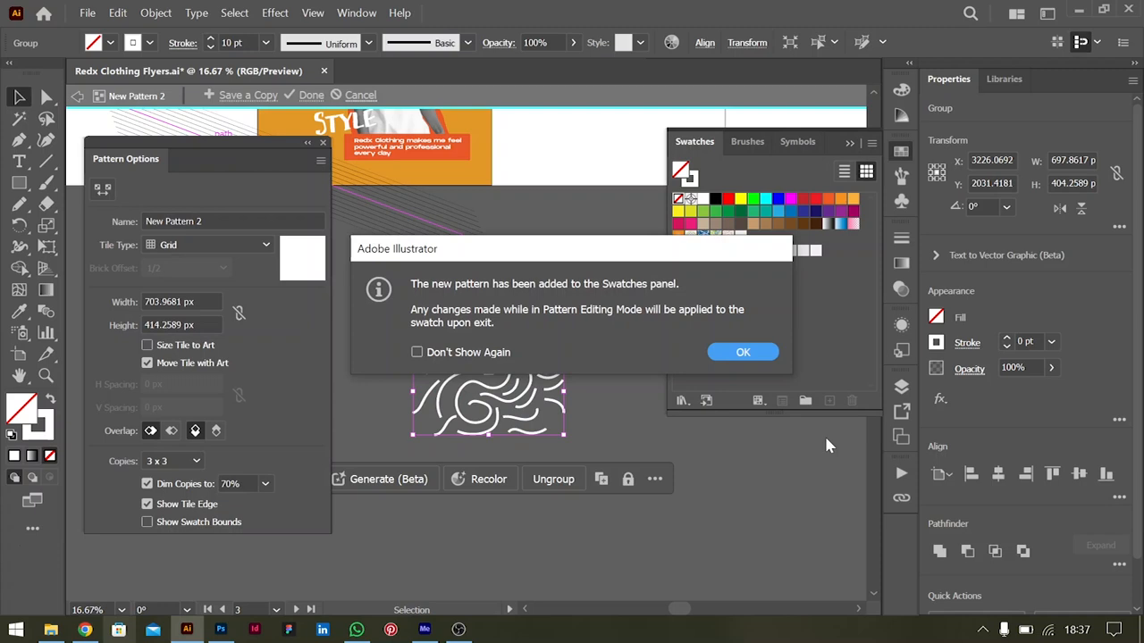
click(742, 351)
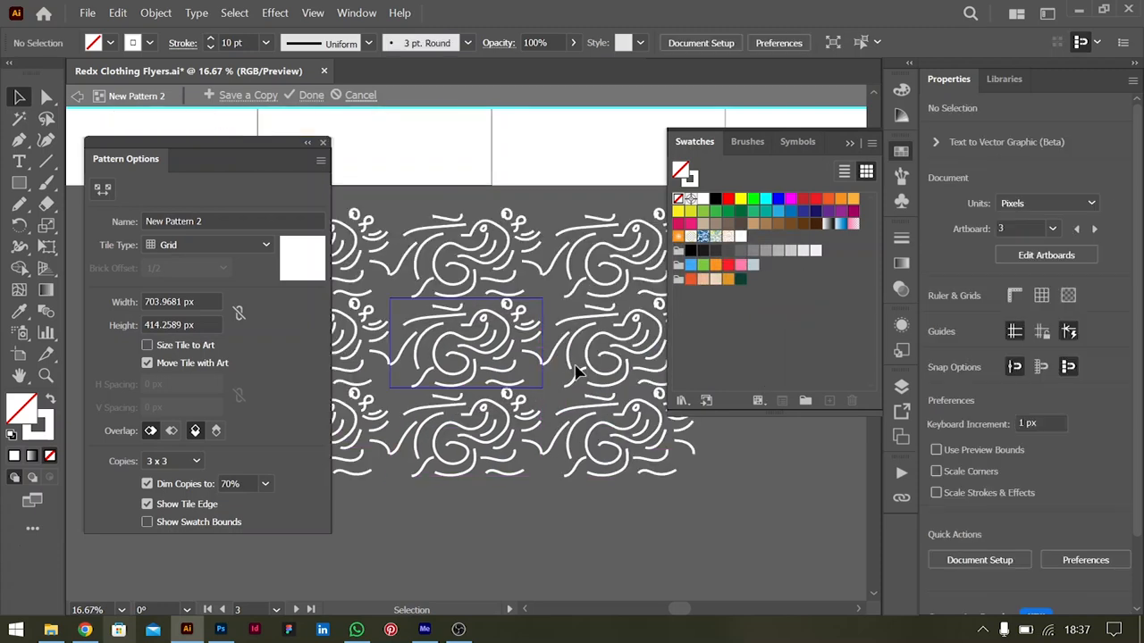
key(ctrl+=)
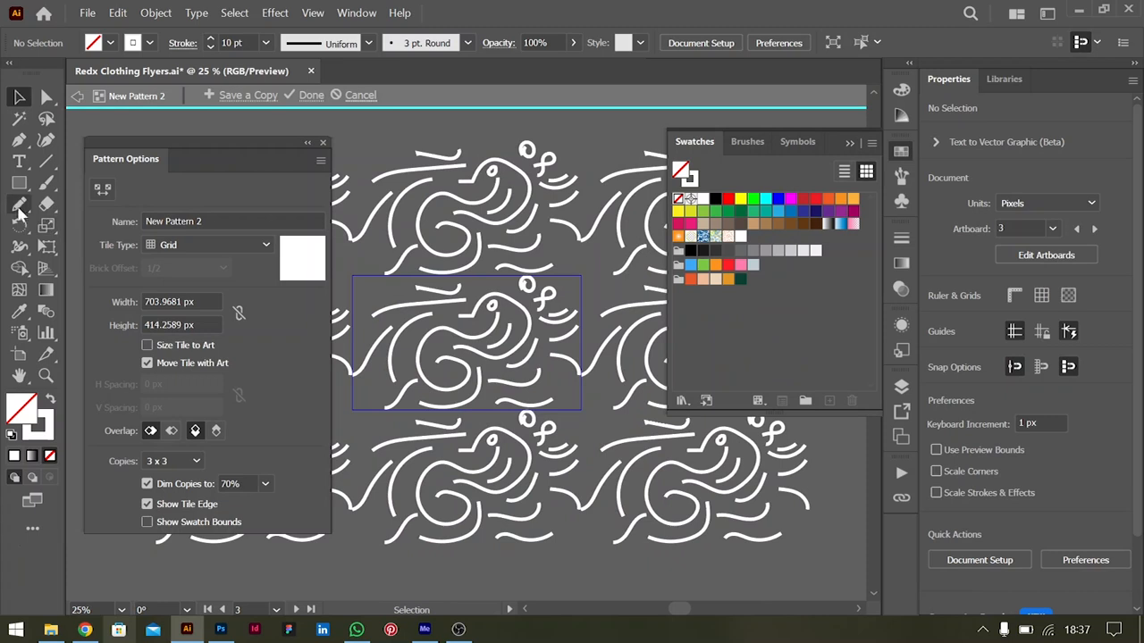
click(19, 203)
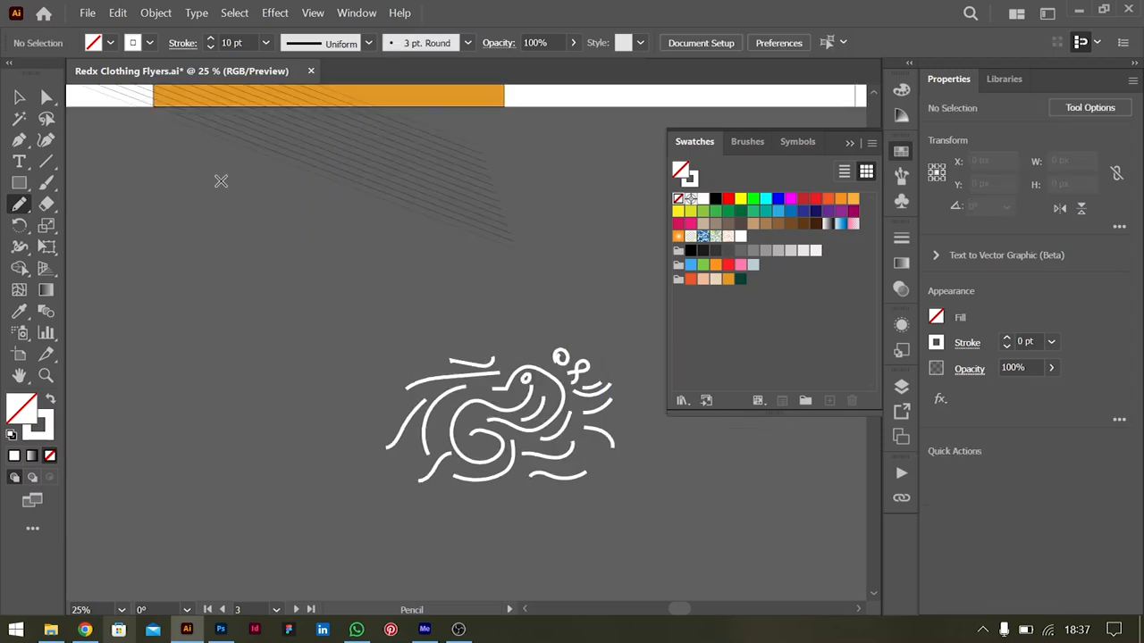
scroll(up, 3)
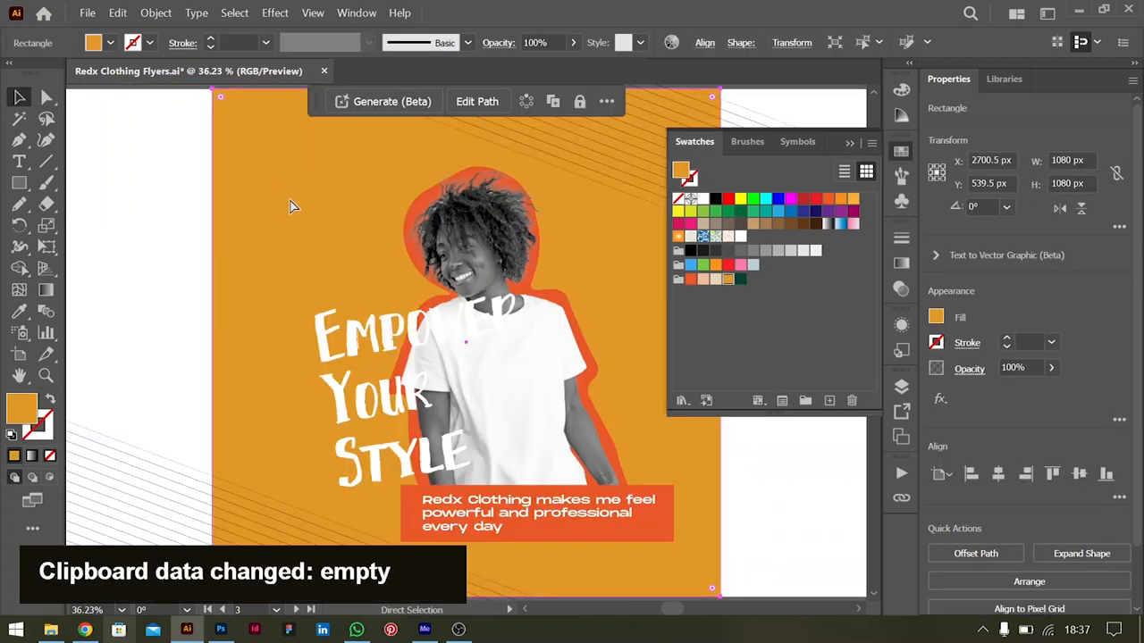
Step: Paste a background copy in front, fill it with the scribble pattern, and set Soft Light at 35%
key(ctrl+f)
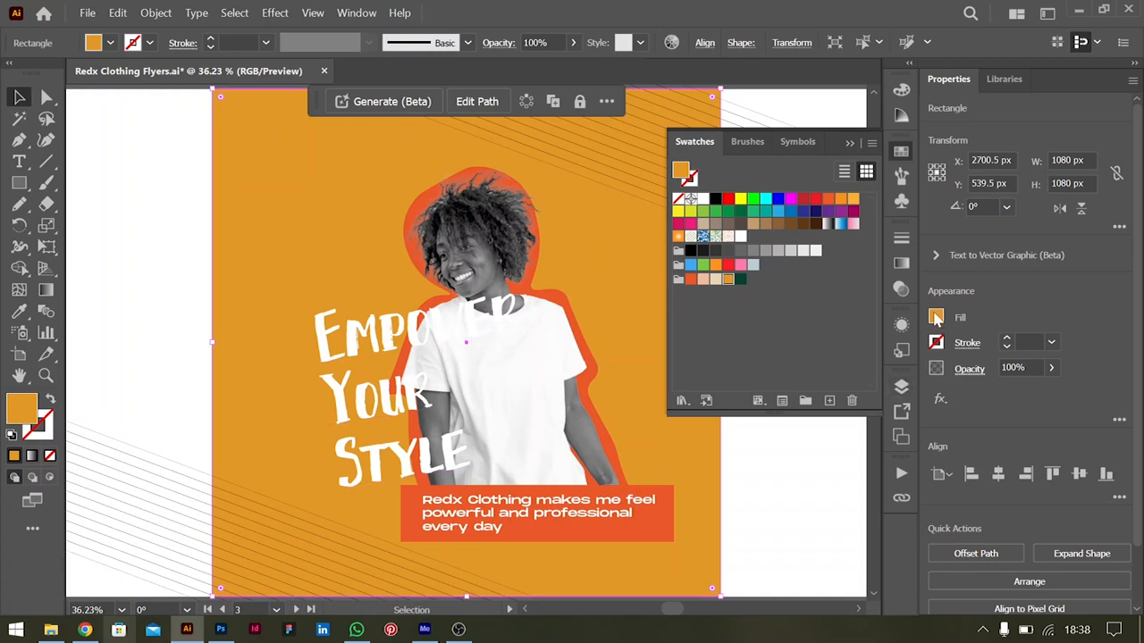
click(935, 317)
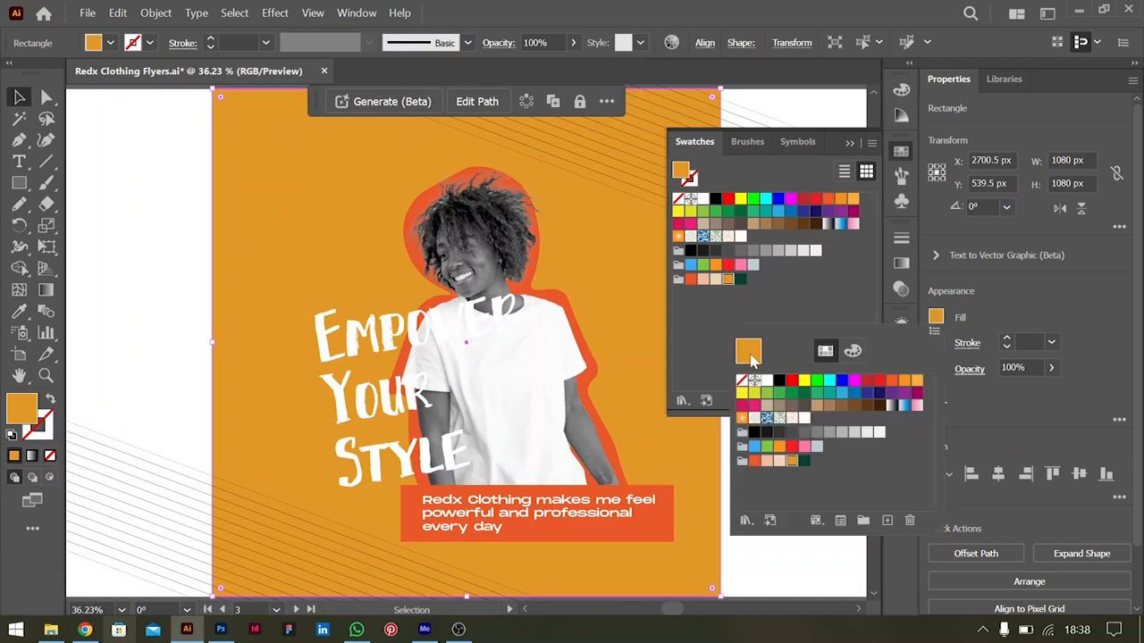
click(748, 350)
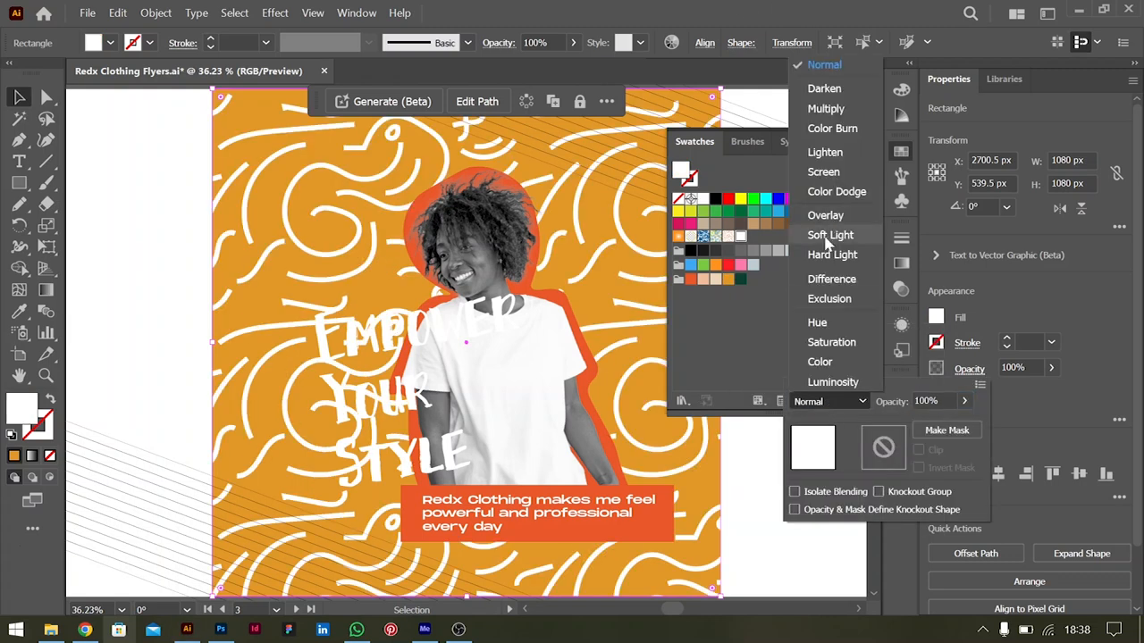
click(830, 234)
text(35)
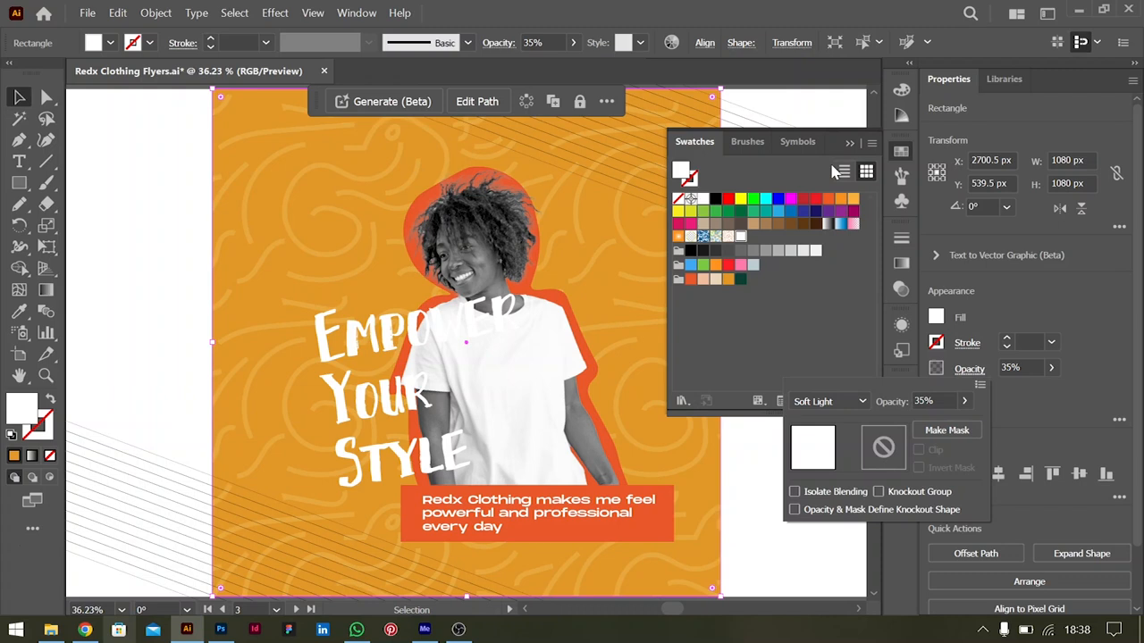
click(850, 143)
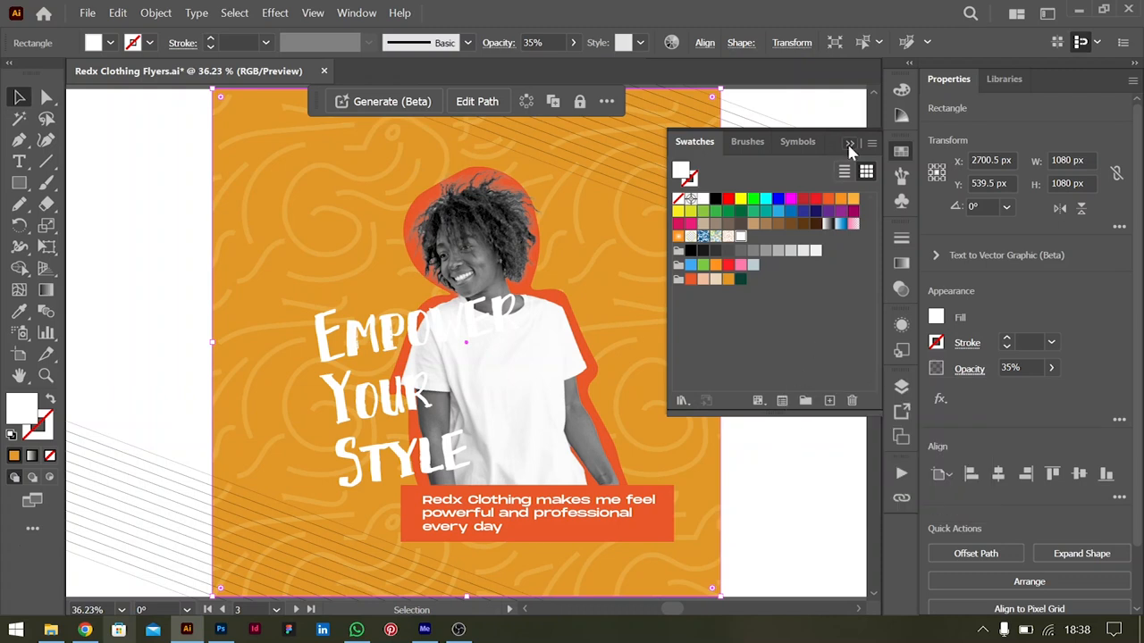
double_click(416, 329)
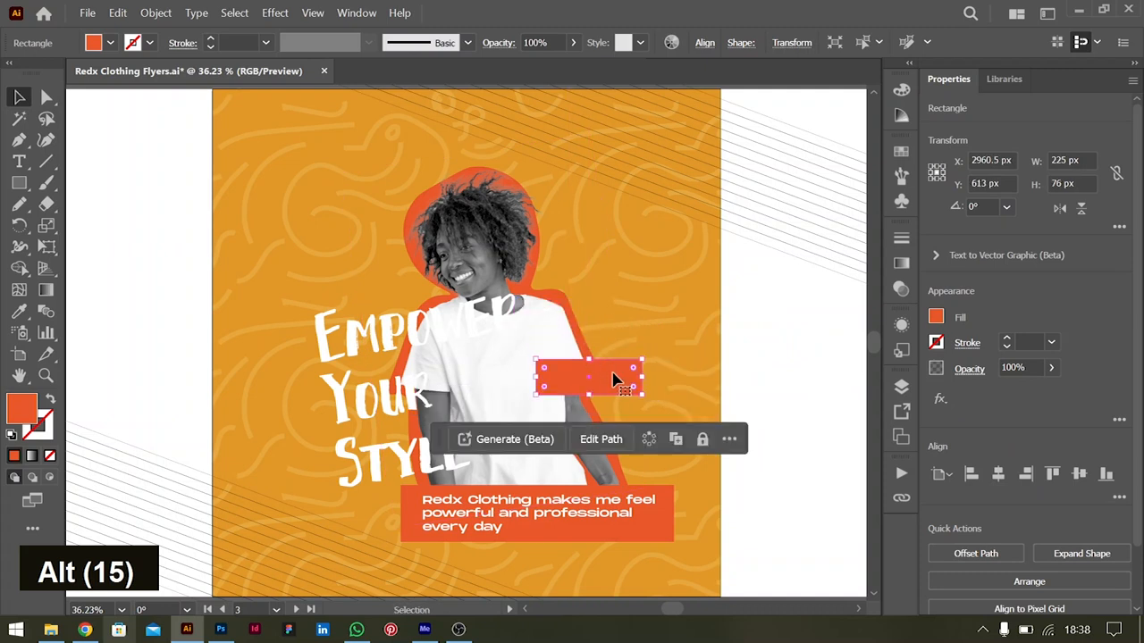
Step: Alt-drag a duplicate of the orange box just below the first and zoom in on both
drag(590, 375, 589, 411)
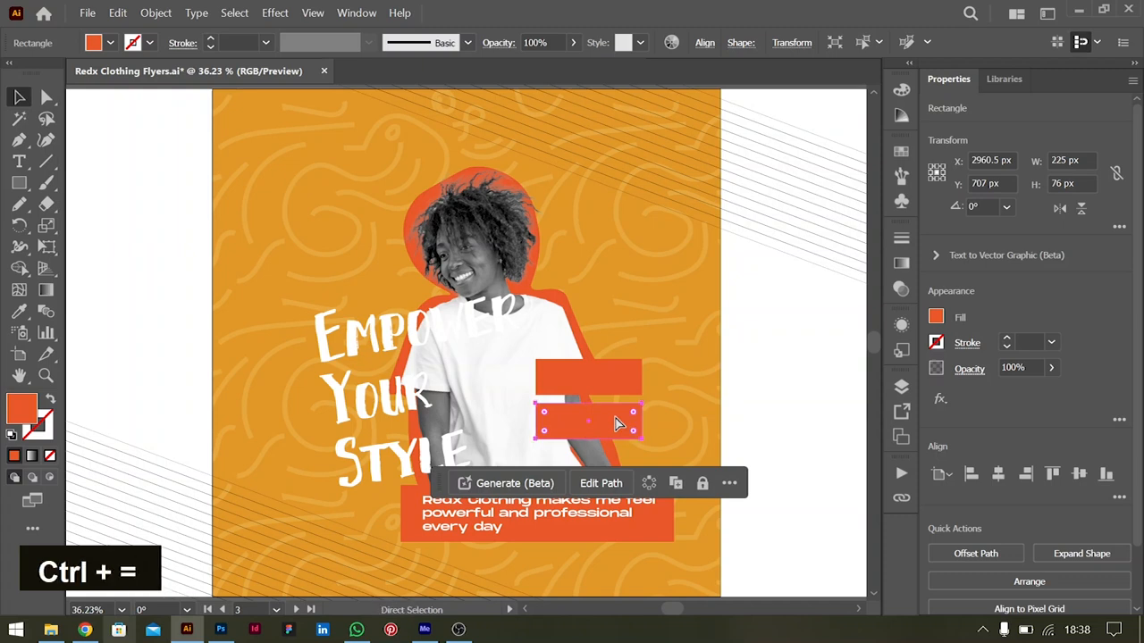
key(ctrl+=)
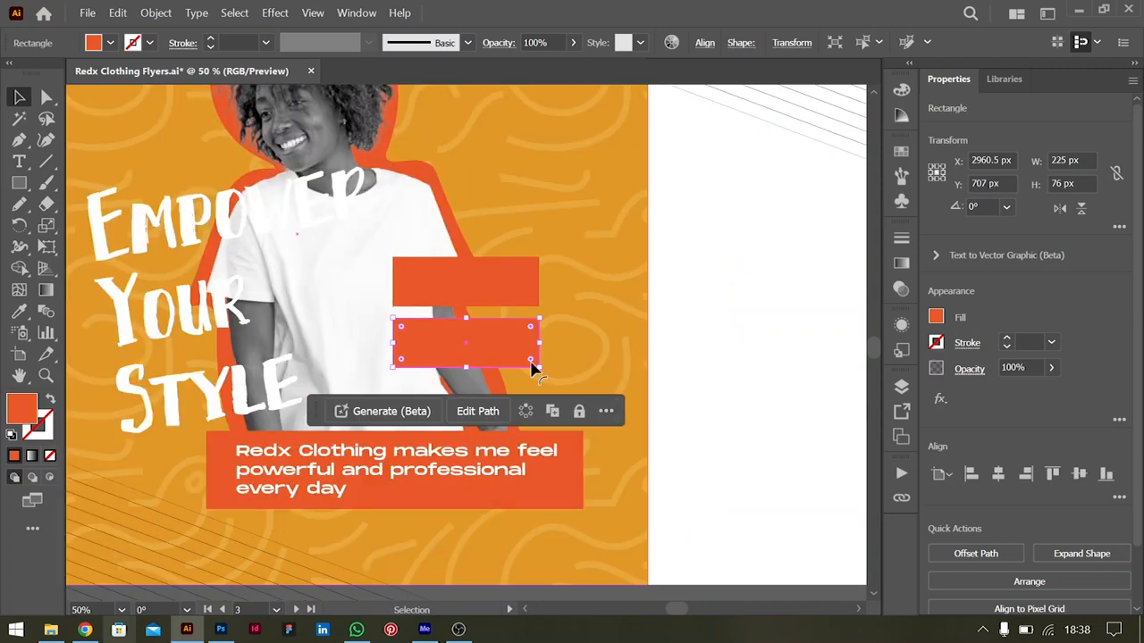
scroll(up, 3)
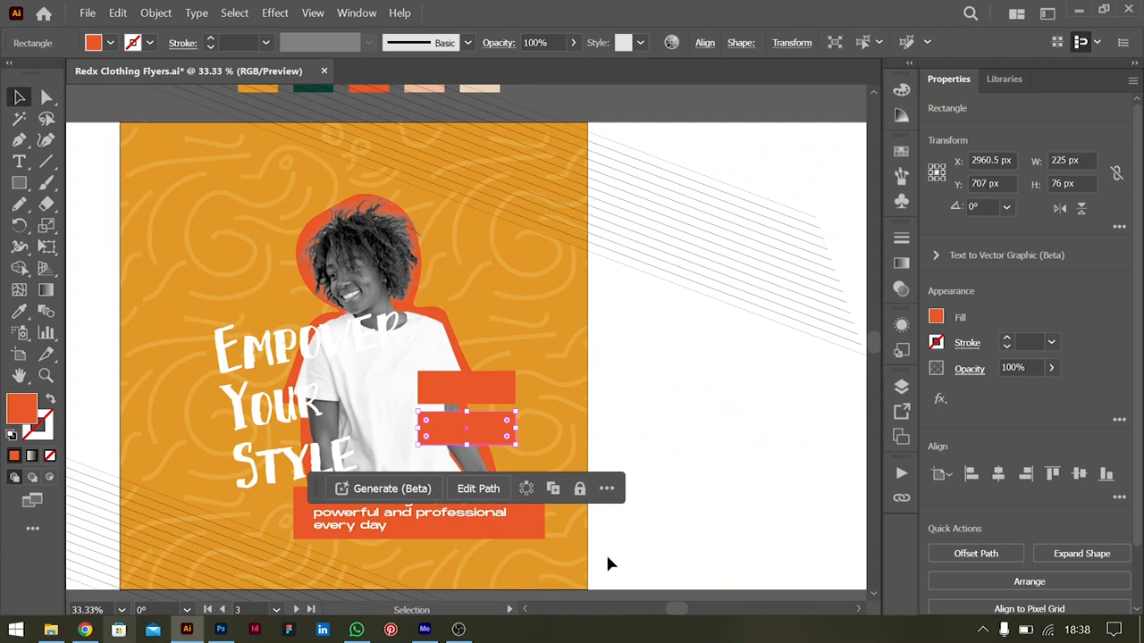
key(alt+tab)
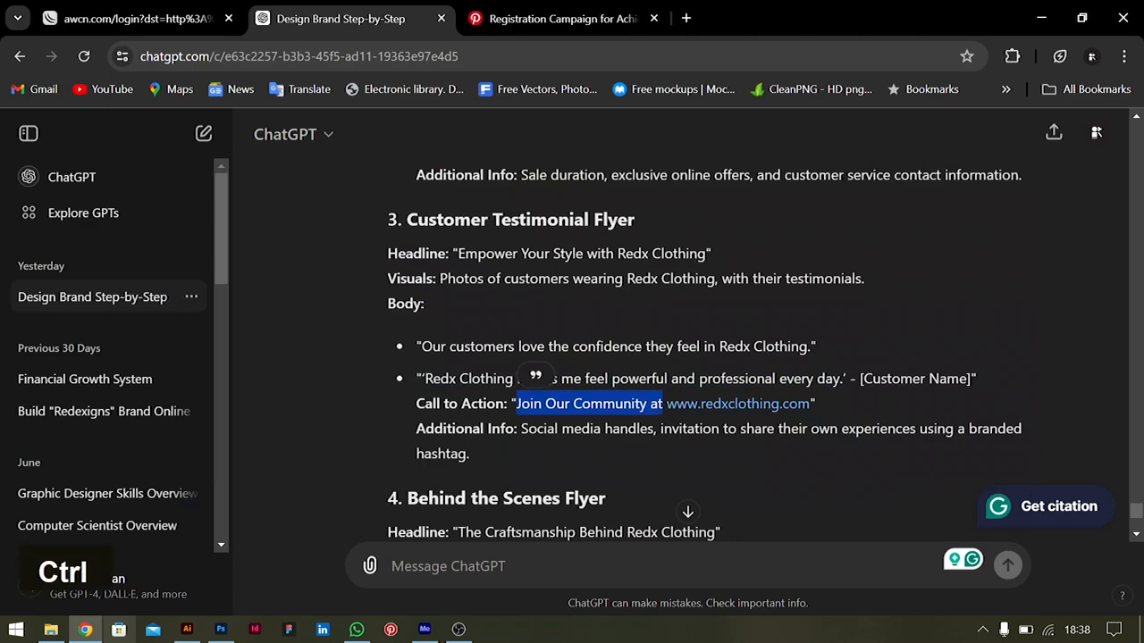
Step: Put 'Join Our Community at:' in the top orange box on two lines and copy it lower
click(187, 630)
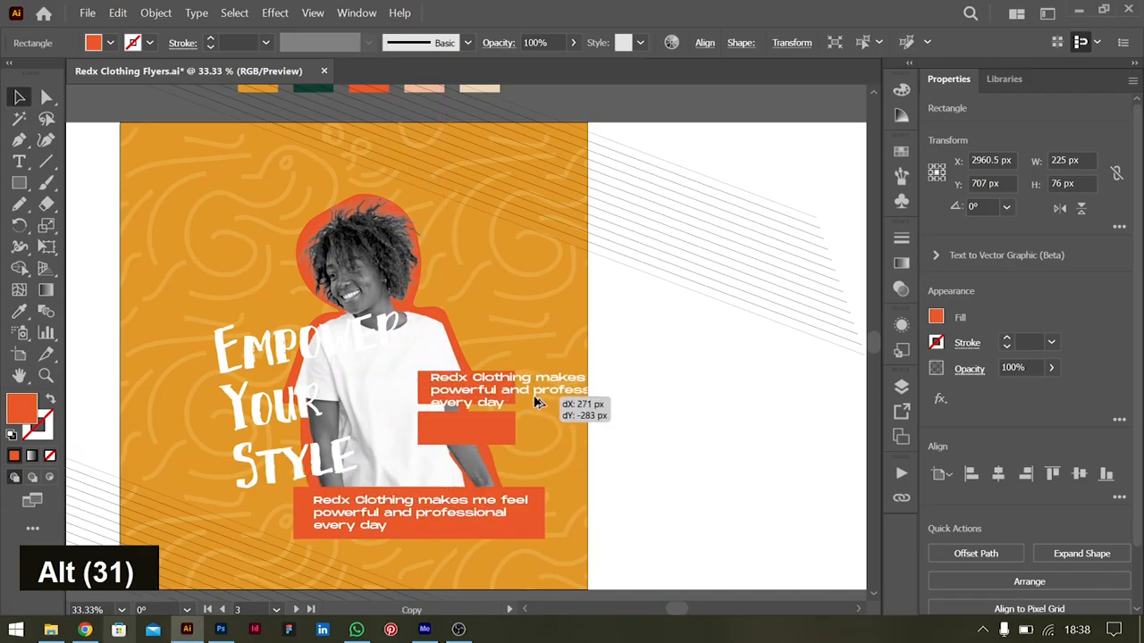
key(ctrl+a)
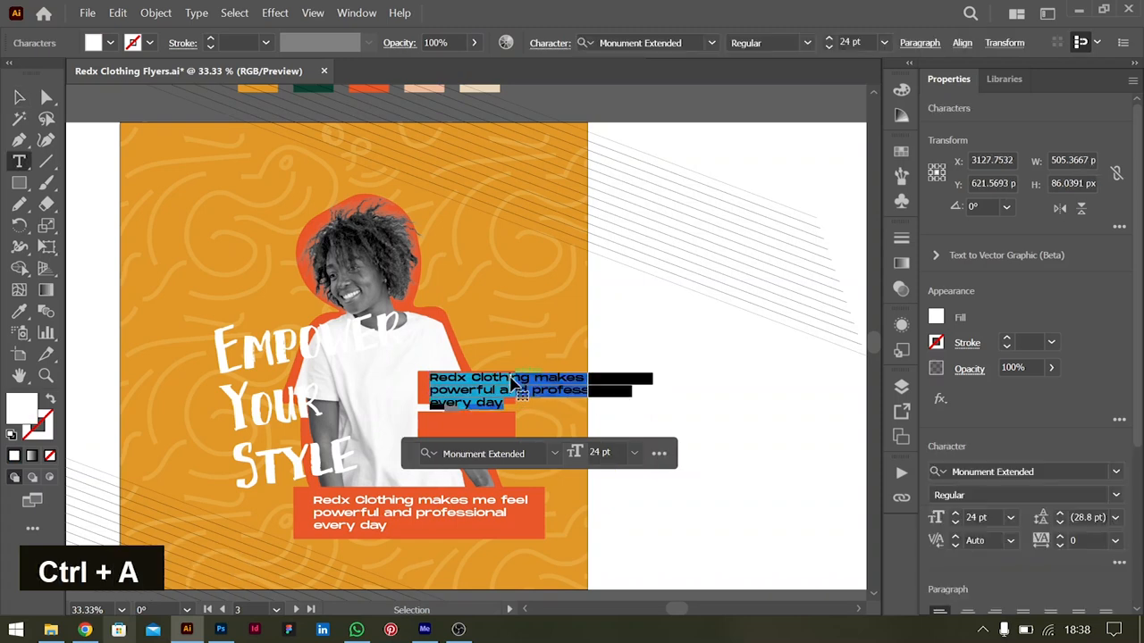
text(Join Our Community at:)
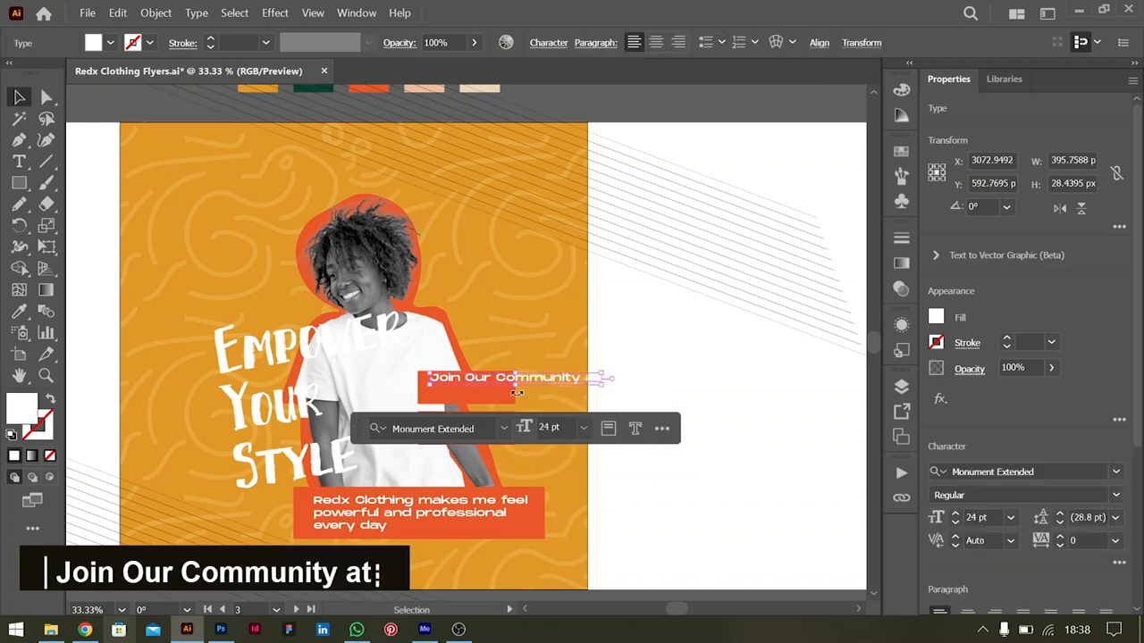
double_click(503, 376)
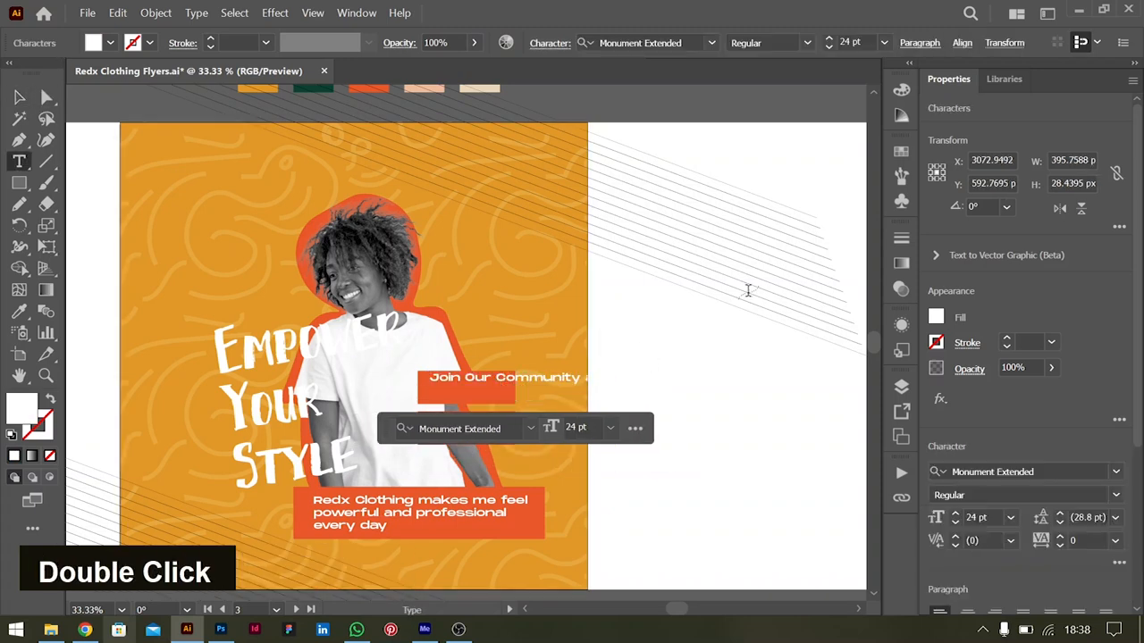
key(Return)
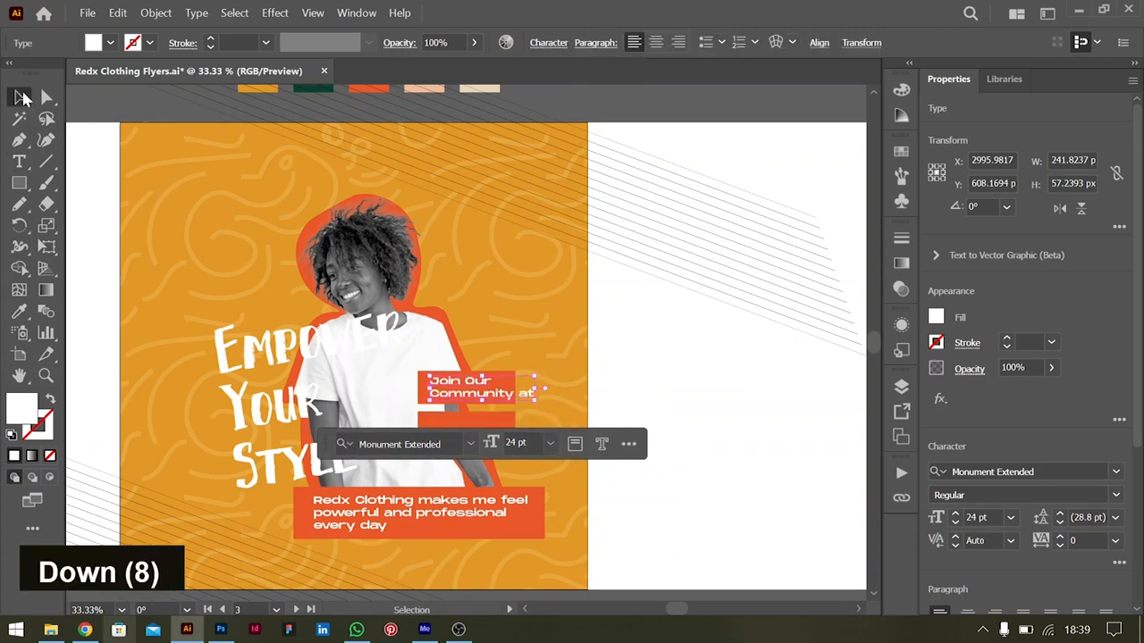
drag(482, 389, 471, 428)
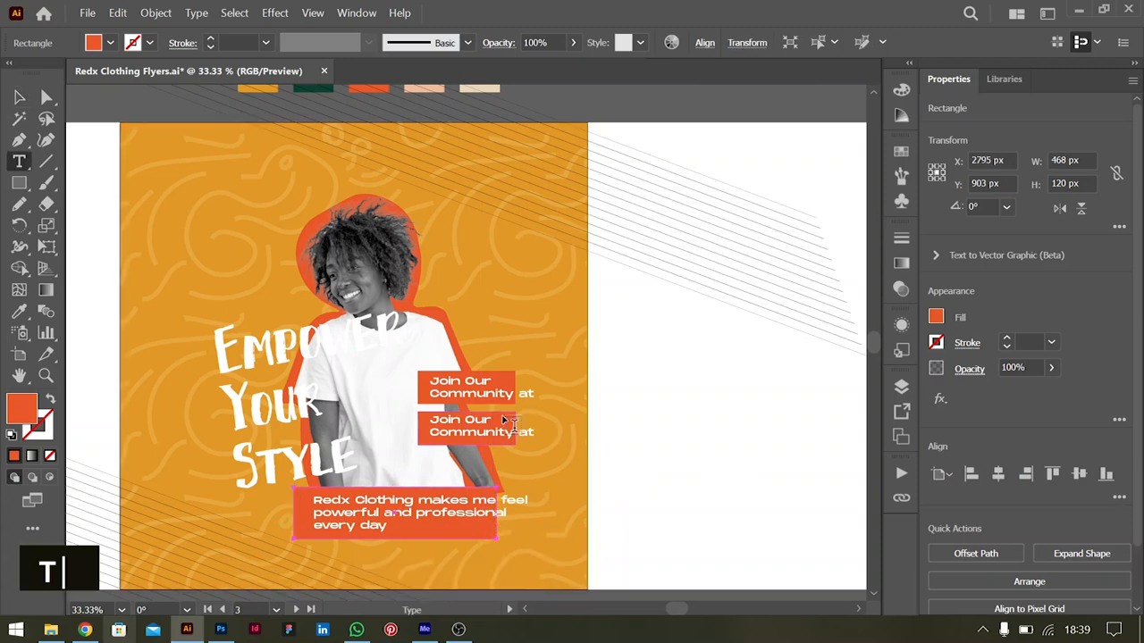
Step: Copy the website link address from the ChatGPT conversation
key(alt+tab)
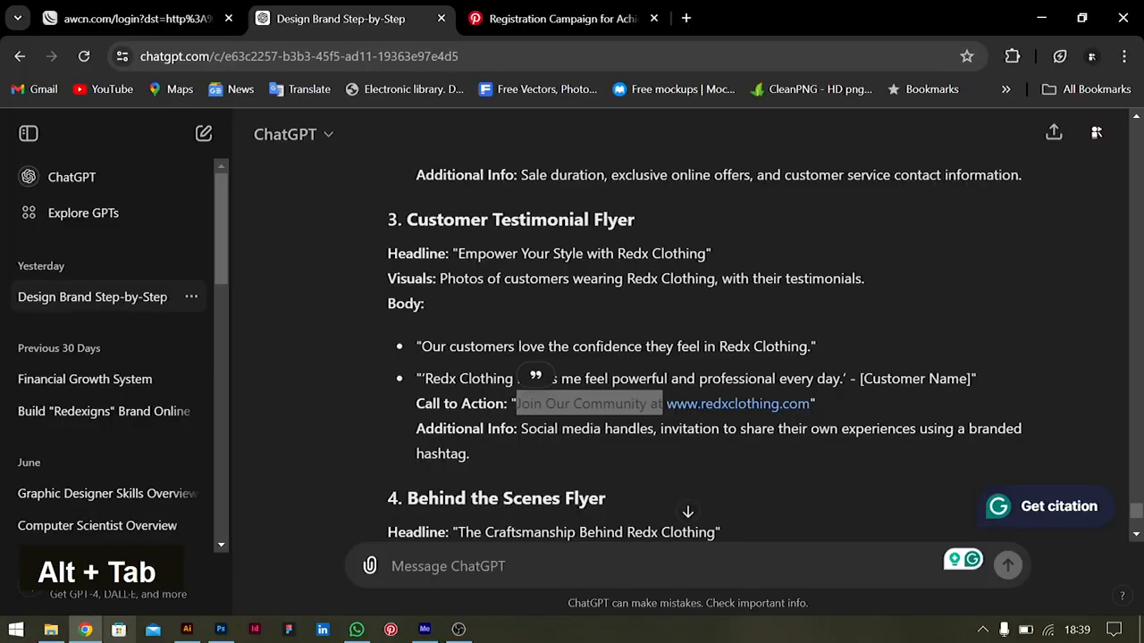
right_click(738, 403)
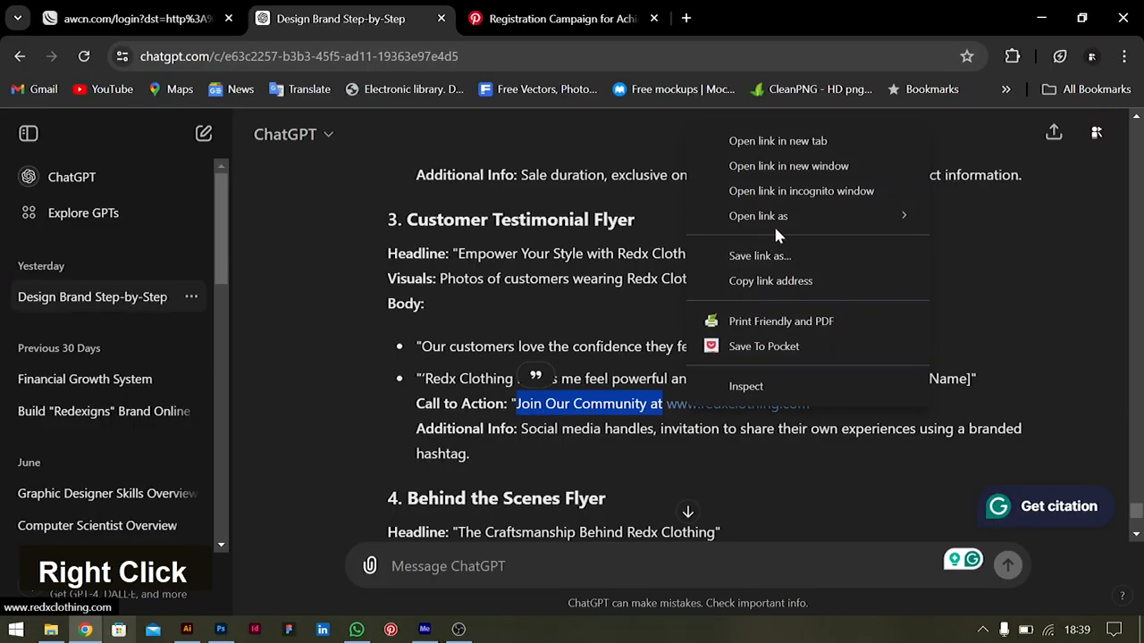
key(alt+tab)
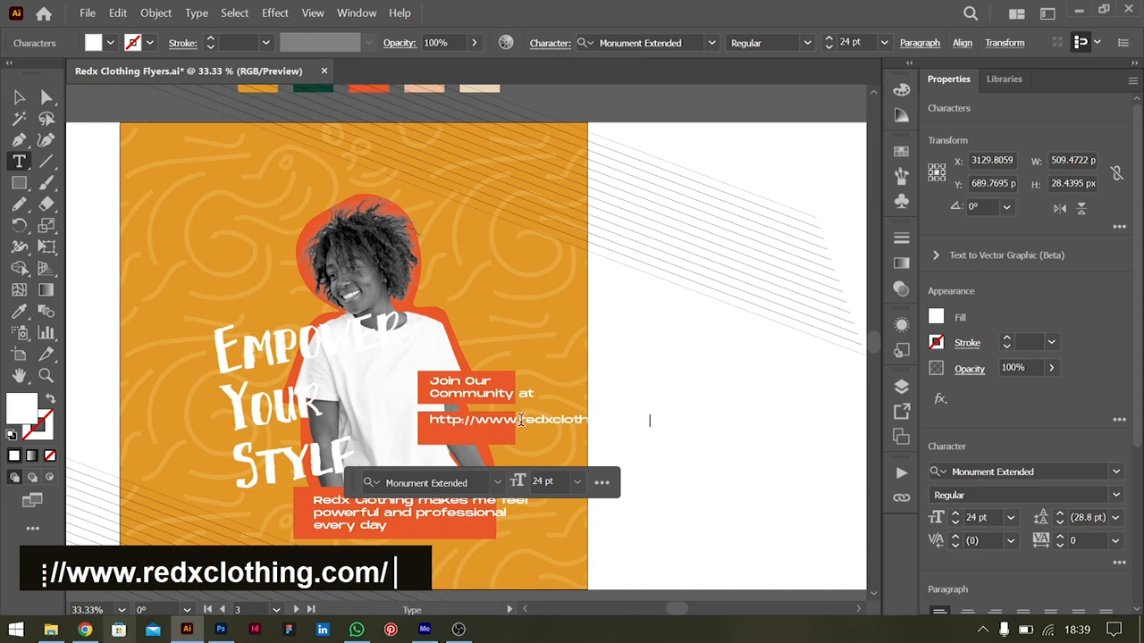
key(Backspace)
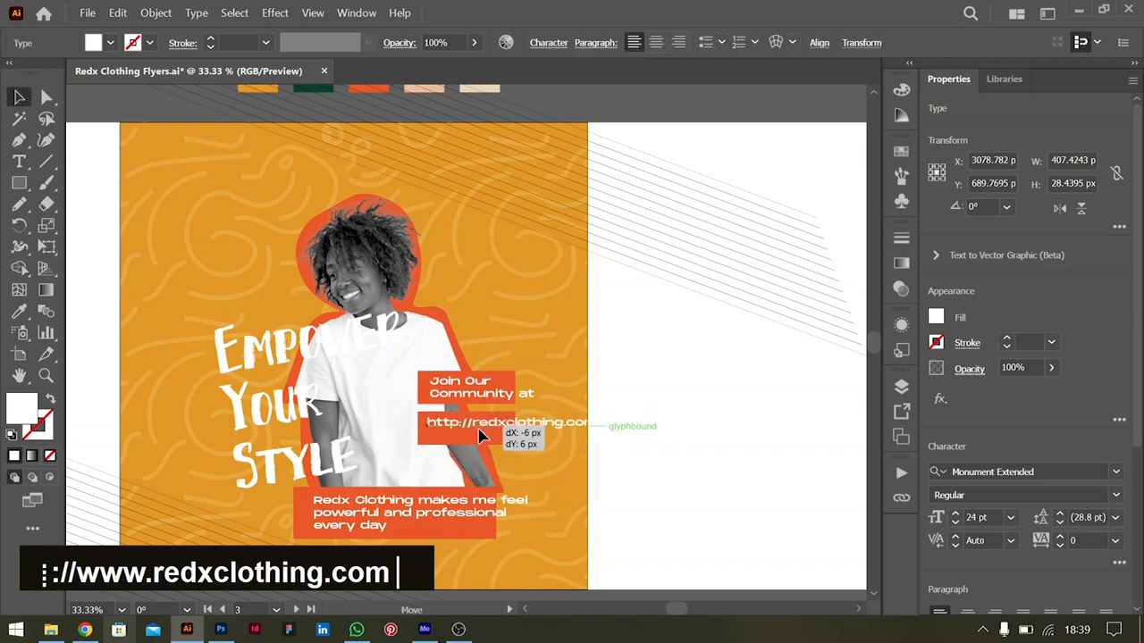
click(483, 426)
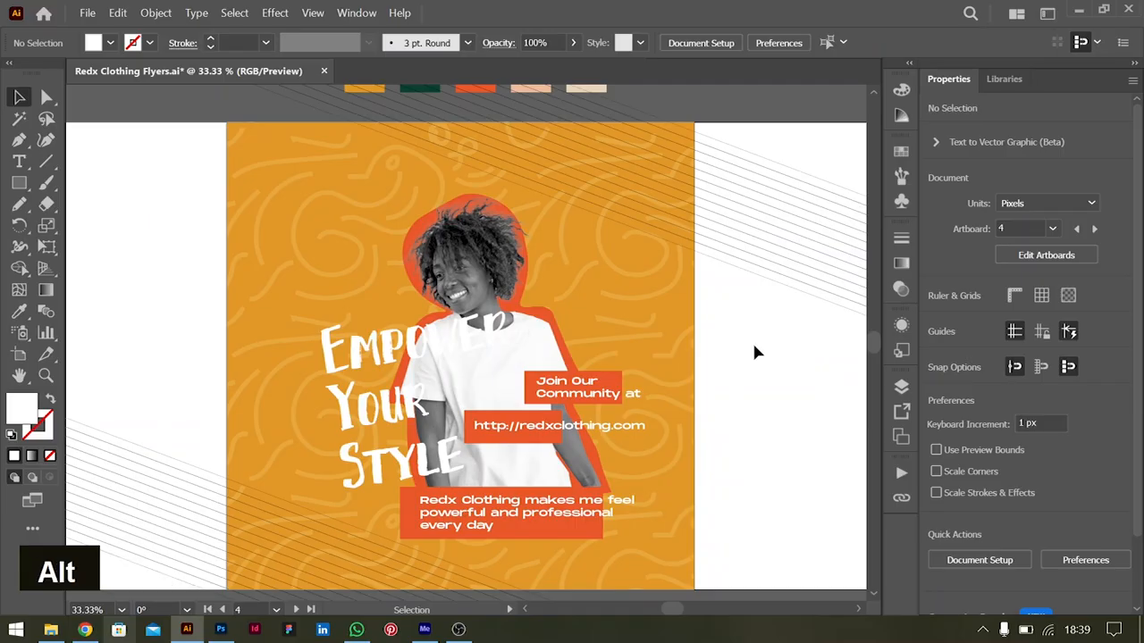
key(alt+tab)
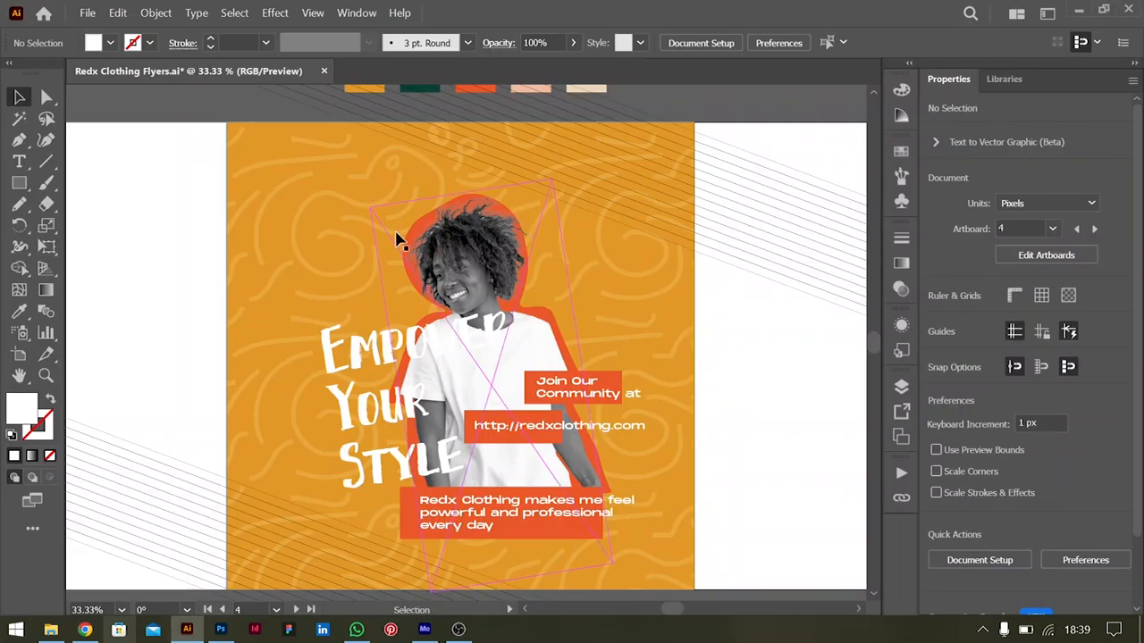
click(96, 321)
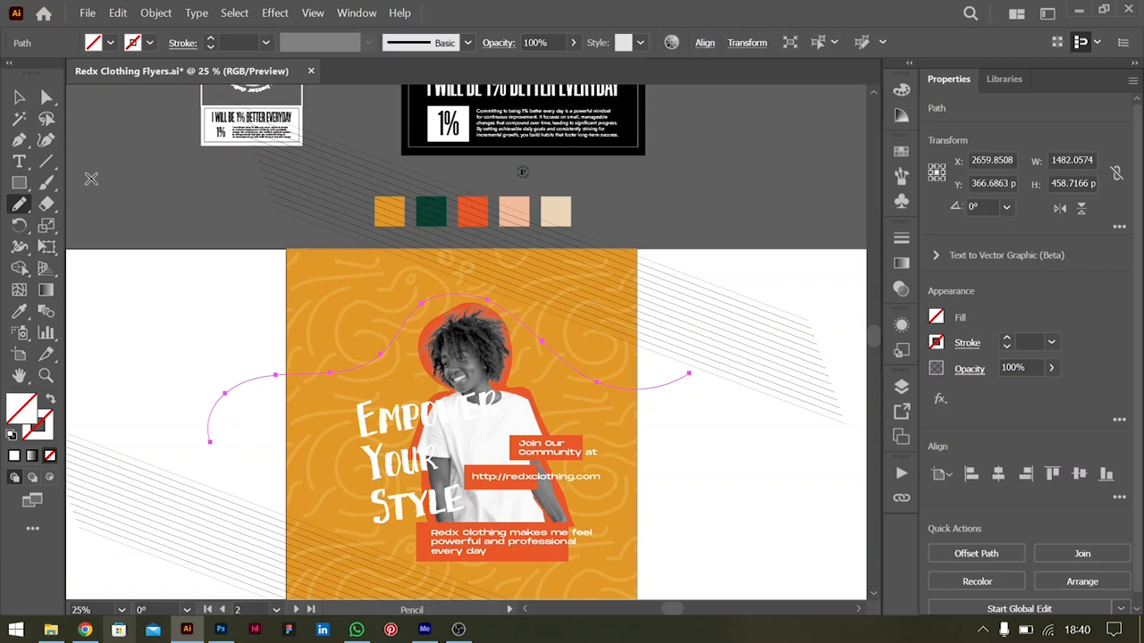
Step: Type the testimonial about customers loving Redx Clothing along the wavy path over her head
click(19, 161)
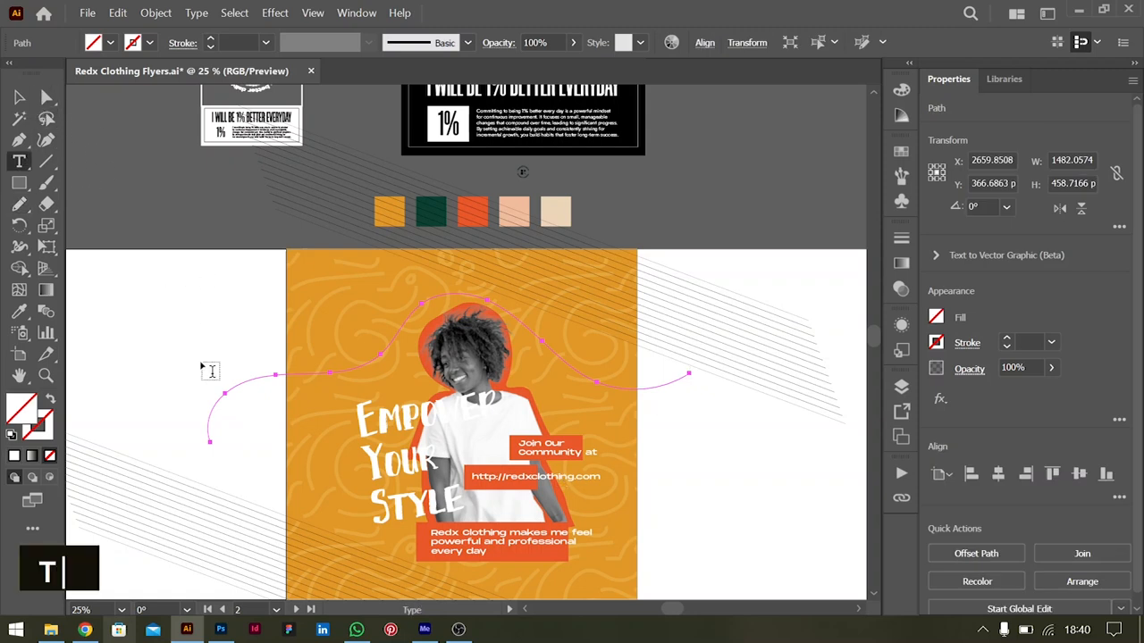
mouse_move(208, 438)
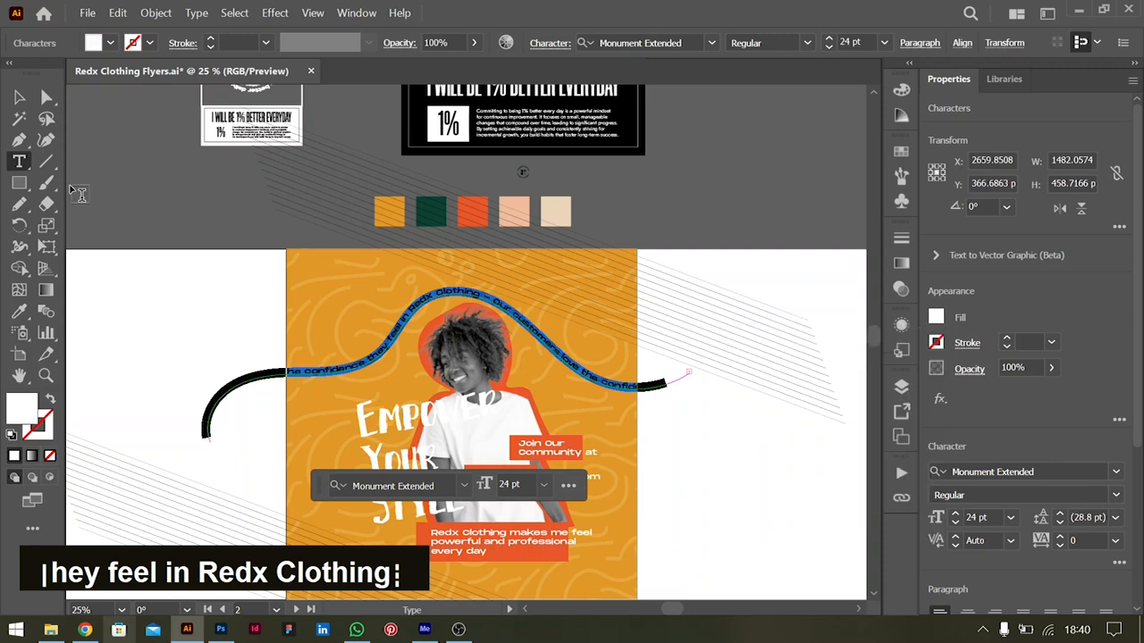
click(19, 204)
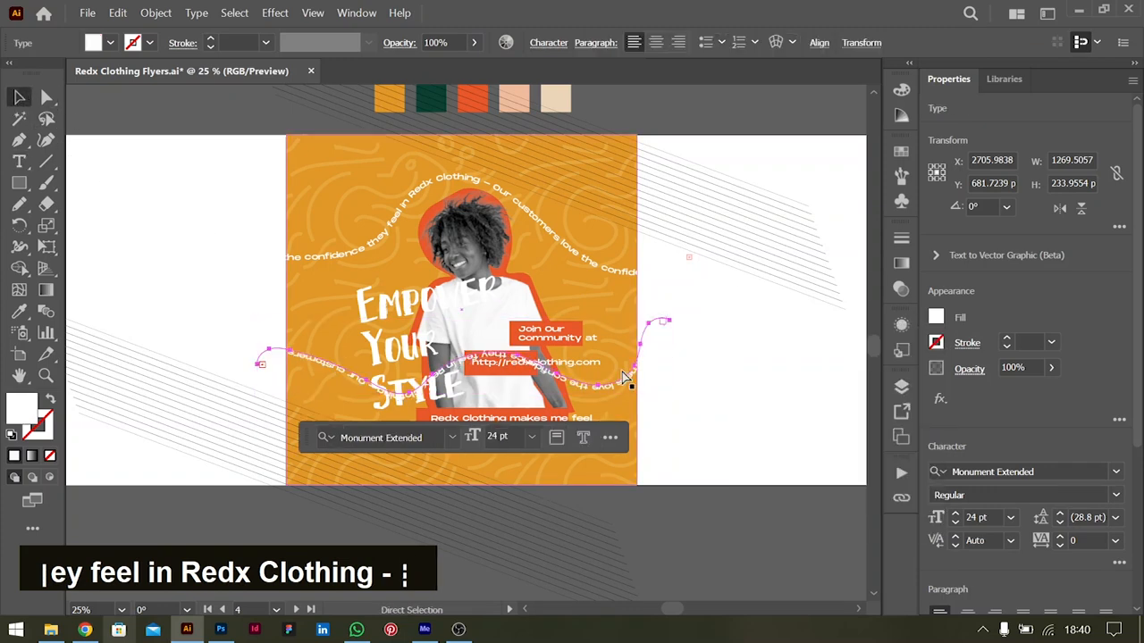
Step: Move the duplicate curved text to the flyer's bottom, undo a stray box change, and restack it
key(ctrl+[)
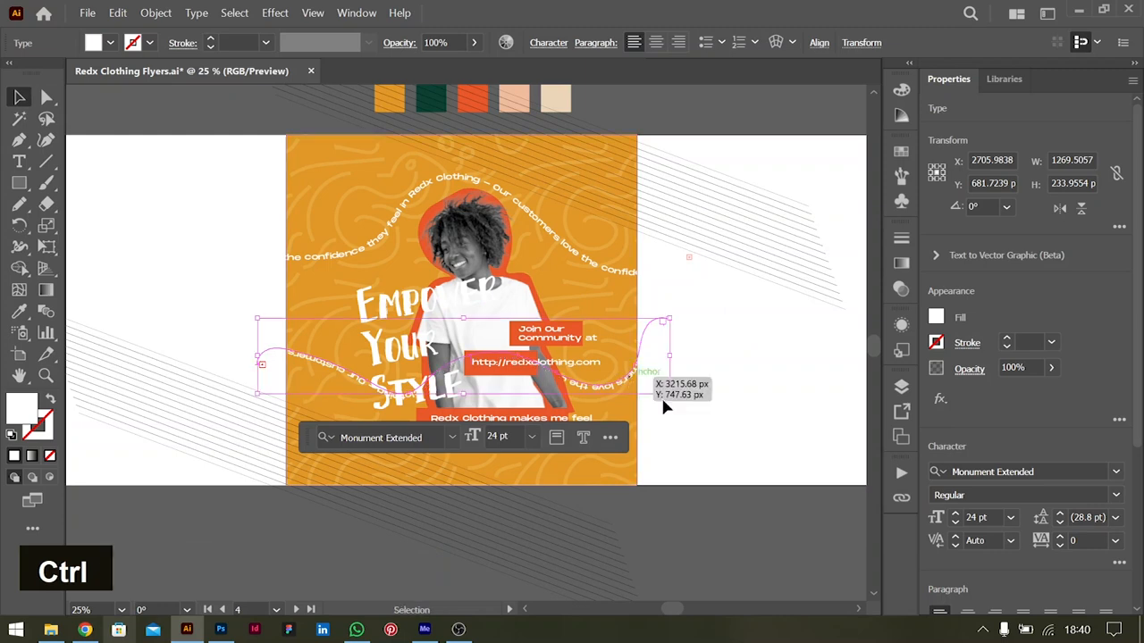
scroll(up, 3)
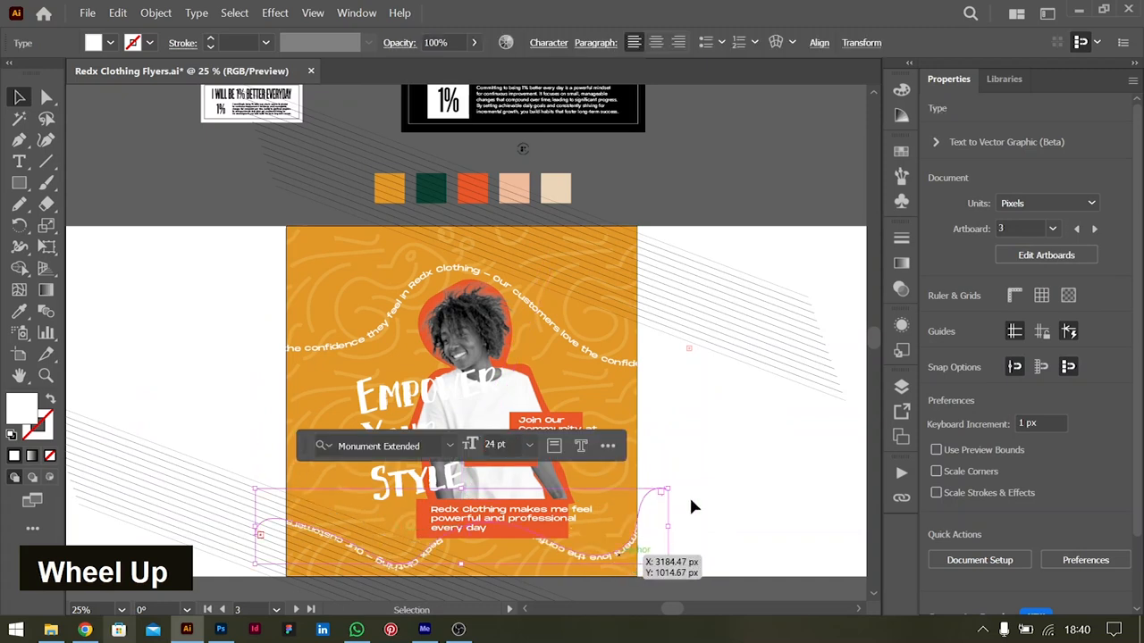
scroll(up, 3)
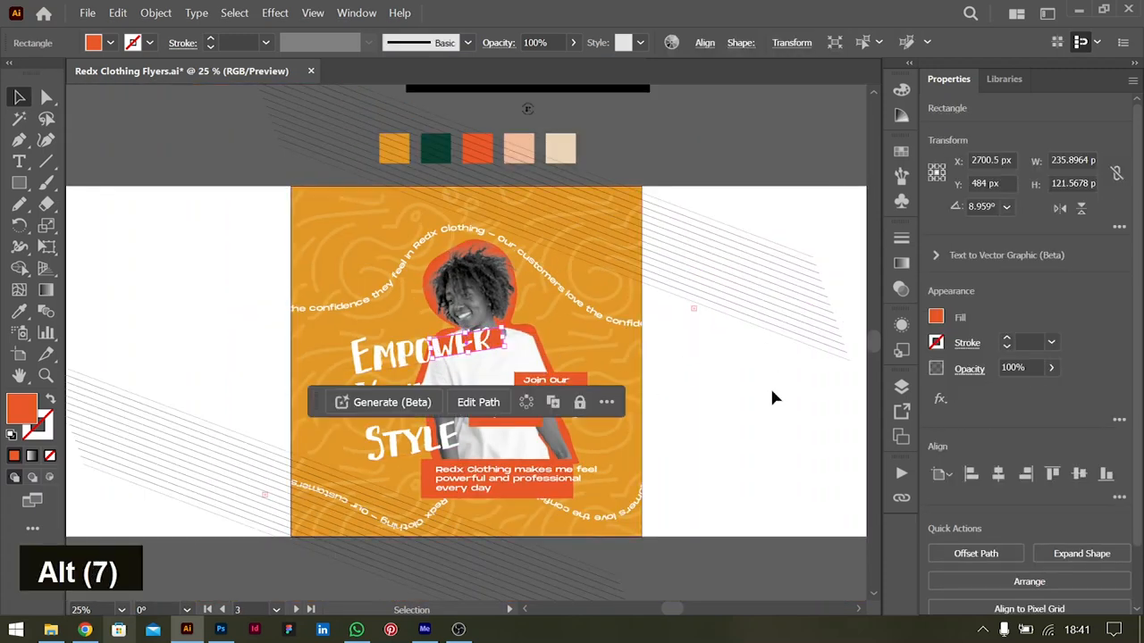
key(ctrl+z)
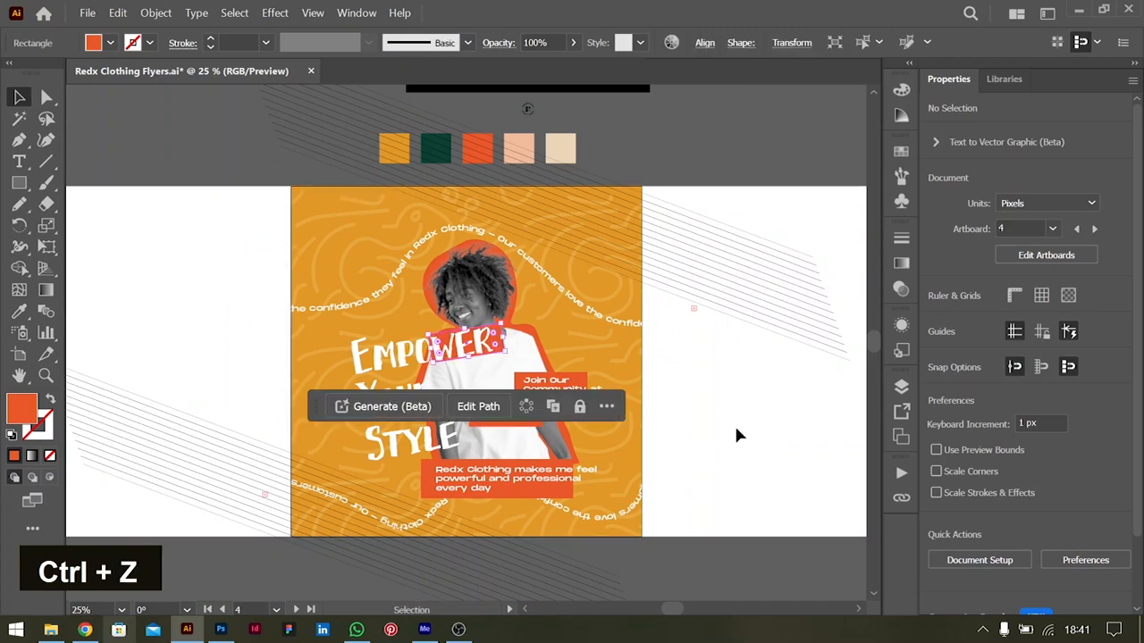
scroll(left, 3)
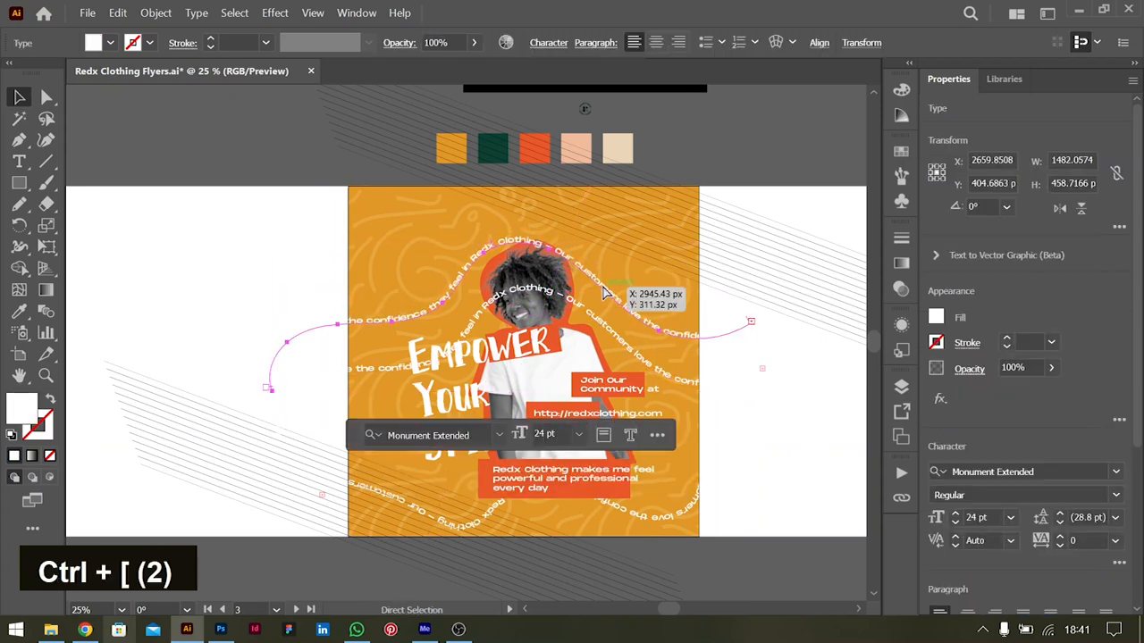
key(ctrl+[)
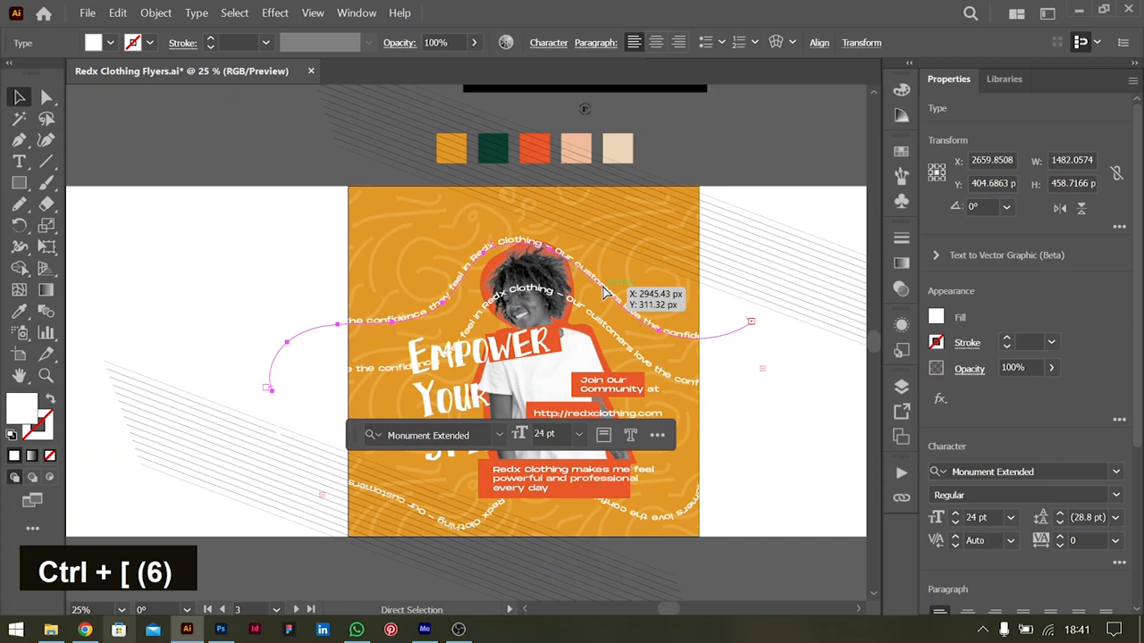
key(ctrl+[)
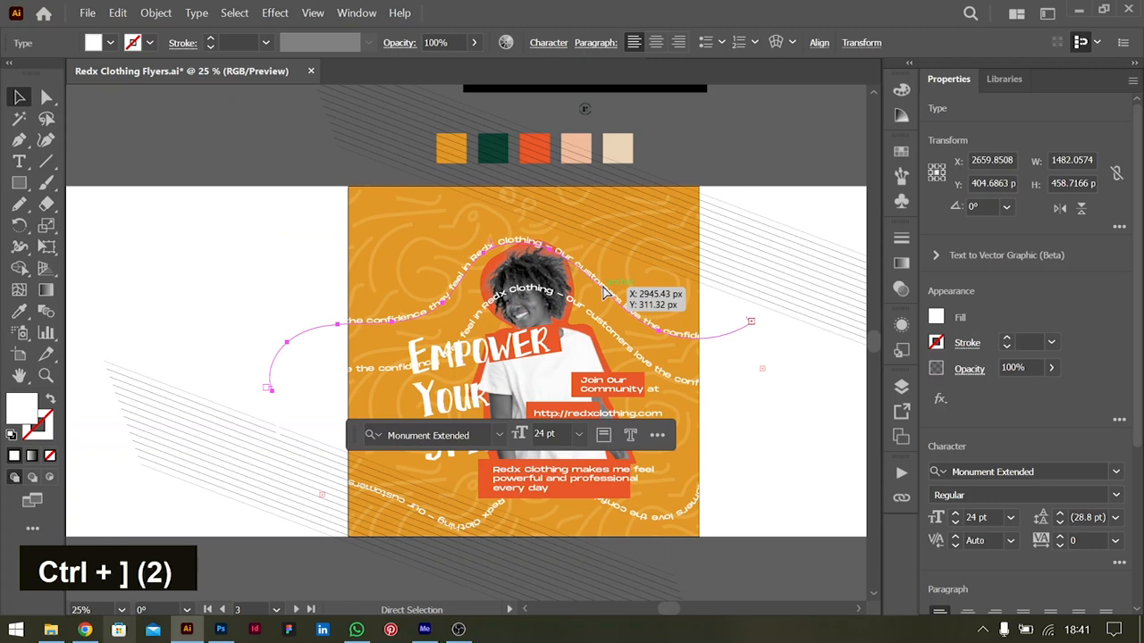
key(ctrl+[)
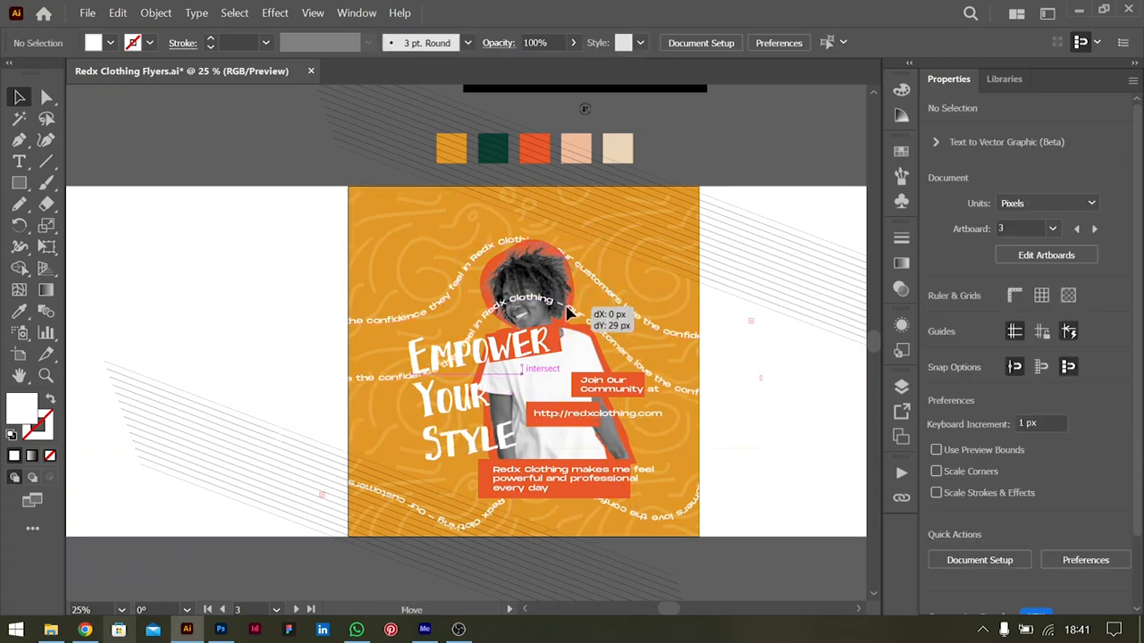
Step: Move the arched text lower and bring the orange box and headline forward in the stack
click(536, 322)
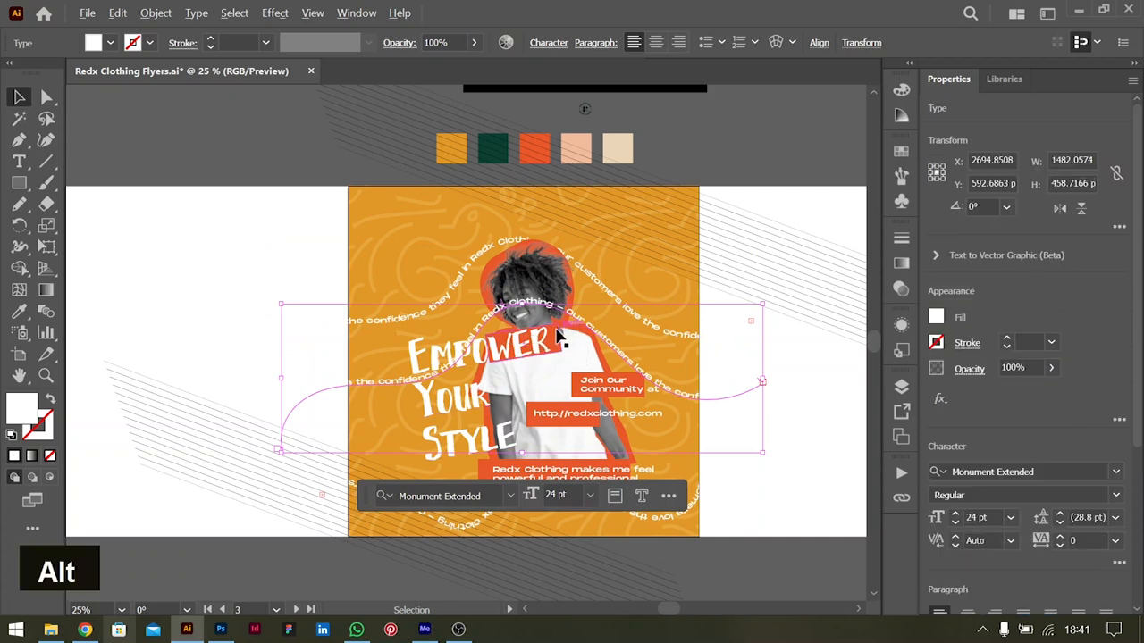
drag(559, 335, 447, 366)
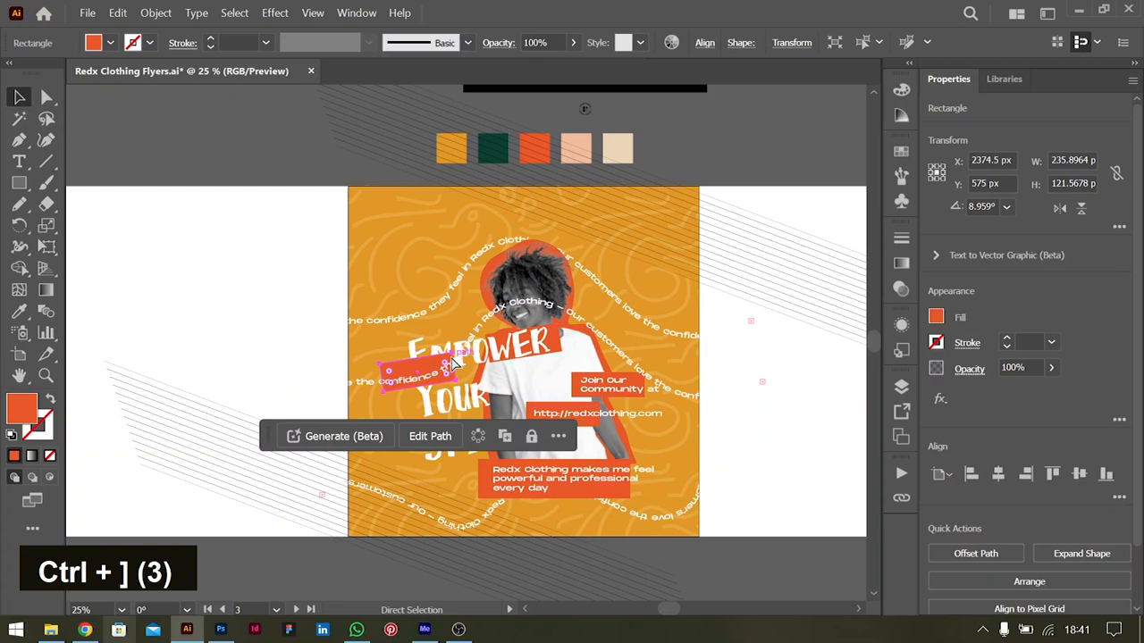
key(ctrl+[)
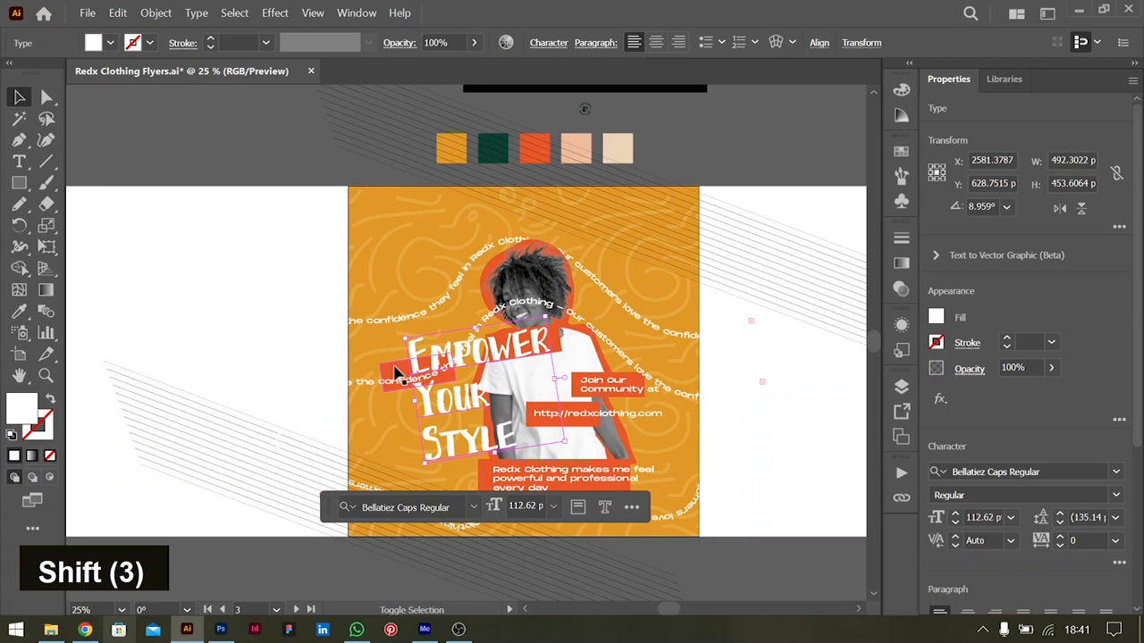
key(ctrl+shift+])
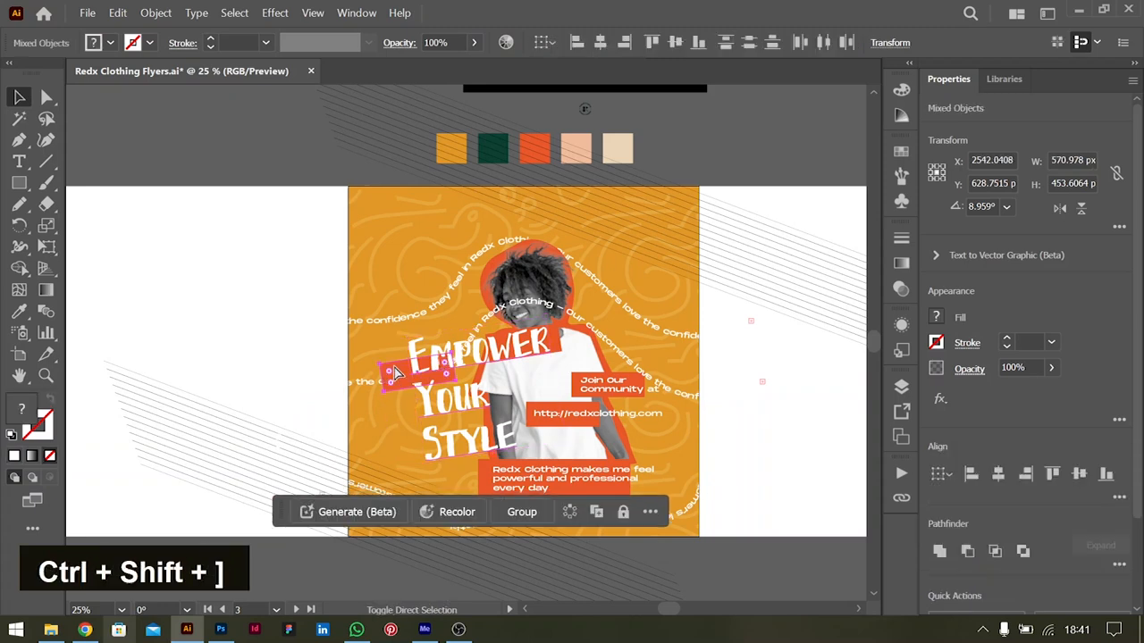
click(768, 384)
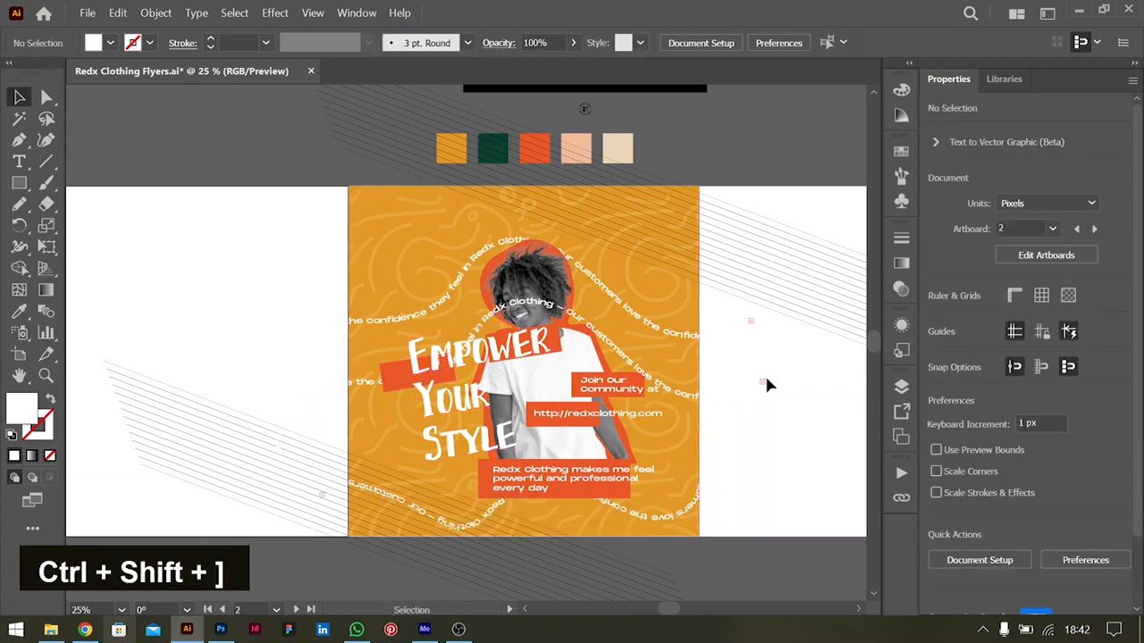
key(Backspace)
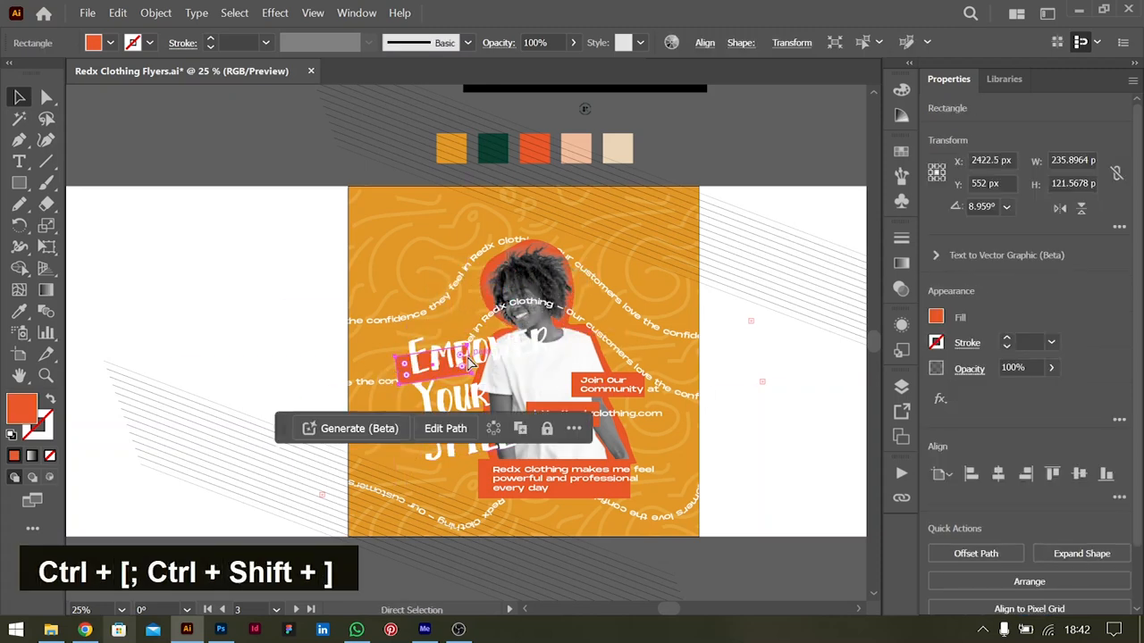
Step: Select the orange box behind EMPOWER and send the arched text behind the woman's photo
click(228, 298)
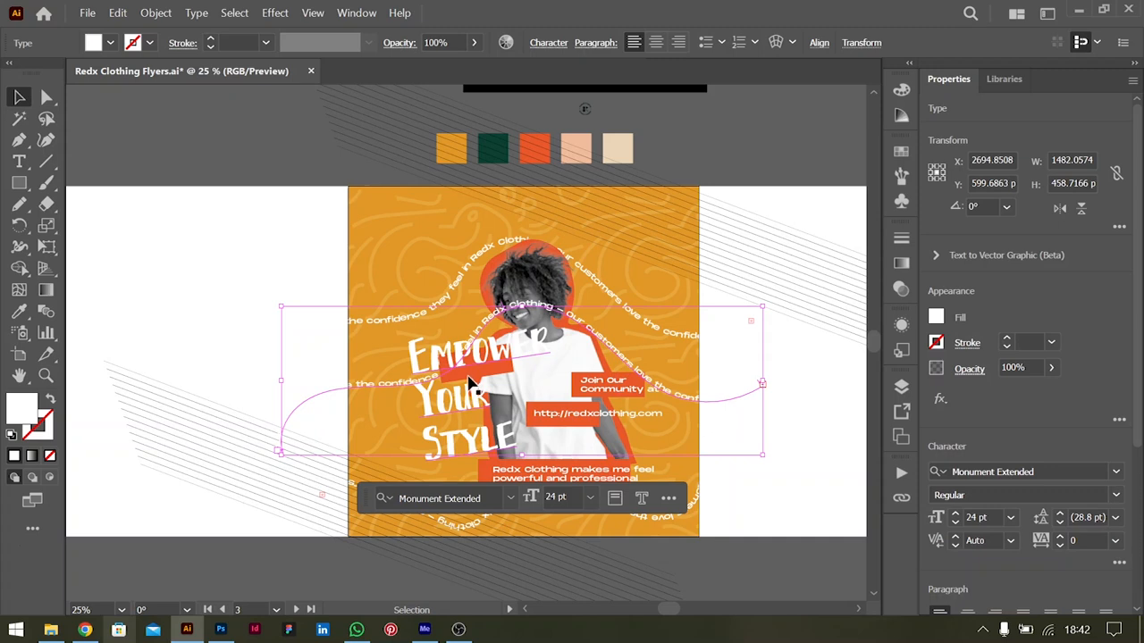
key(Alt+Up)
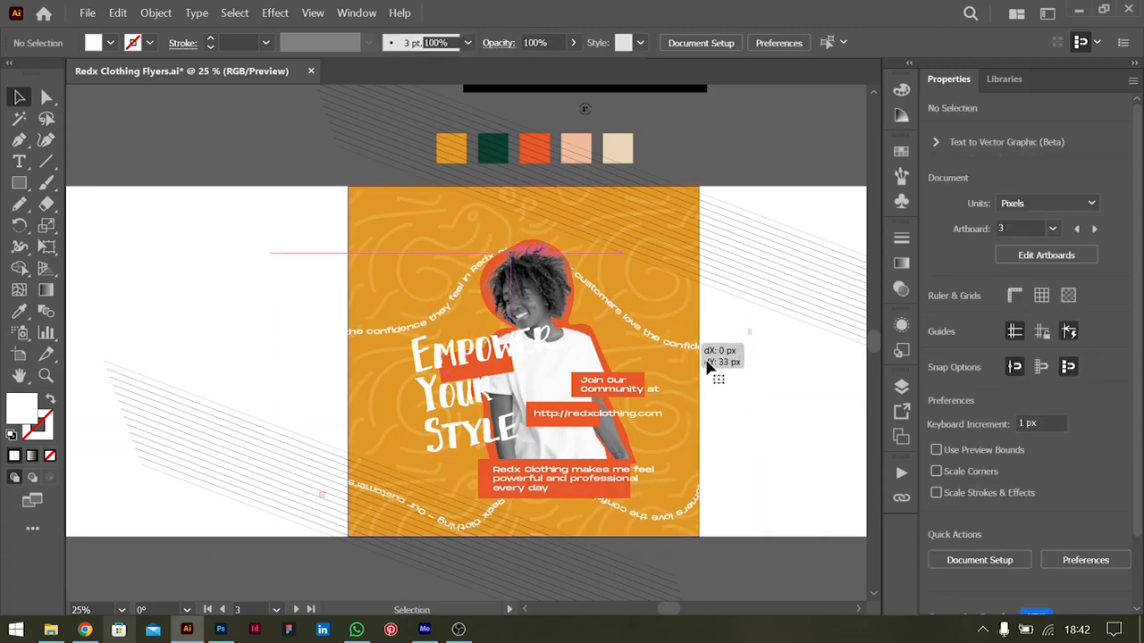
click(1094, 229)
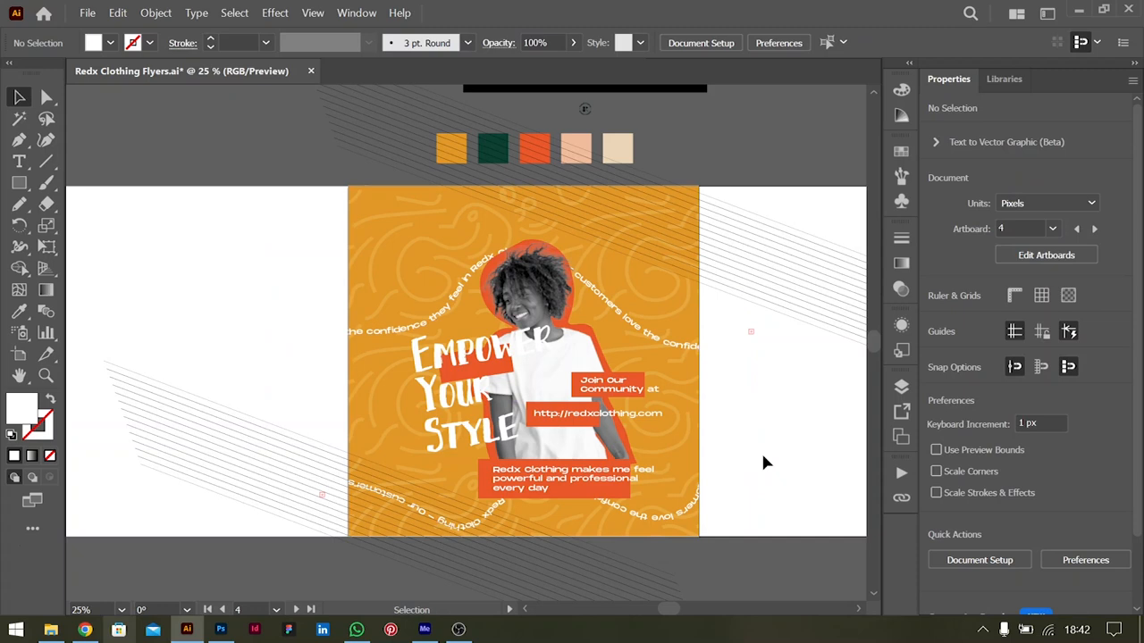
Step: Place the three-line white quote about customers loving Redx Clothing's confidence at top left
click(19, 160)
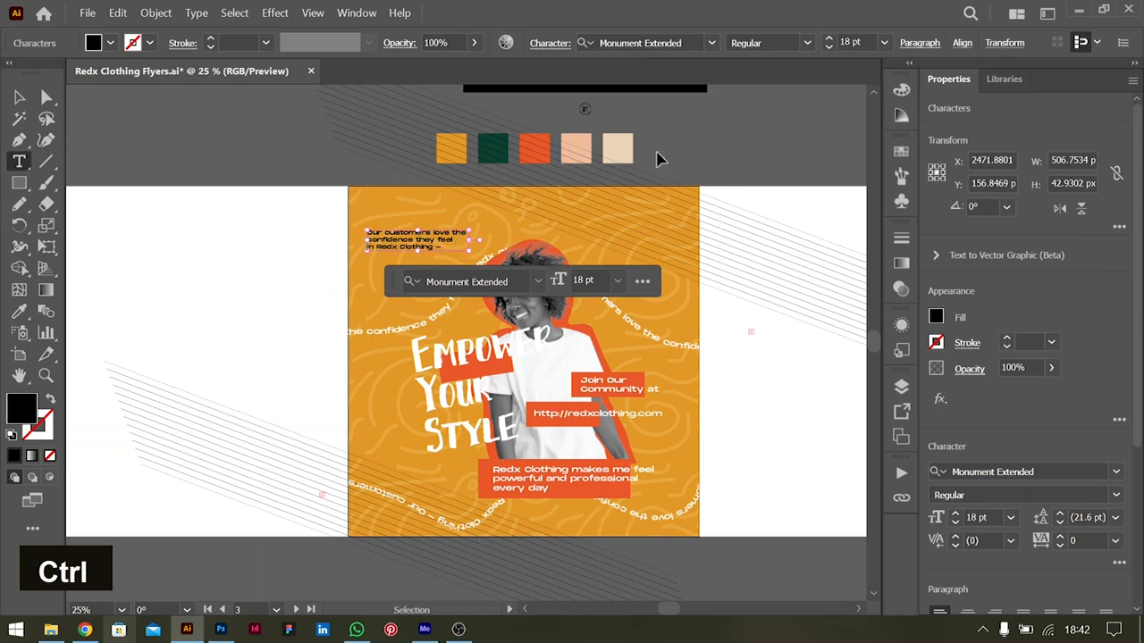
key(Backspace)
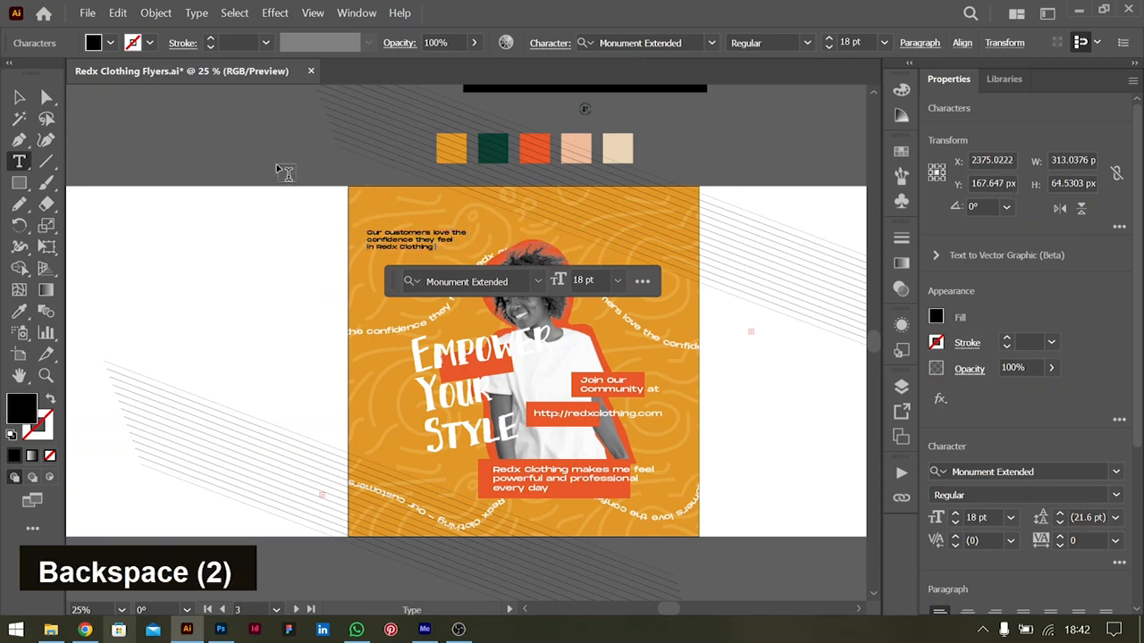
key(ctrl+a)
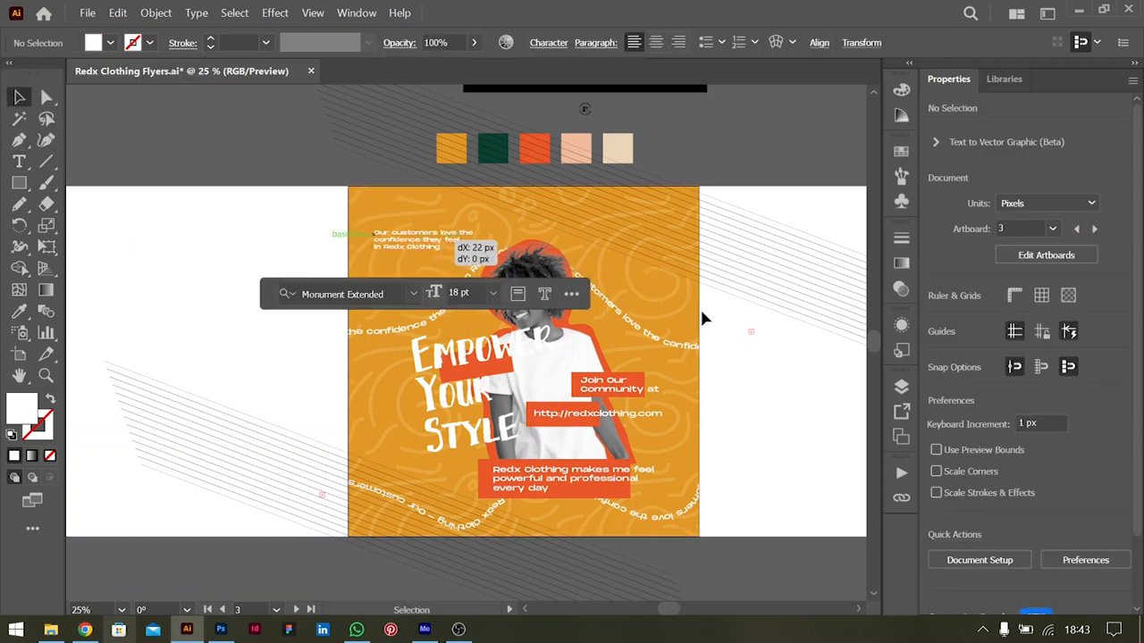
click(1093, 229)
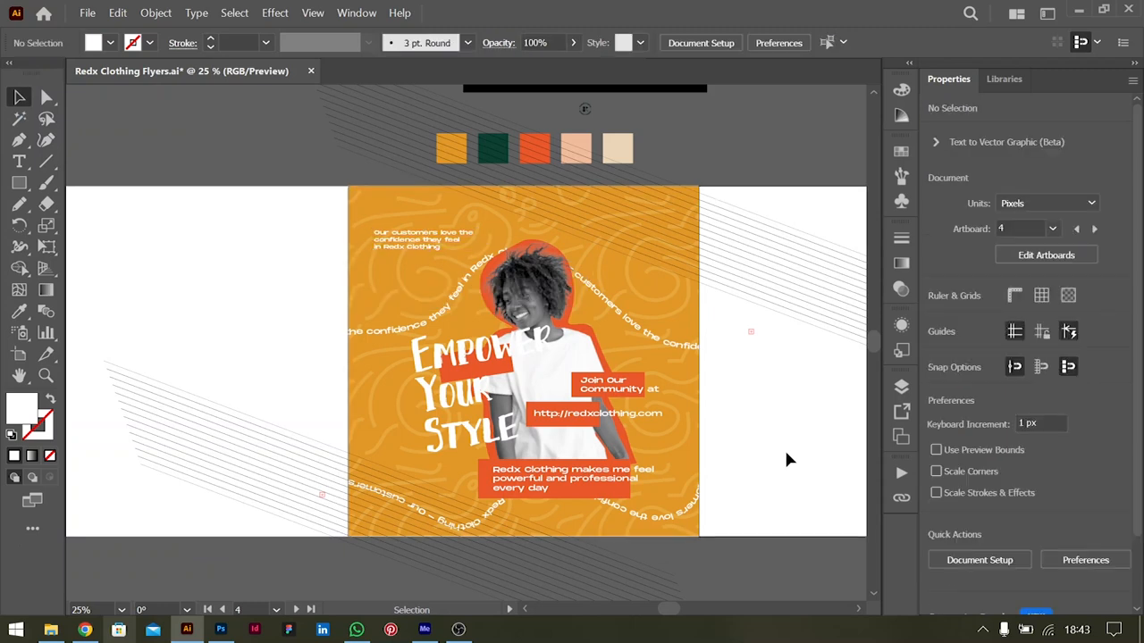